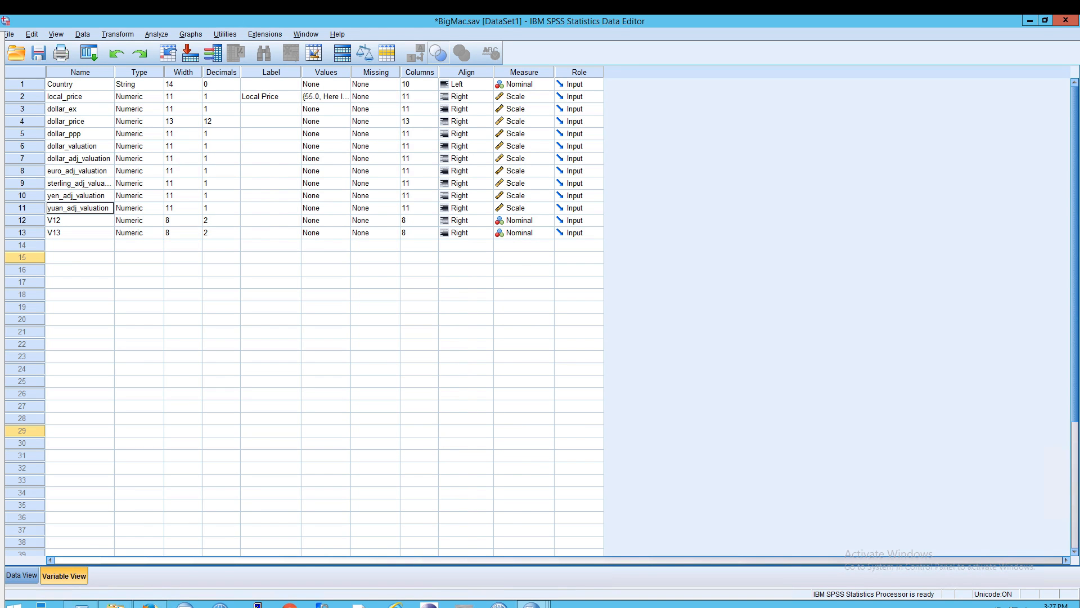
pyautogui.moveTo(53, 177)
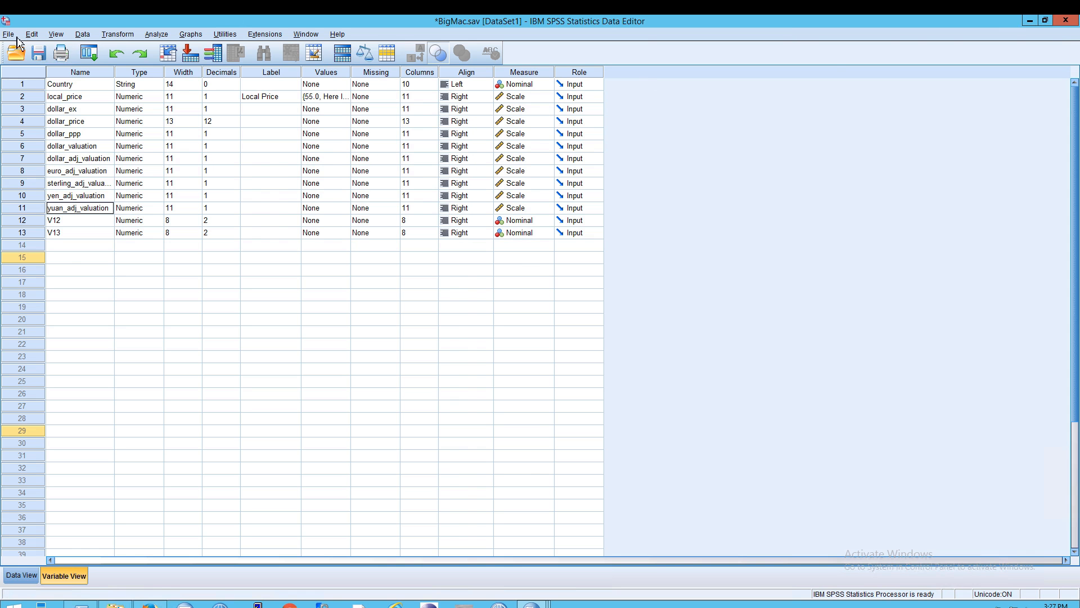
# Step: Browse the File menu, then show the Window list of open datasets including employee data.sav
pyautogui.click(8, 34)
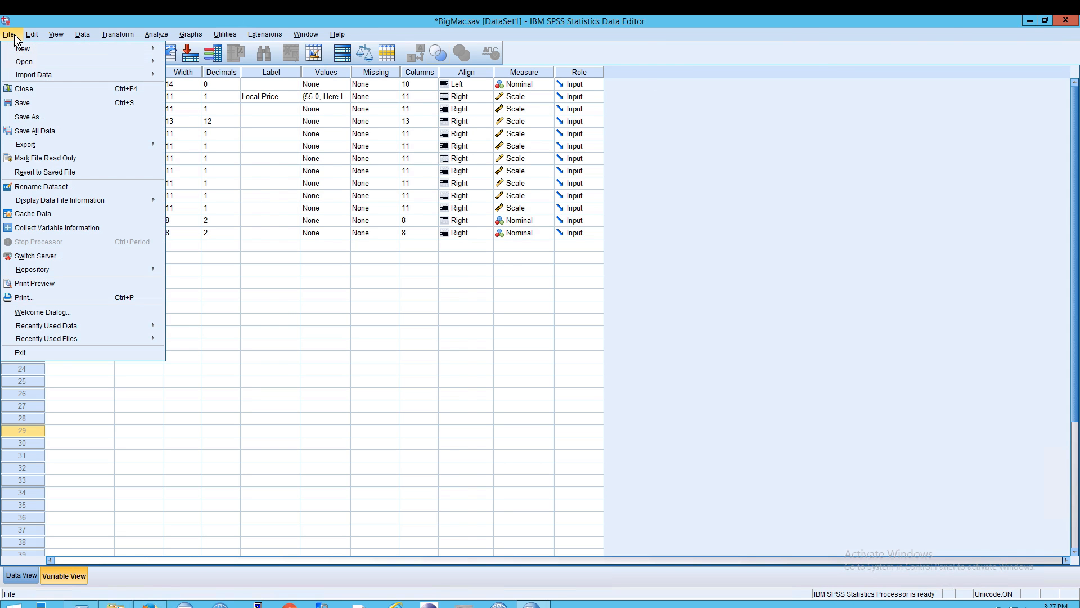
pyautogui.moveTo(23, 88)
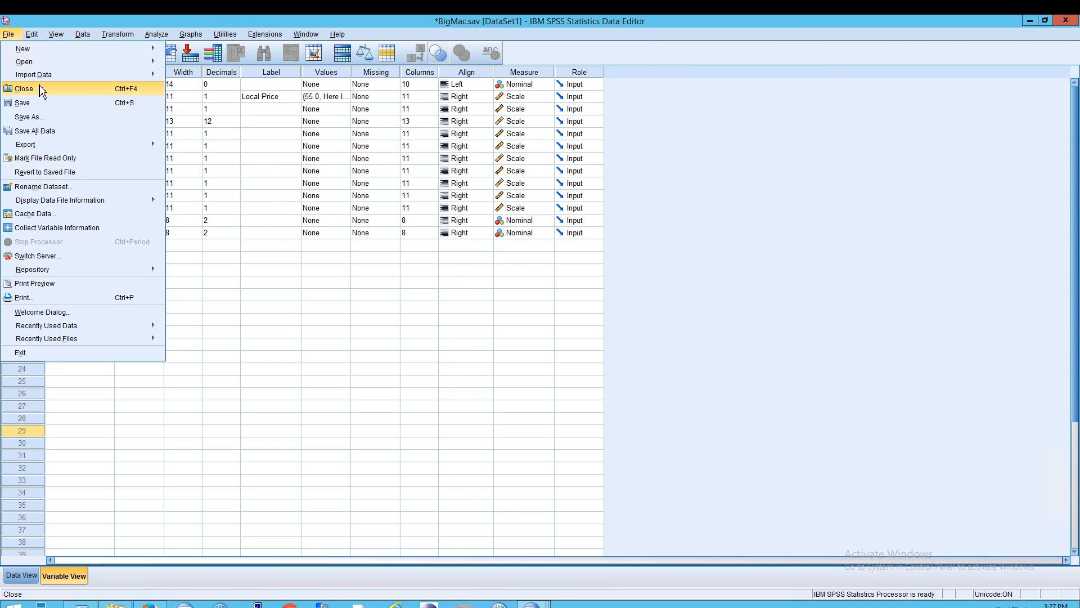
pyautogui.moveTo(229, 102)
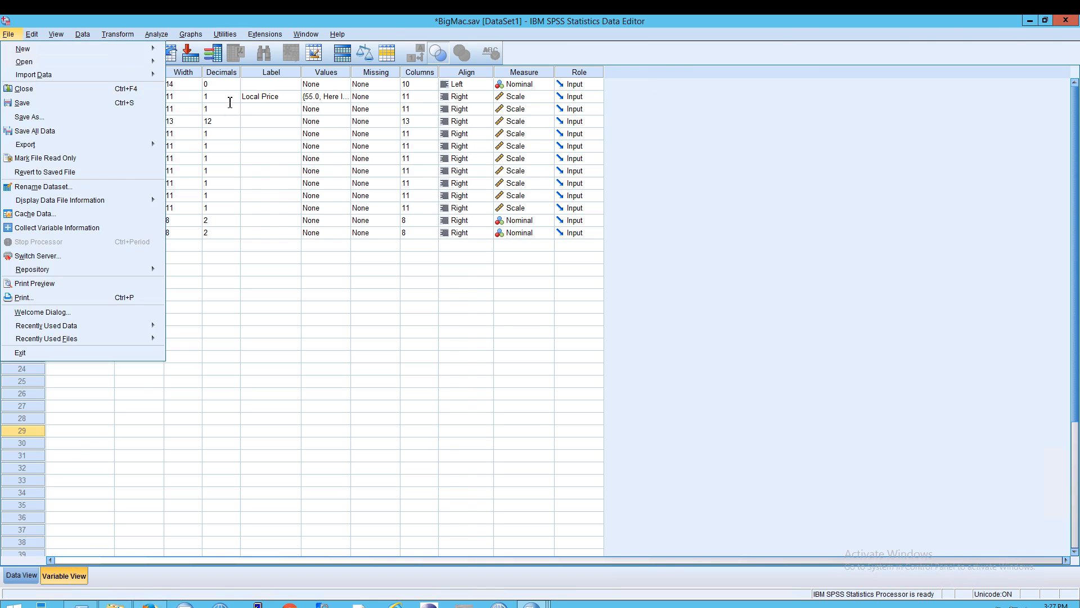
pyautogui.click(666, 164)
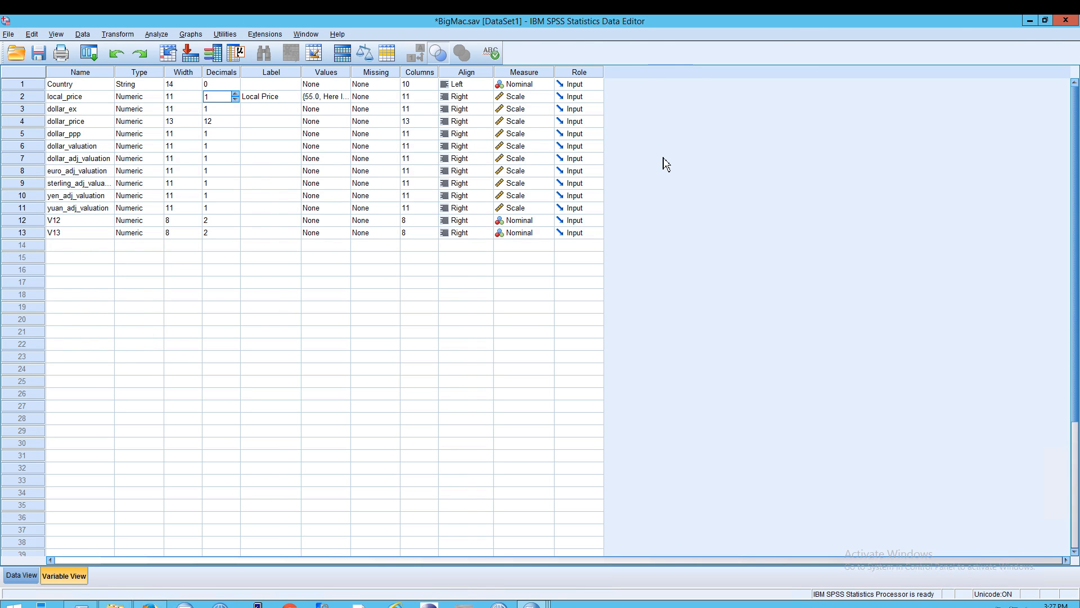
pyautogui.moveTo(582, 33)
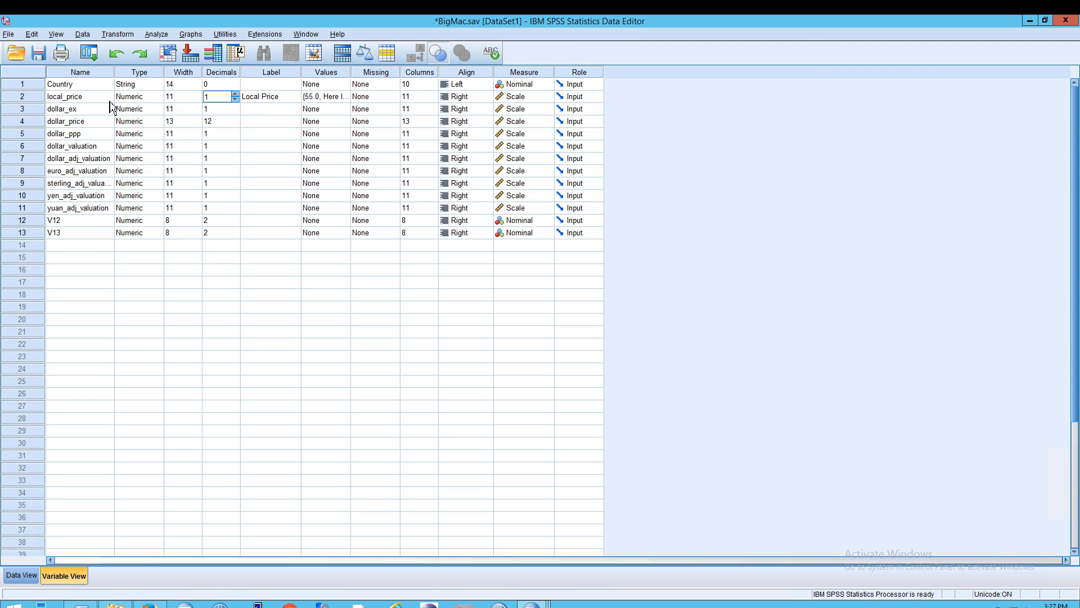
pyautogui.click(7, 34)
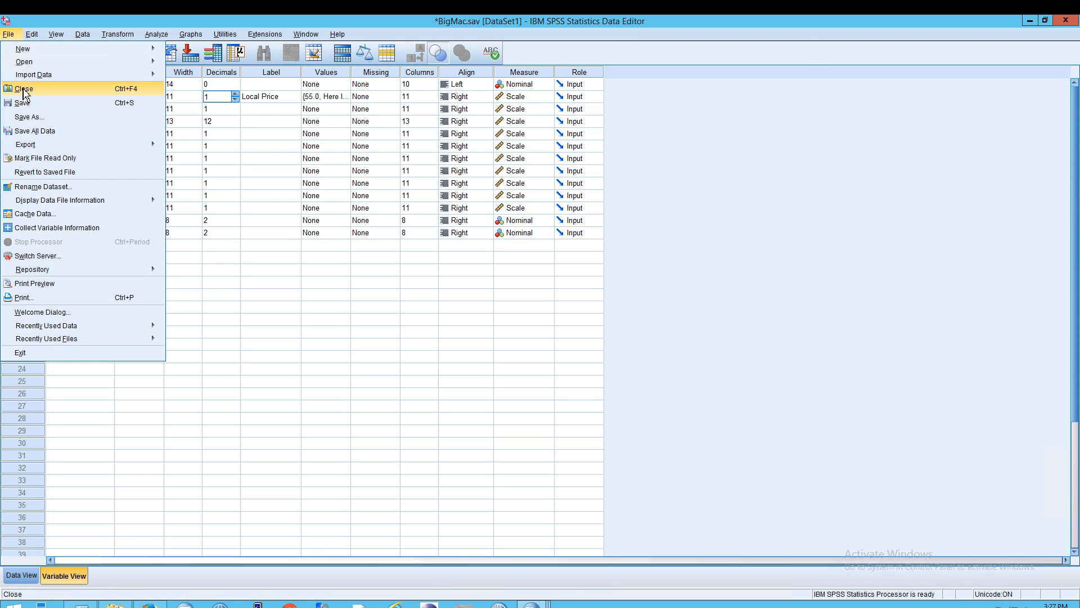
pyautogui.moveTo(78, 100)
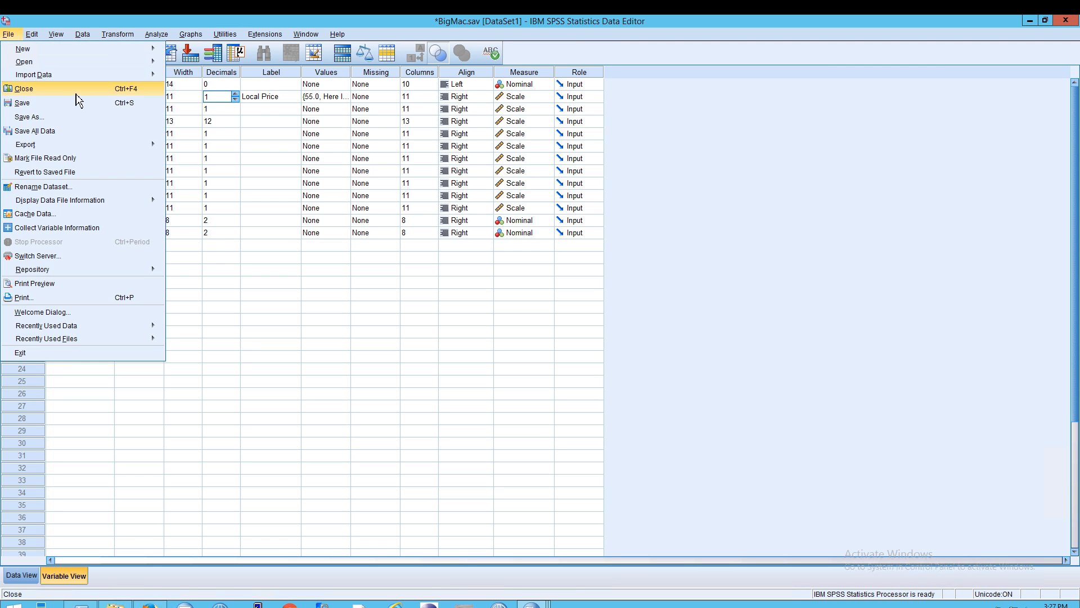
pyautogui.moveTo(116, 97)
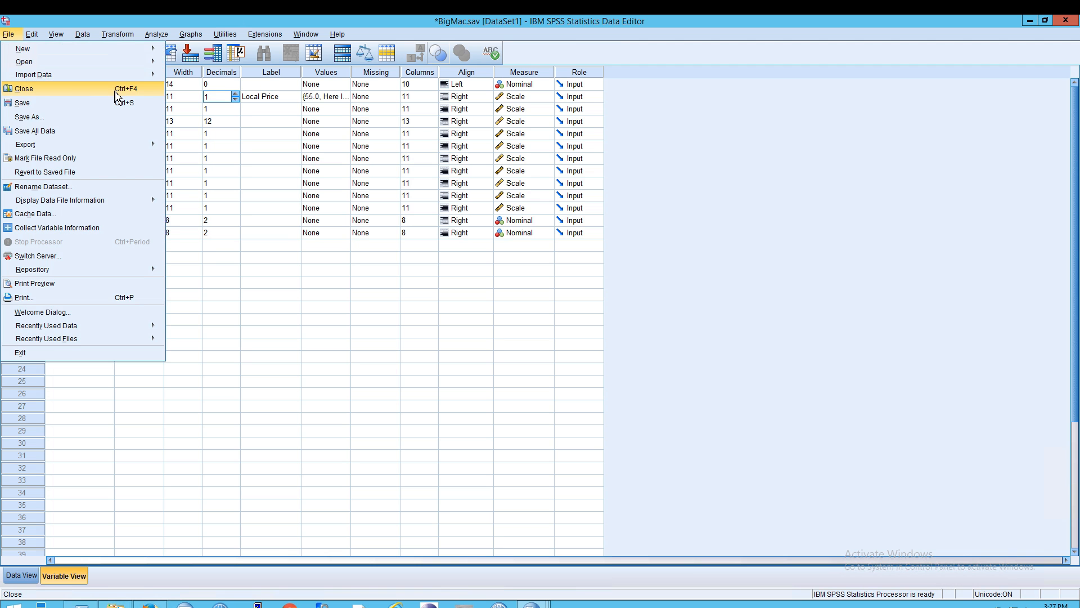
pyautogui.moveTo(378, 165)
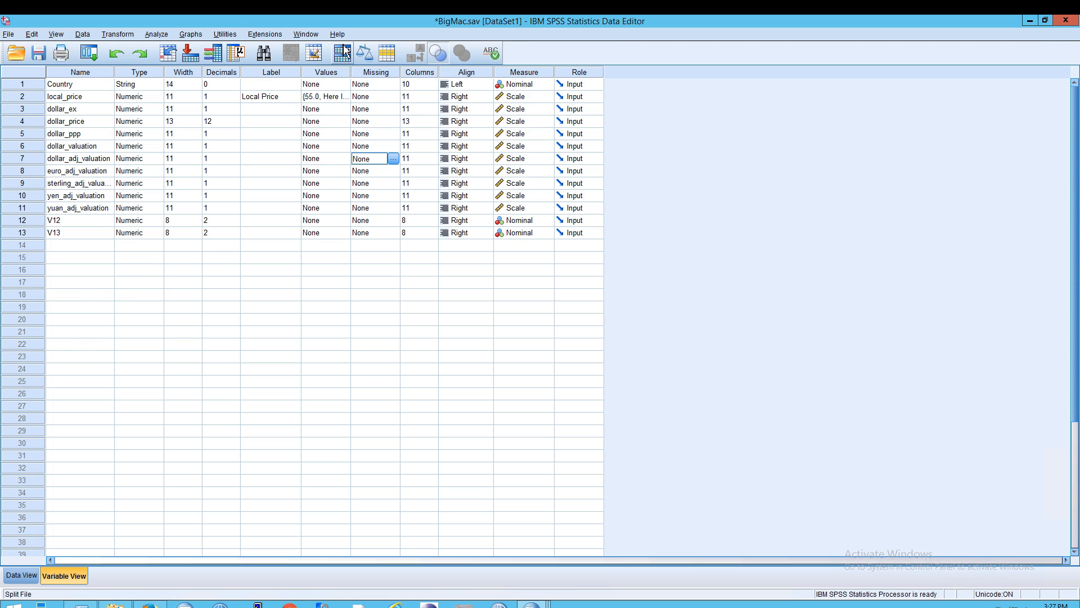
pyautogui.click(305, 34)
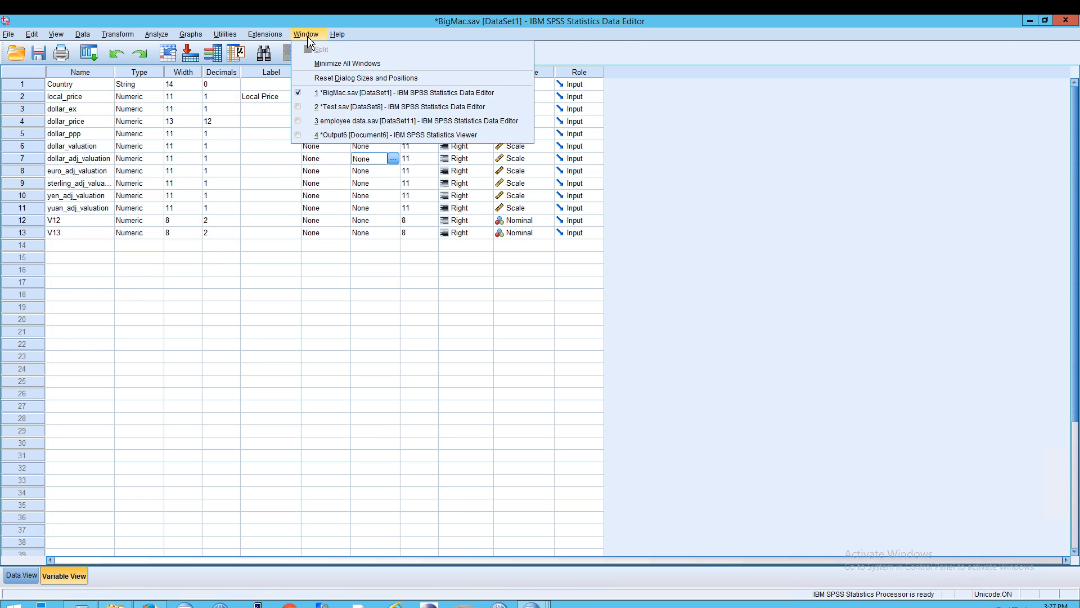
pyautogui.moveTo(301, 54)
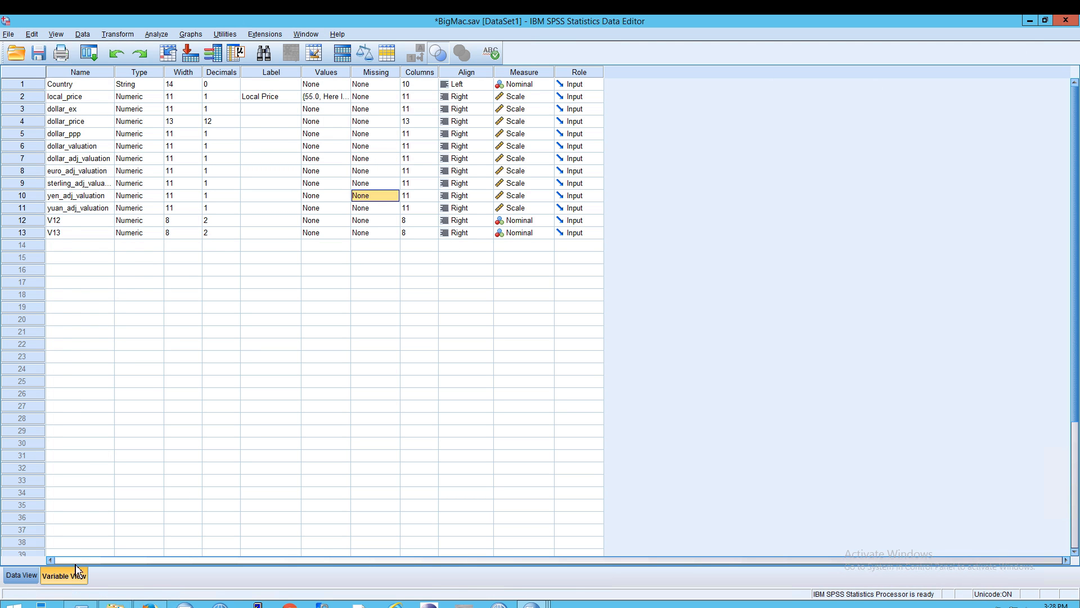
pyautogui.click(305, 33)
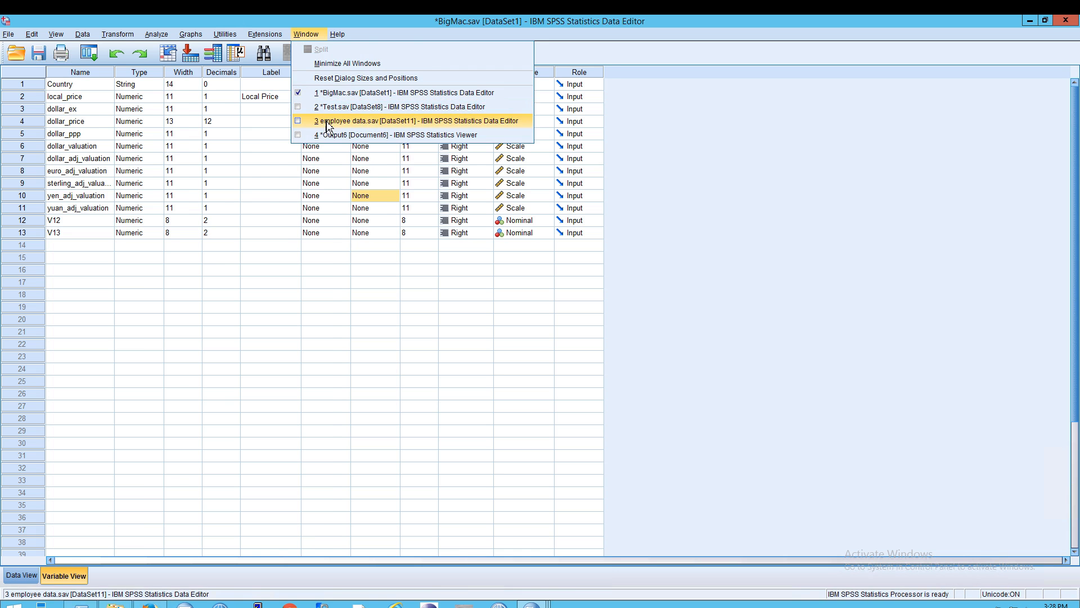
# Step: Activate employee data.sav and copy the prevexp and minority variable rows 10–11
pyautogui.click(413, 120)
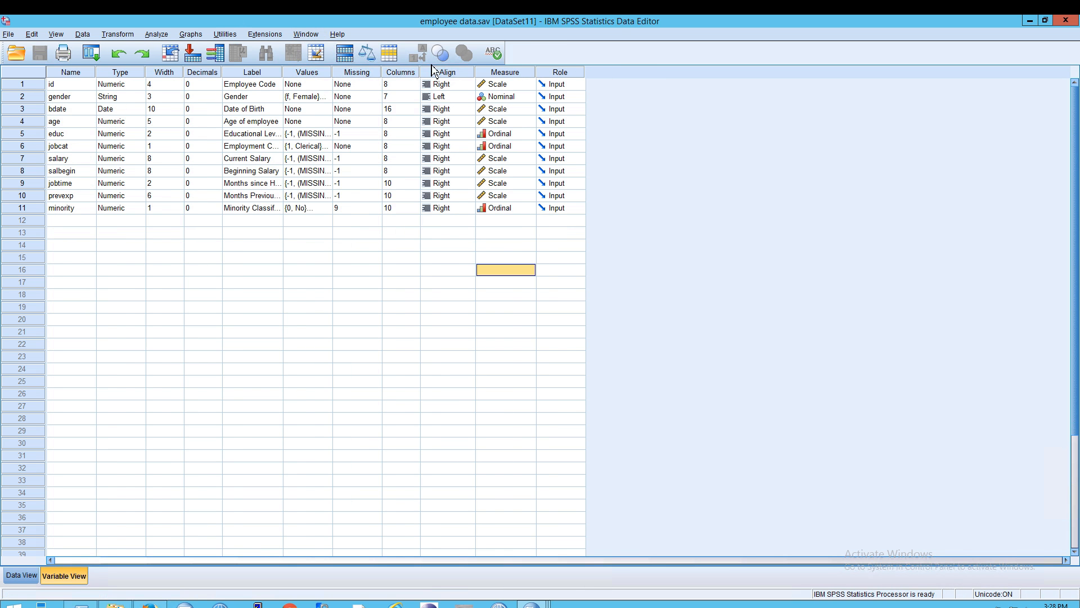
pyautogui.moveTo(36, 200)
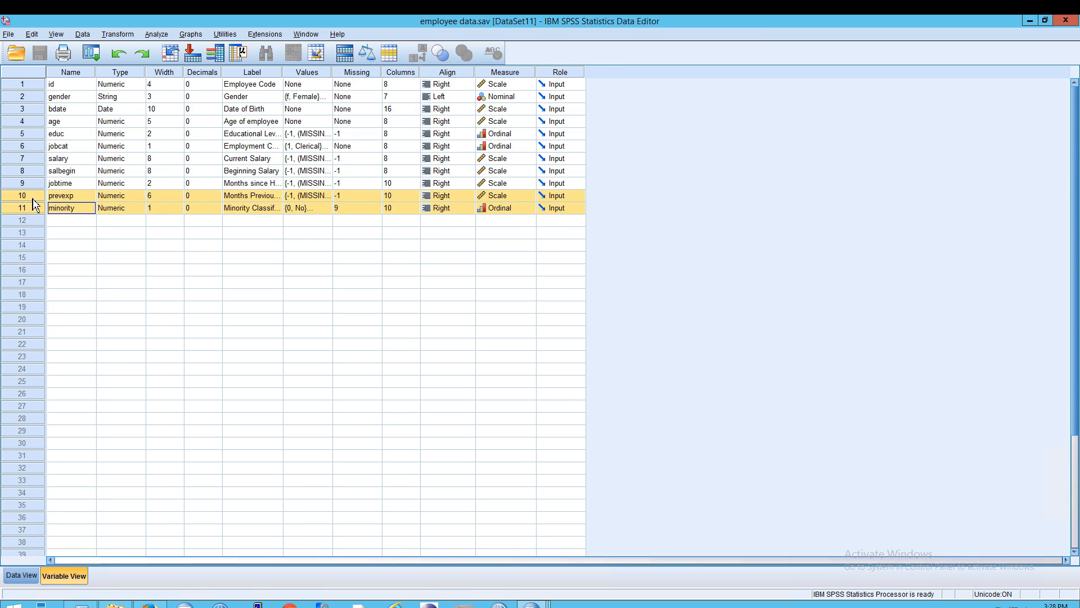
pyautogui.rightClick(62, 207)
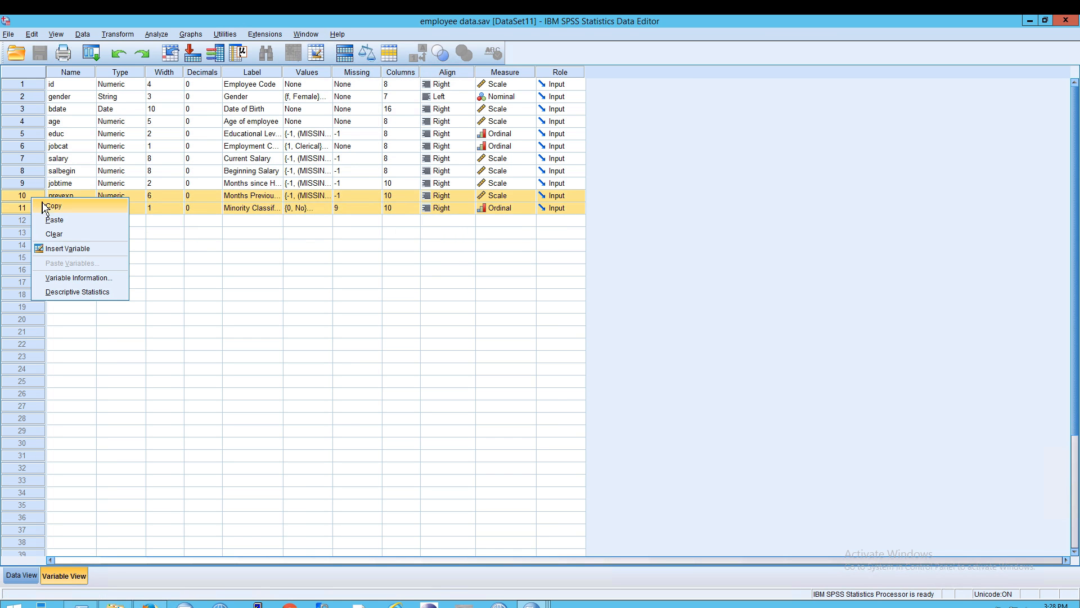
pyautogui.moveTo(74, 212)
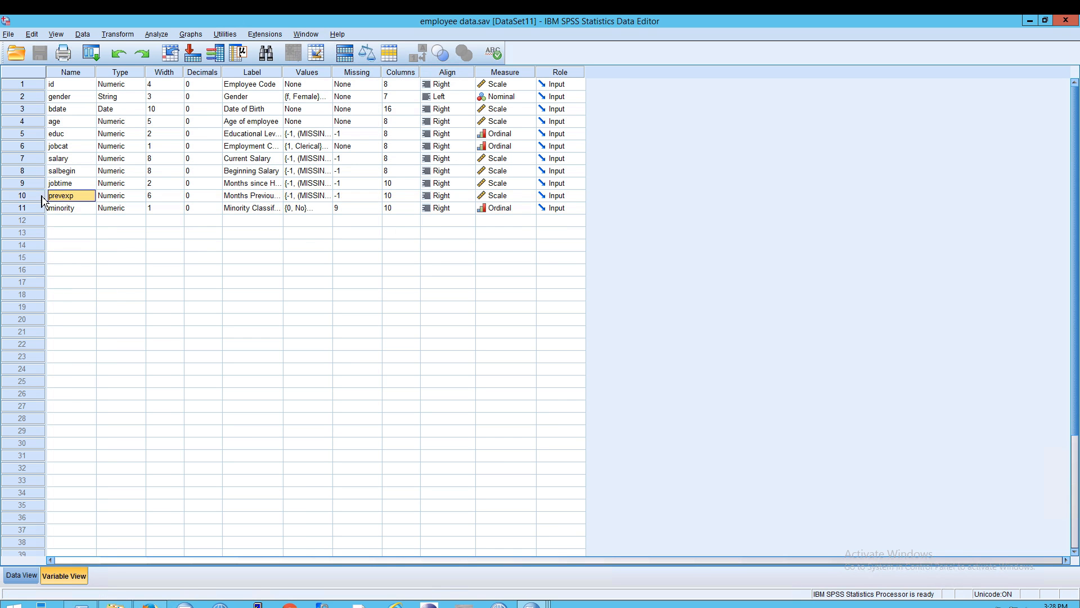
pyautogui.click(22, 194)
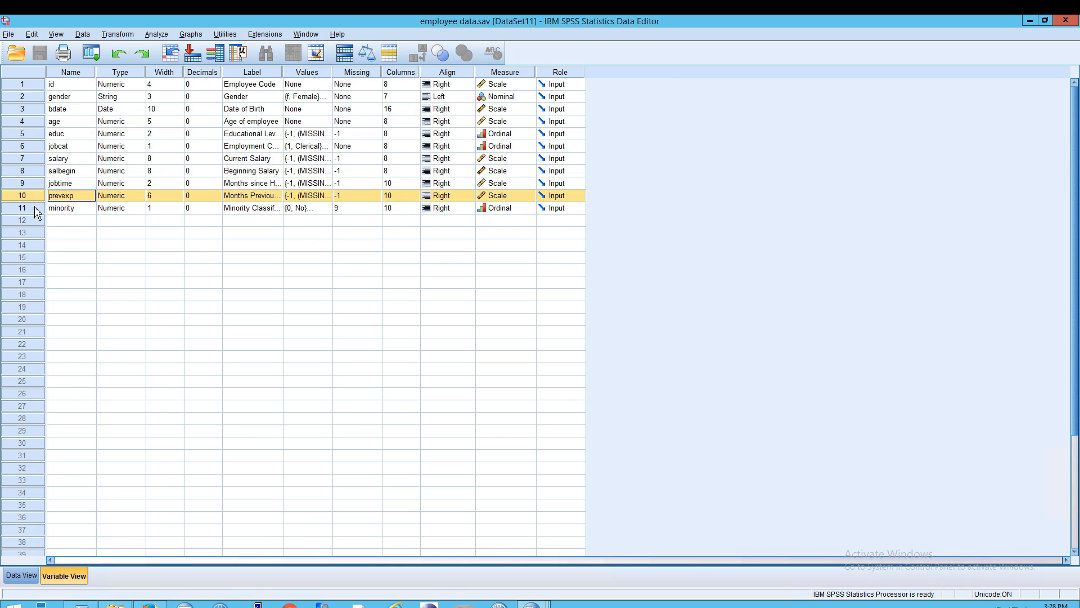
pyautogui.click(69, 207)
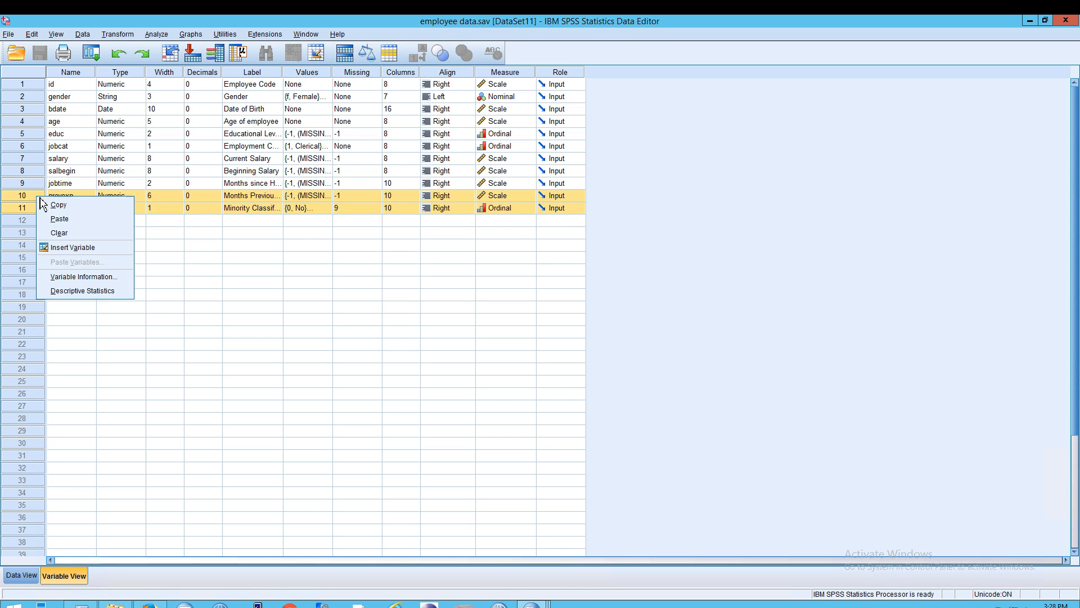
pyautogui.moveTo(58, 204)
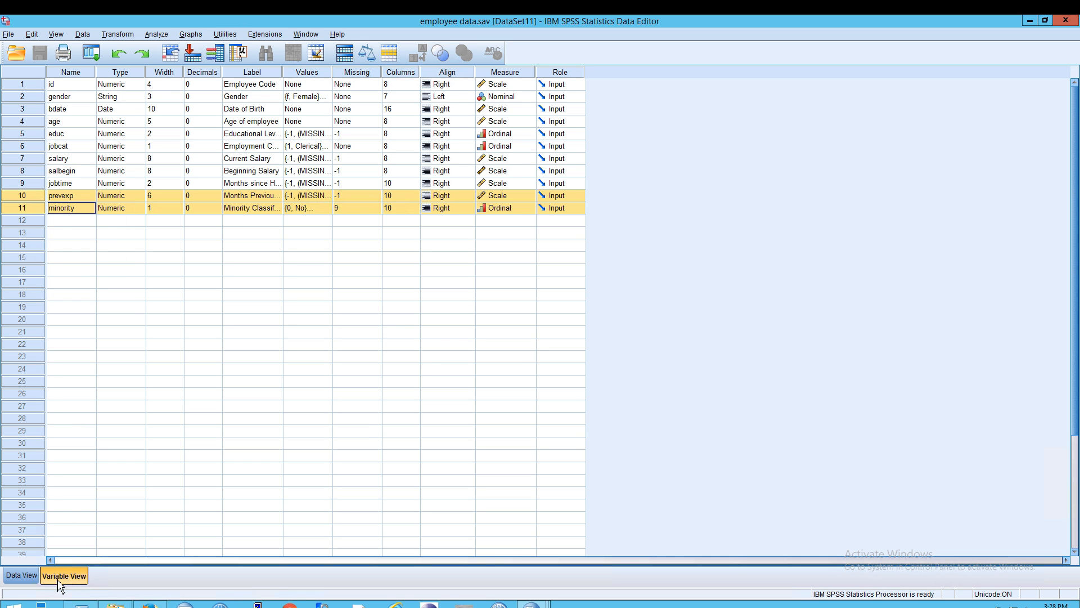
pyautogui.moveTo(367, 204)
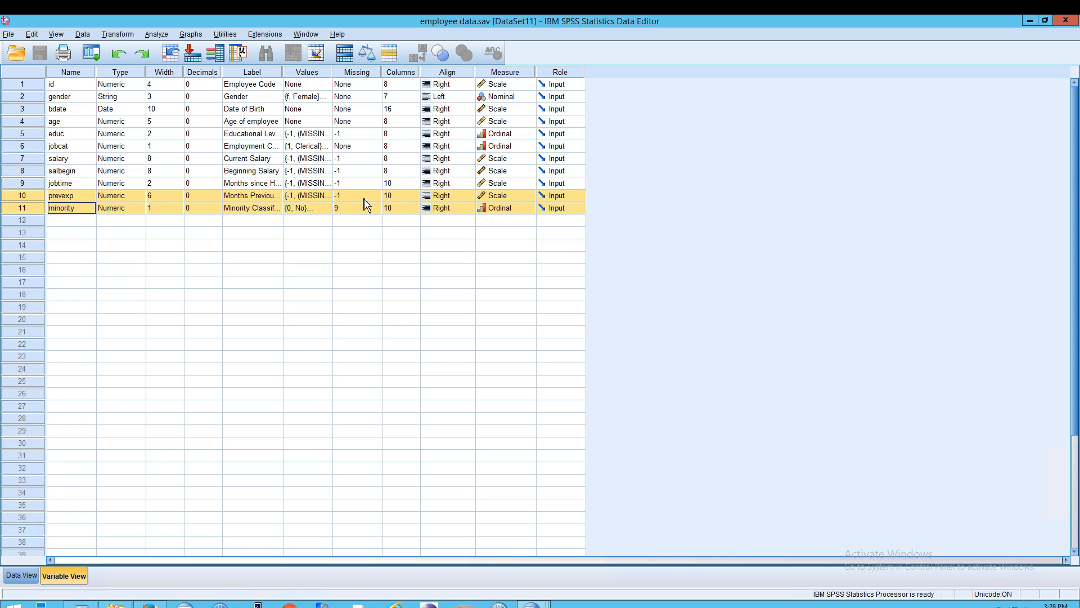
pyautogui.click(305, 34)
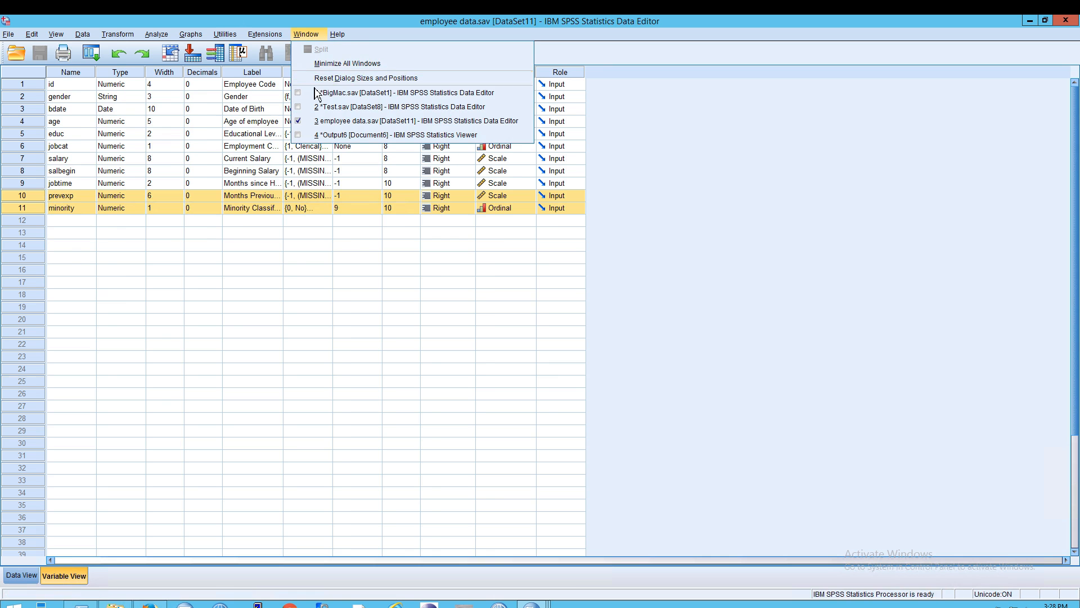
# Step: Paste prevexp and minority into BigMac.sav as variable rows 14 and 15
pyautogui.click(379, 92)
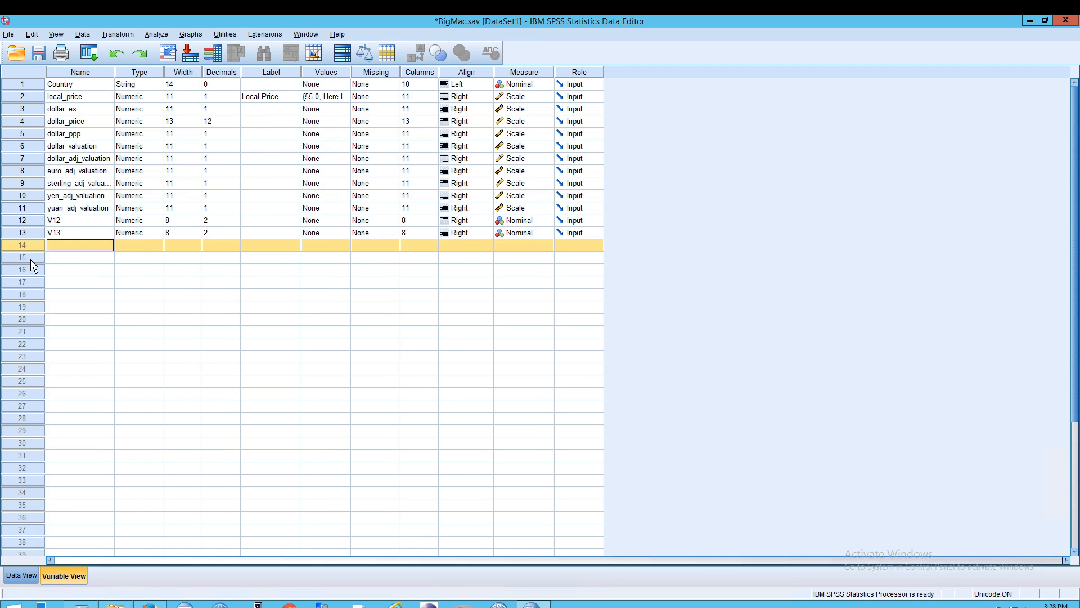
pyautogui.rightClick(23, 256)
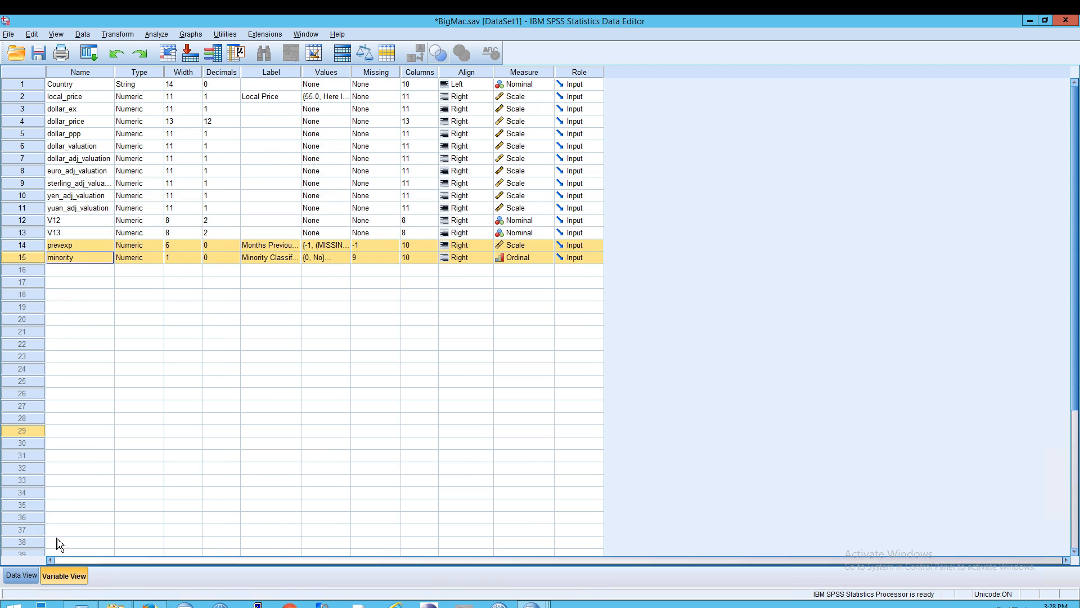
# Step: Inspect BigMac's data grid where the minority and prevexp columns are empty for all 56 countries
pyautogui.click(20, 575)
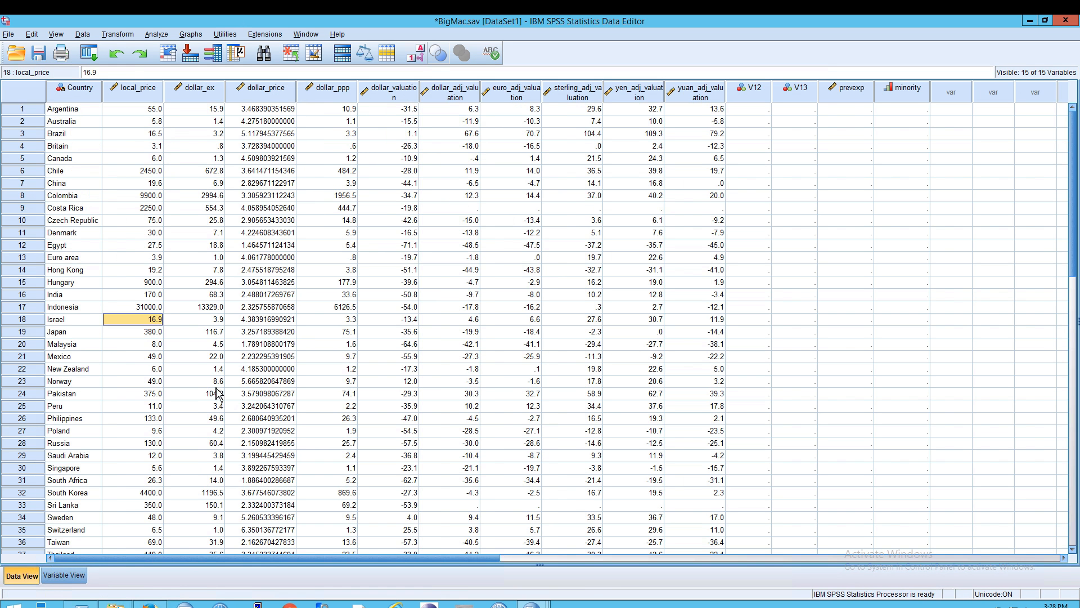
pyautogui.click(260, 357)
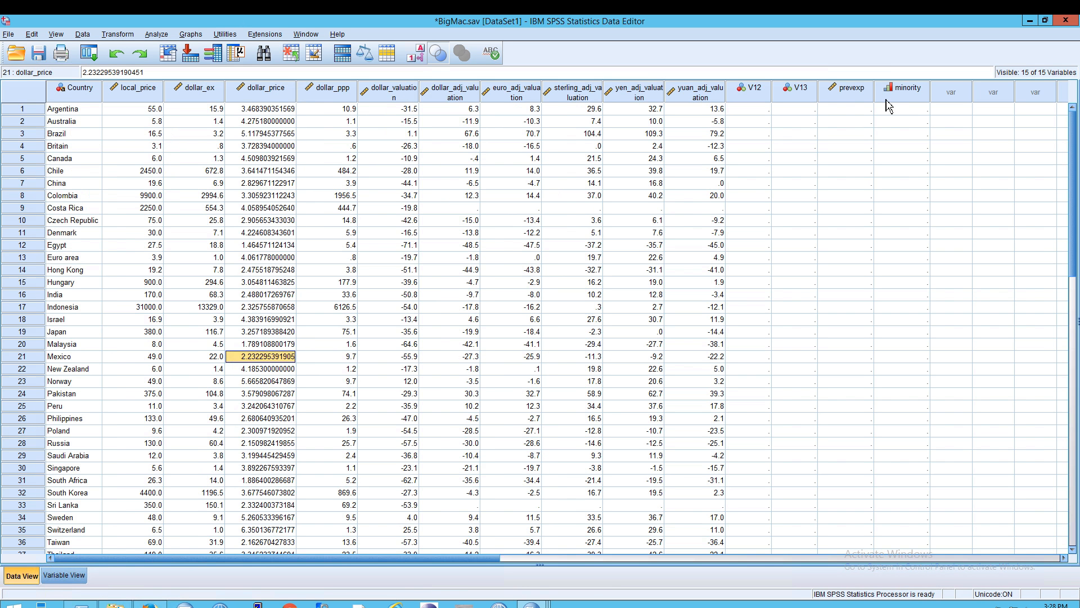
pyautogui.moveTo(888, 103)
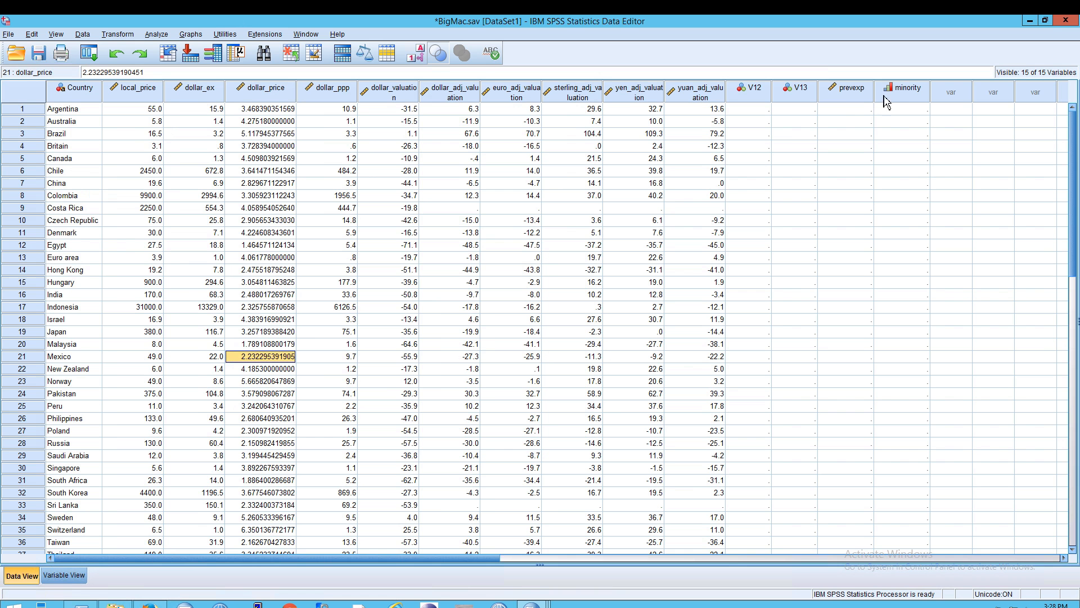
pyautogui.click(845, 87)
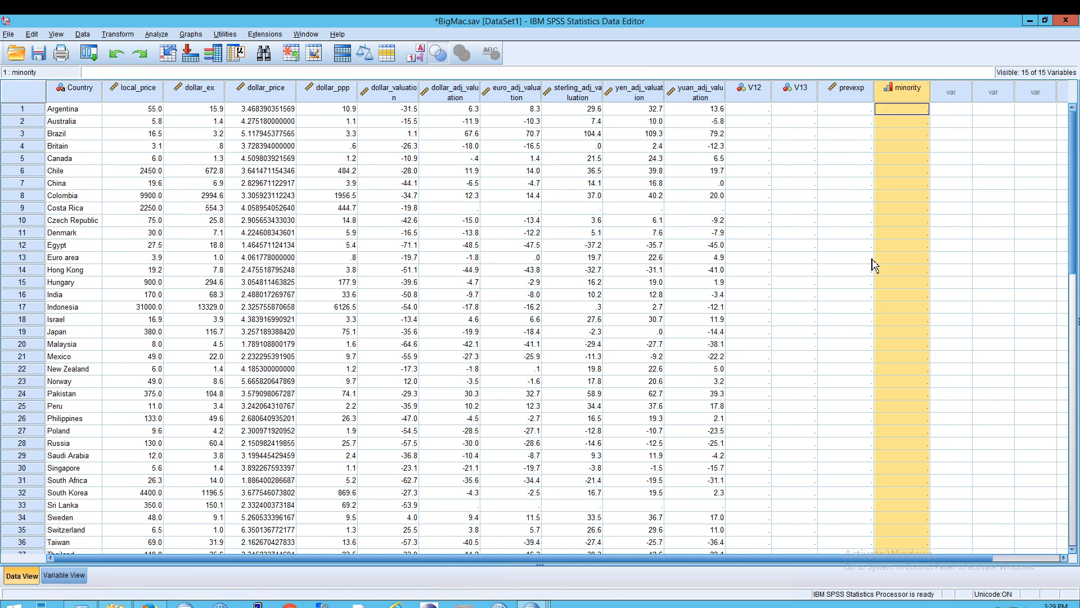
pyautogui.scroll(-3)
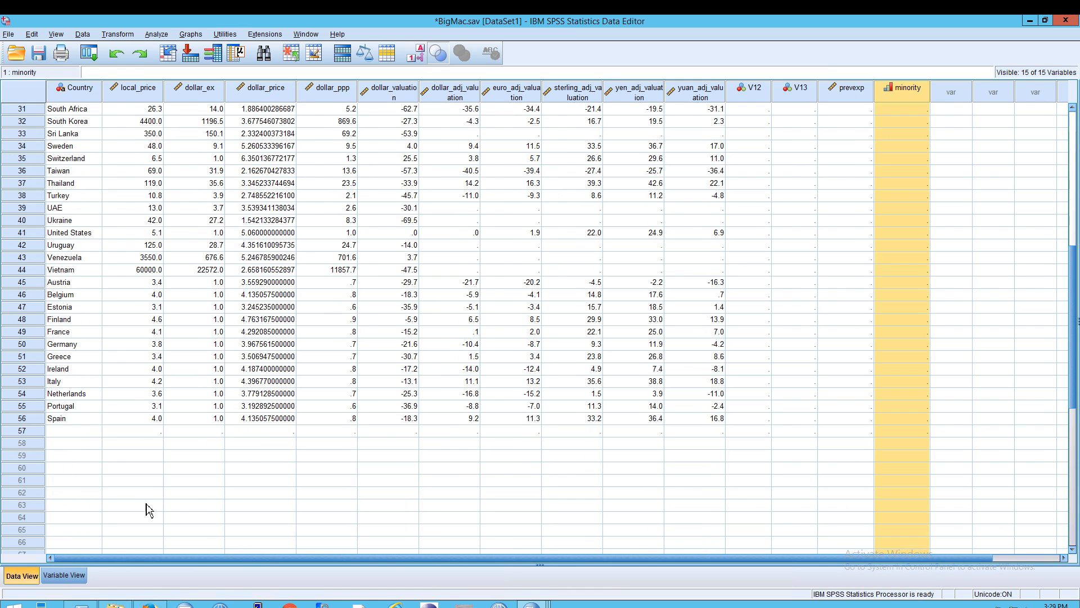
pyautogui.click(64, 575)
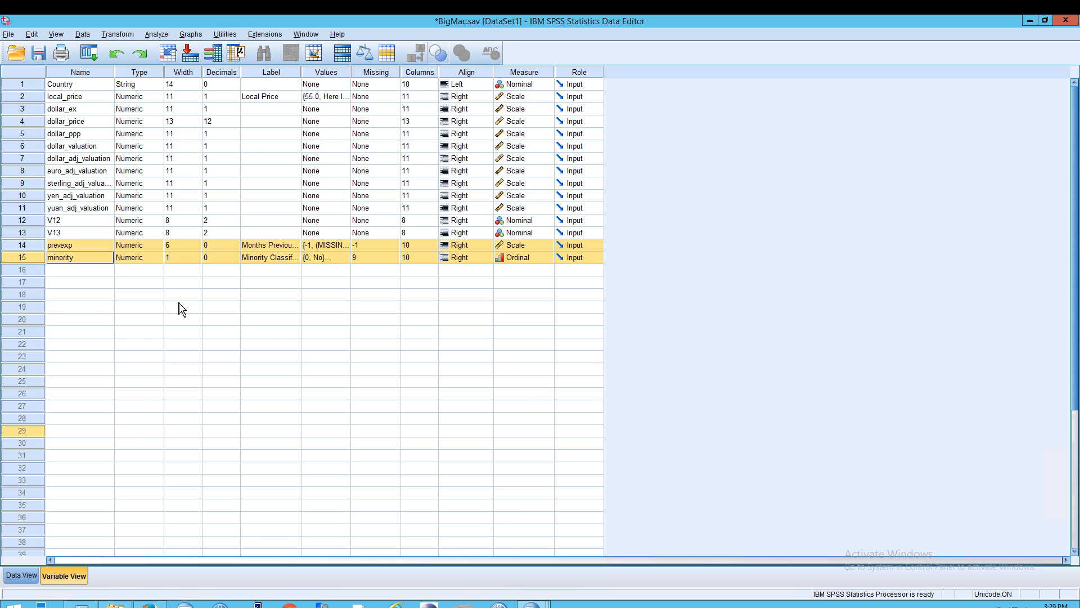
pyautogui.moveTo(174, 345)
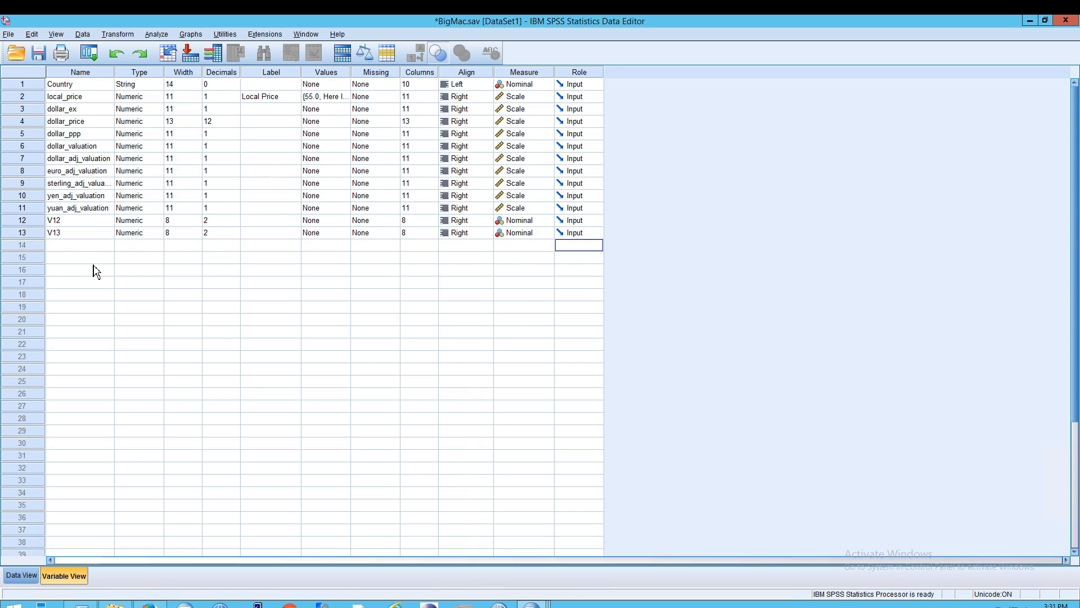
# Step: Activate employee data.sav and show its variable definitions, then reopen the Window list
pyautogui.click(305, 34)
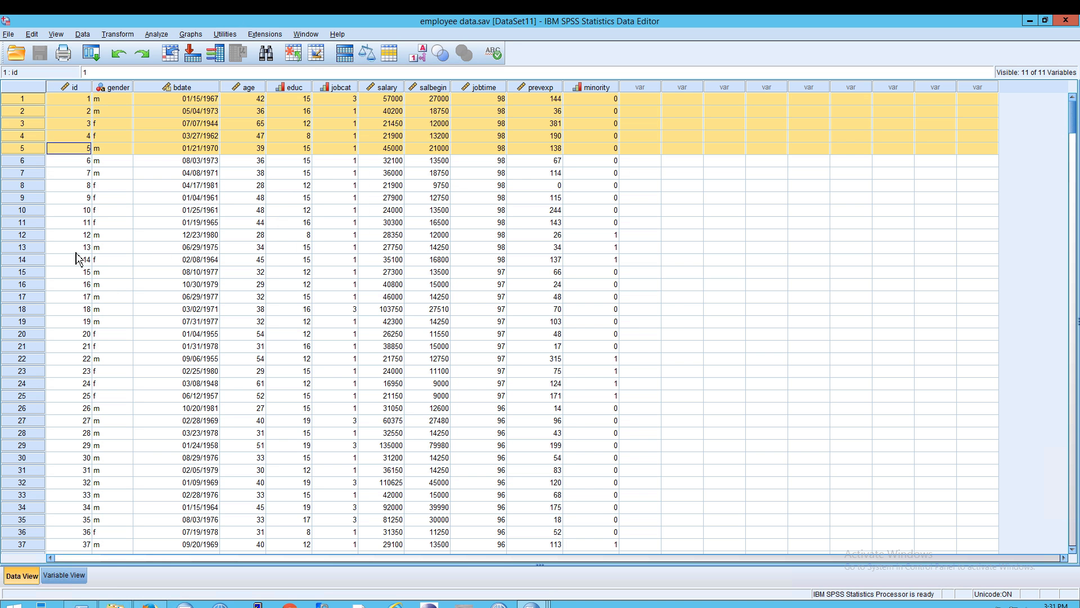
pyautogui.click(63, 575)
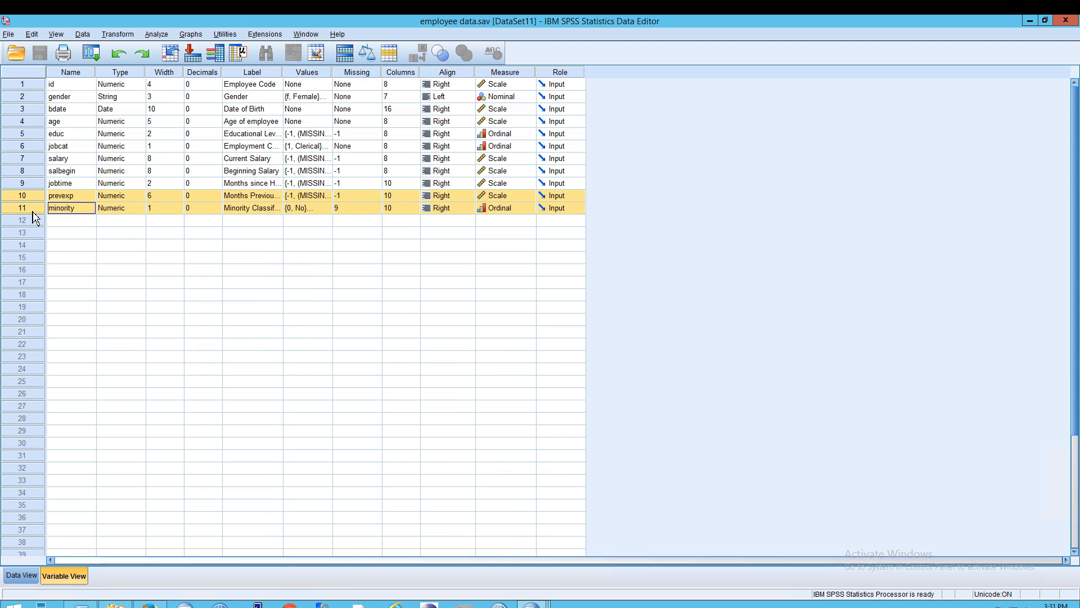
pyautogui.click(305, 33)
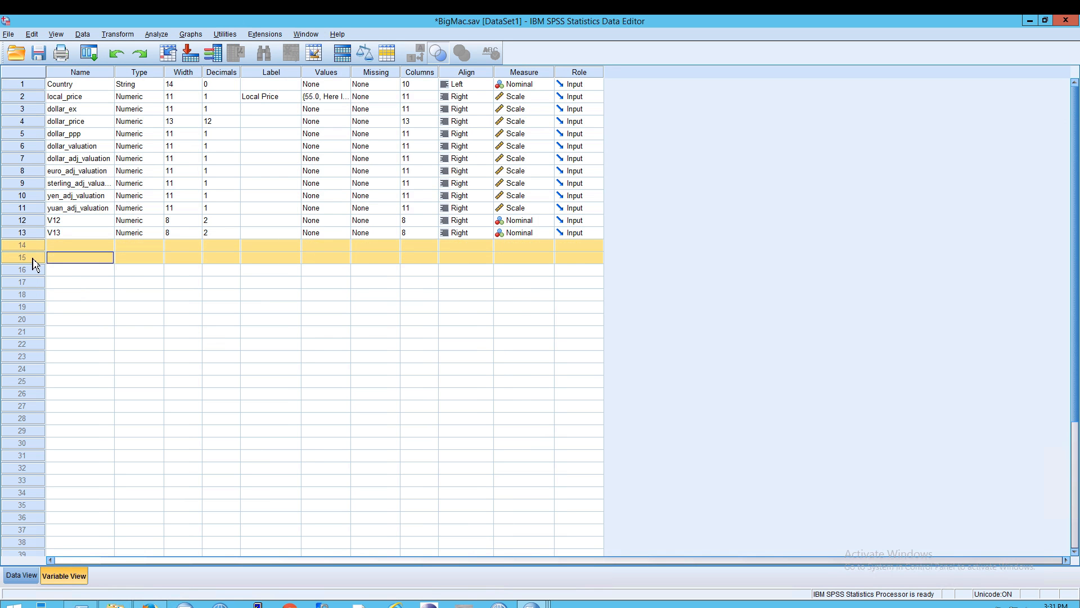
pyautogui.rightClick(79, 244)
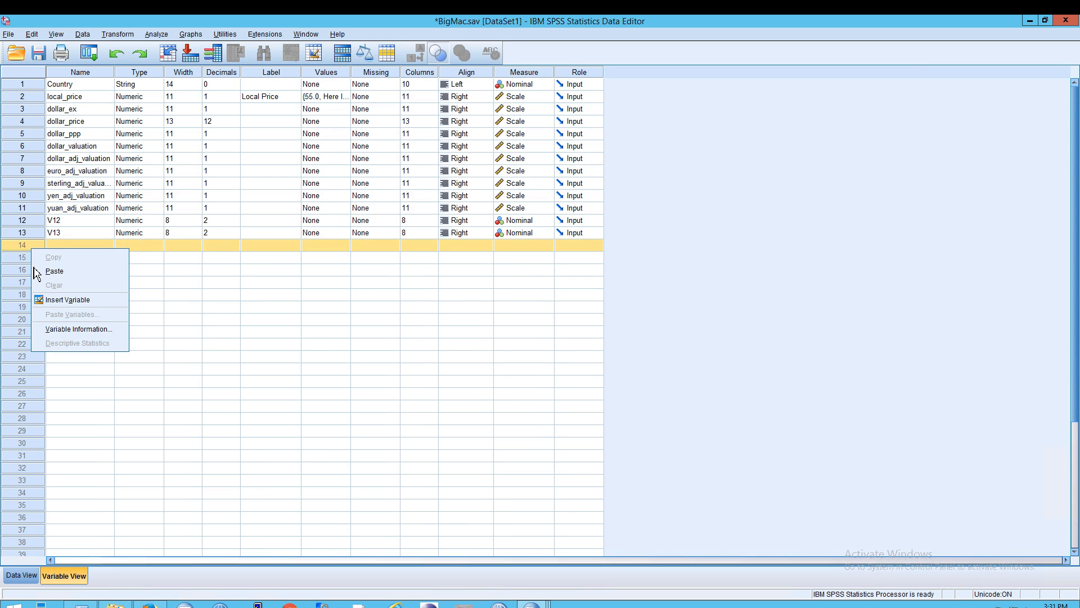
pyautogui.moveTo(55, 268)
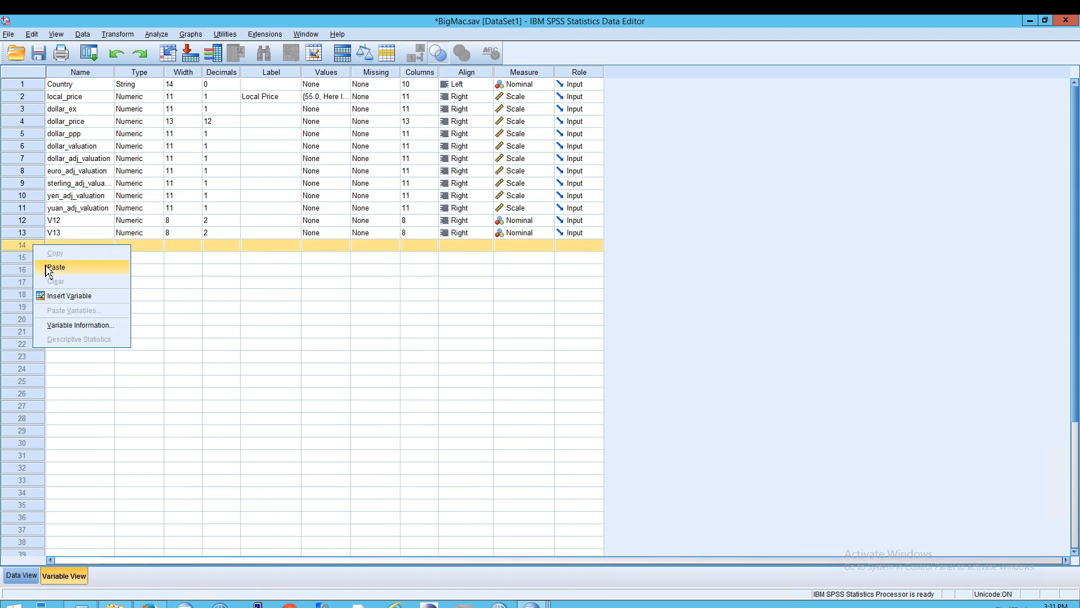
pyautogui.click(56, 268)
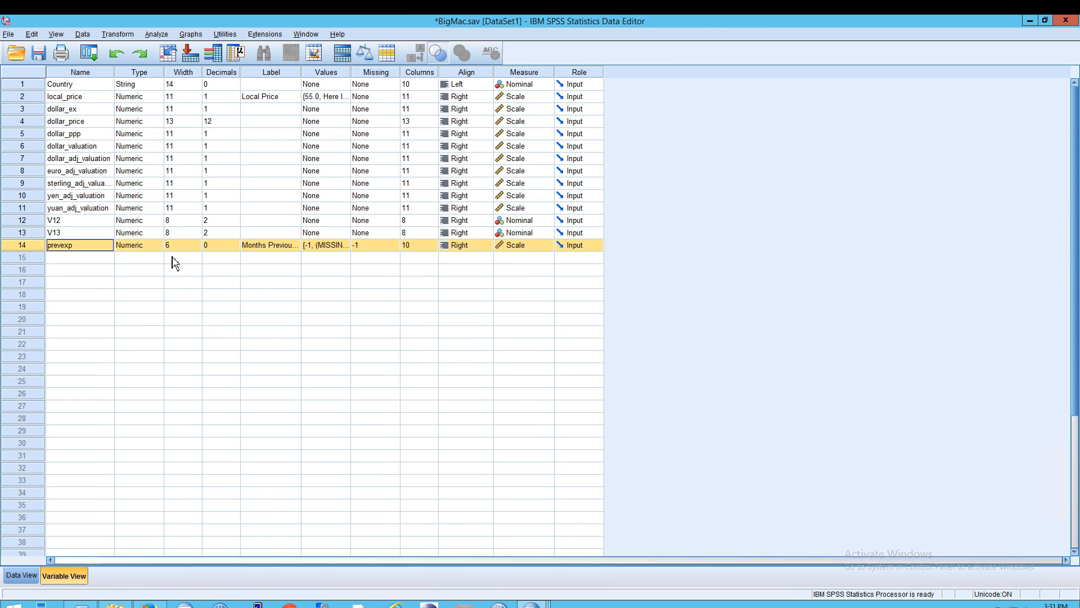
pyautogui.moveTo(90, 268)
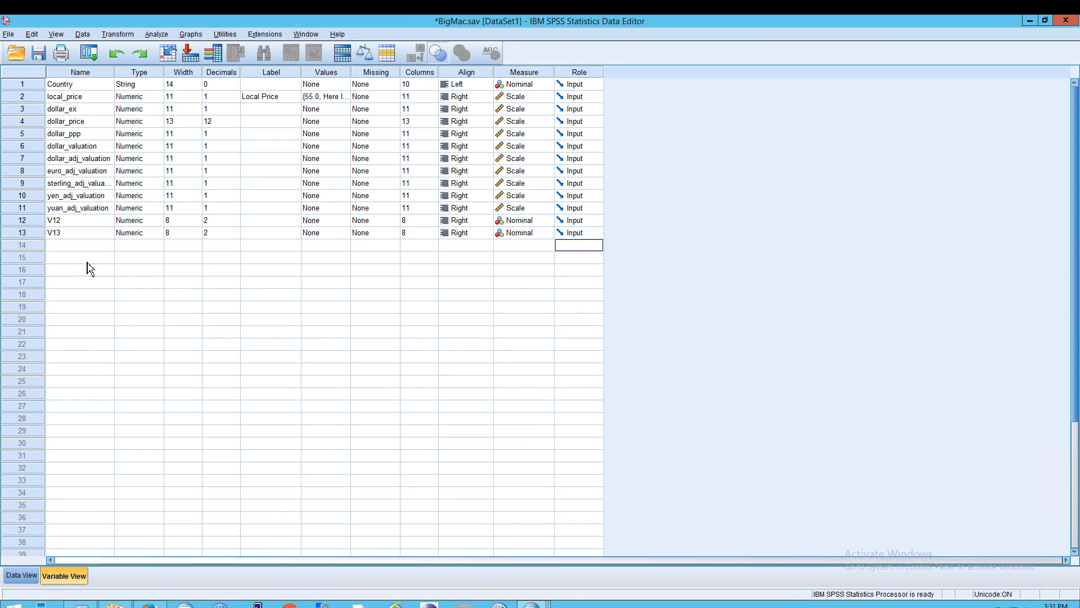
pyautogui.moveTo(172, 241)
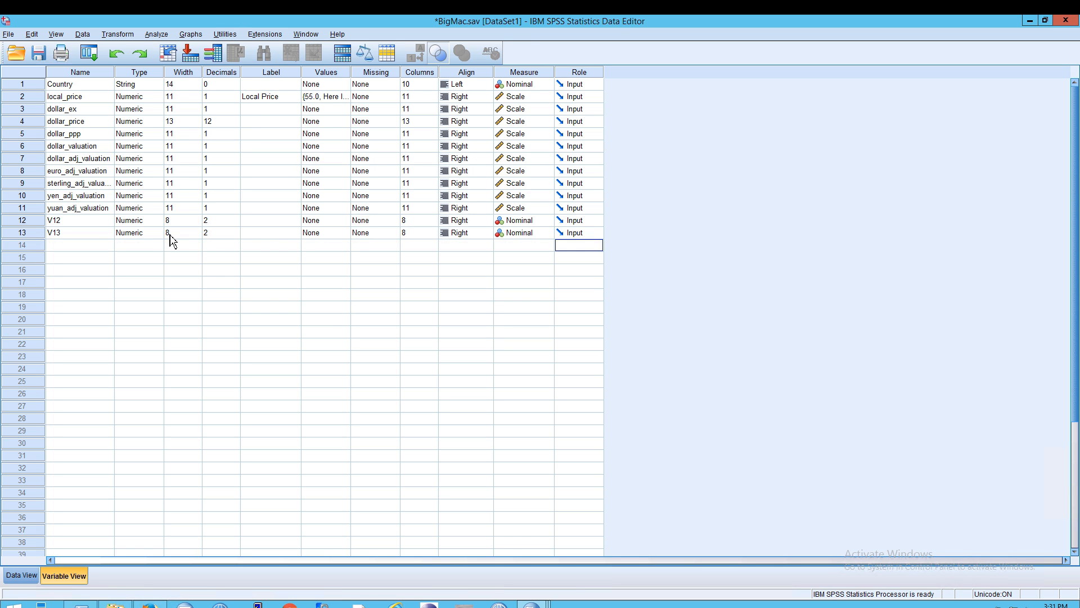
# Step: Activate employee data.sav's Data View and copy its first five cases
pyautogui.click(305, 34)
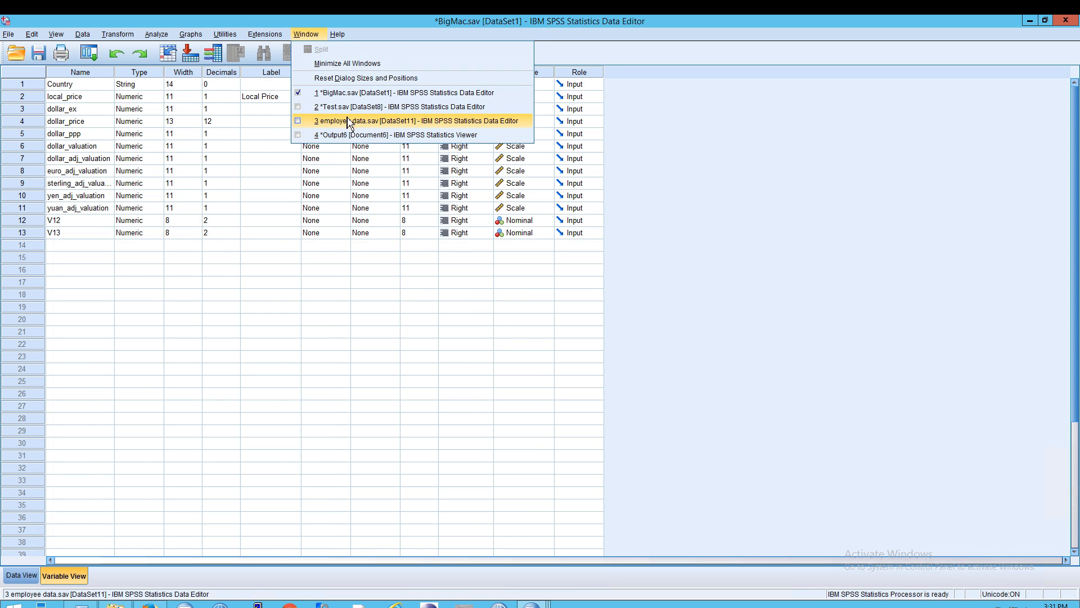
pyautogui.click(416, 120)
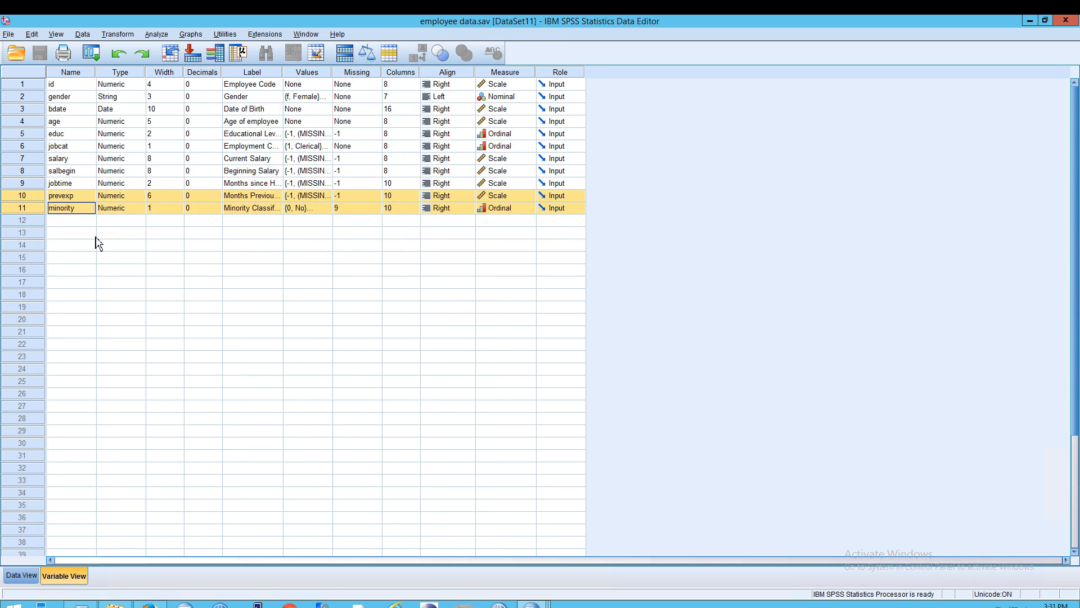
pyautogui.click(20, 575)
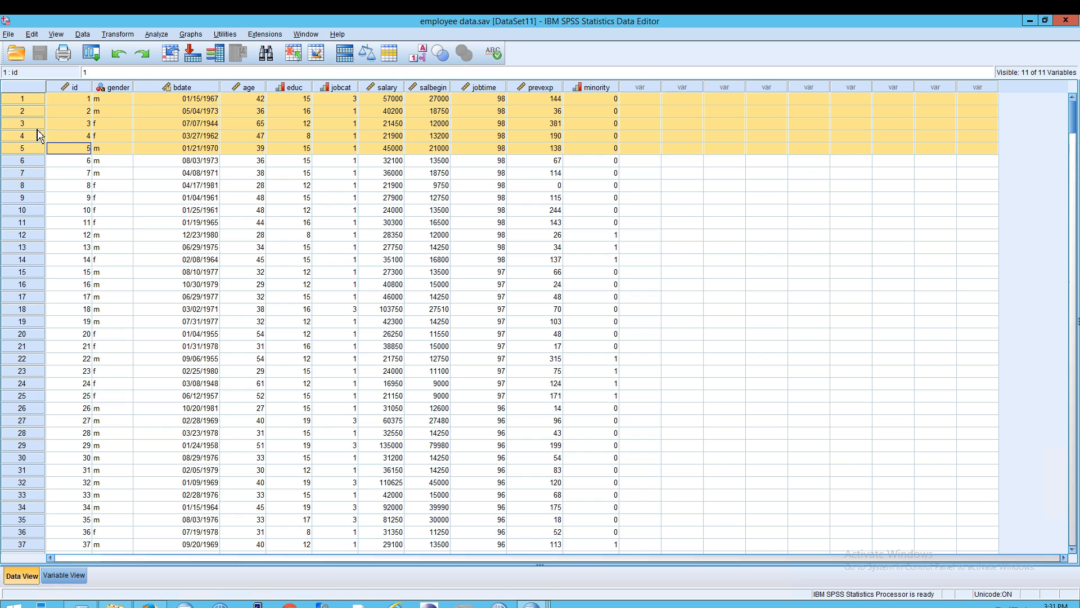
pyautogui.rightClick(22, 99)
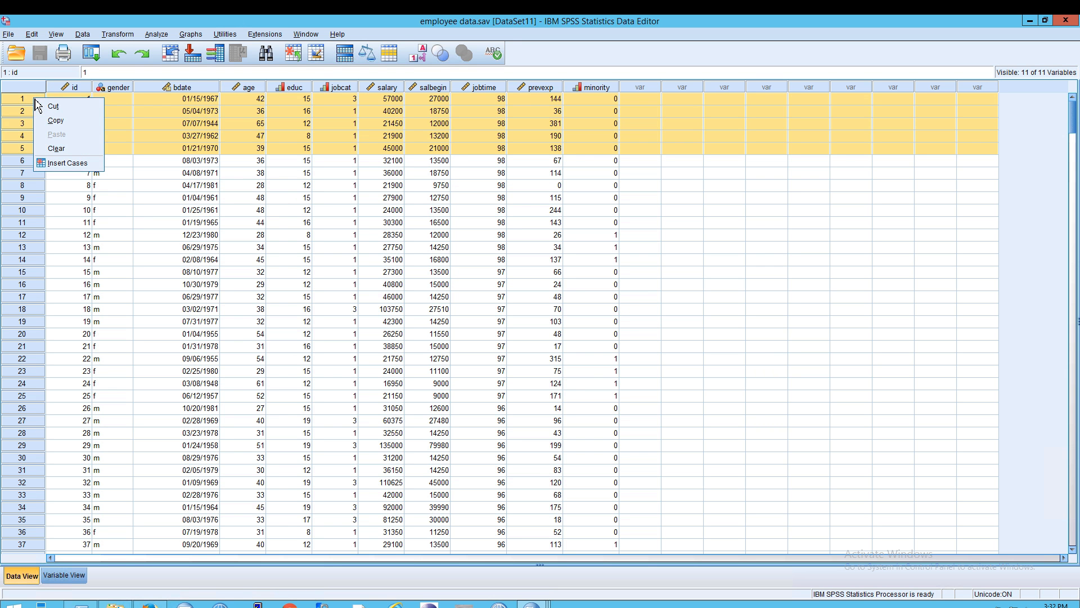
pyautogui.moveTo(69, 120)
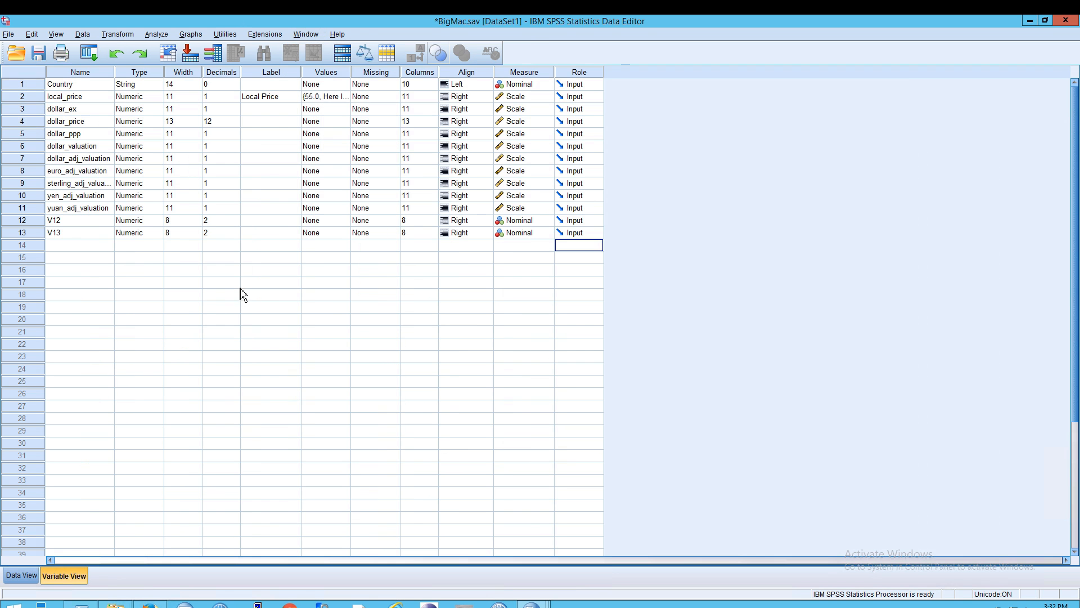
pyautogui.moveTo(38, 251)
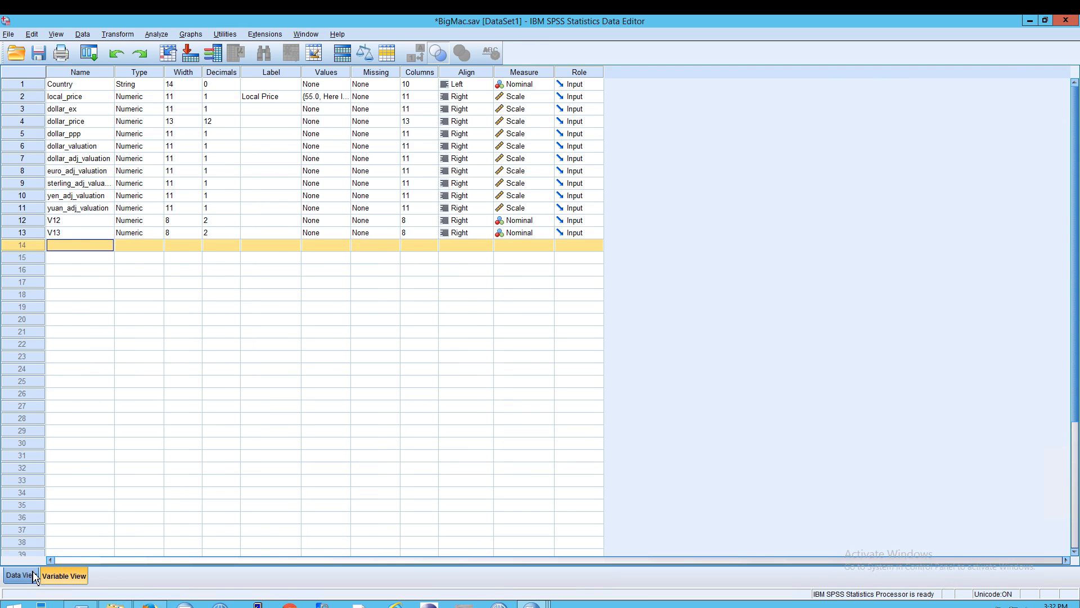
# Step: Paste the five employee cases into BigMac.sav as rows 57–61 and clear the selection
pyautogui.click(20, 575)
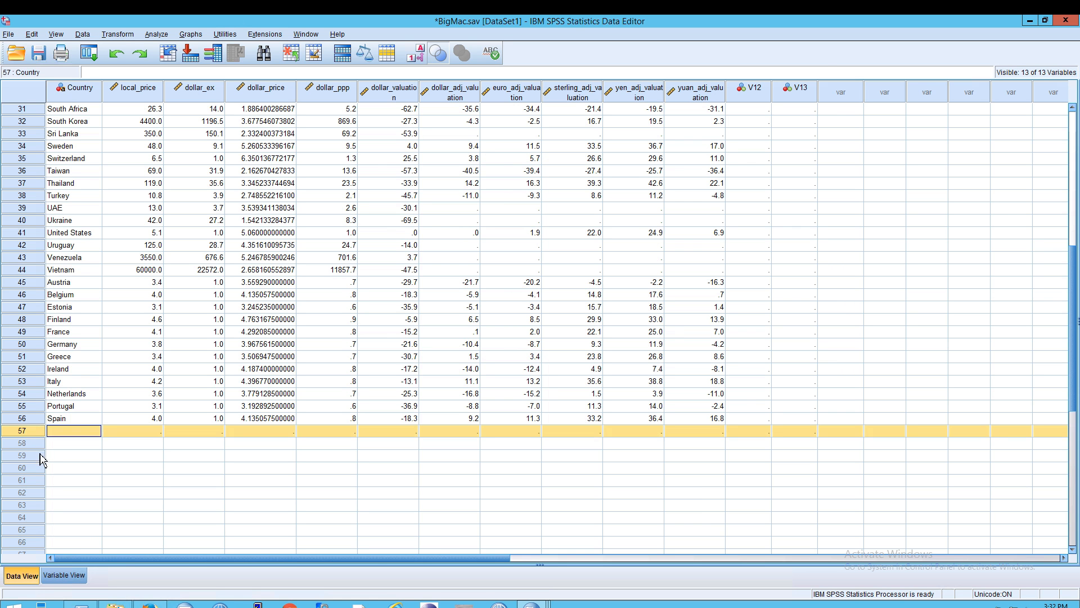
pyautogui.rightClick(20, 430)
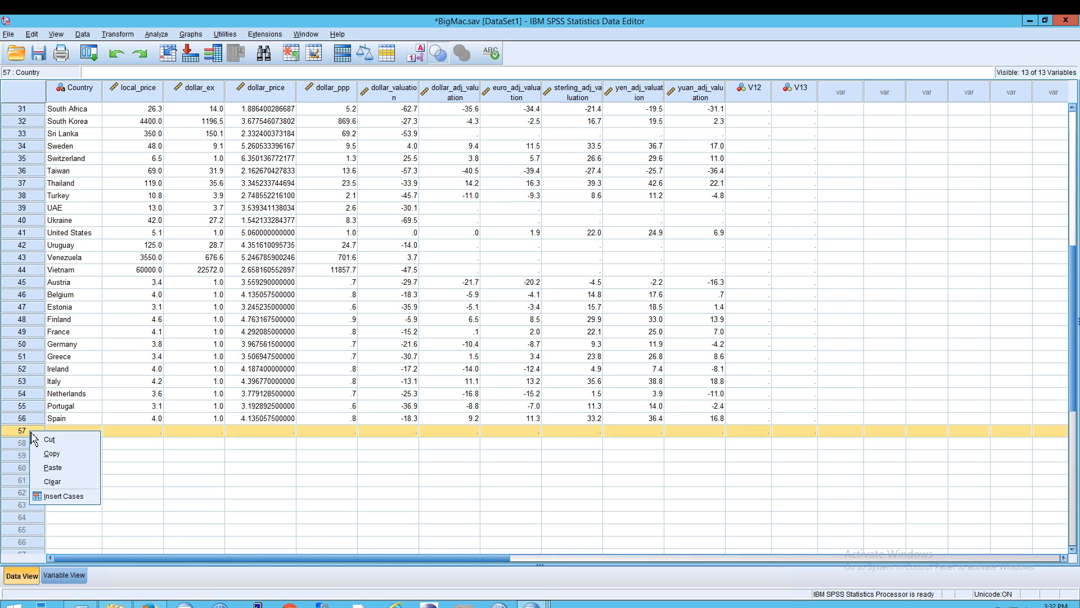
pyautogui.click(53, 467)
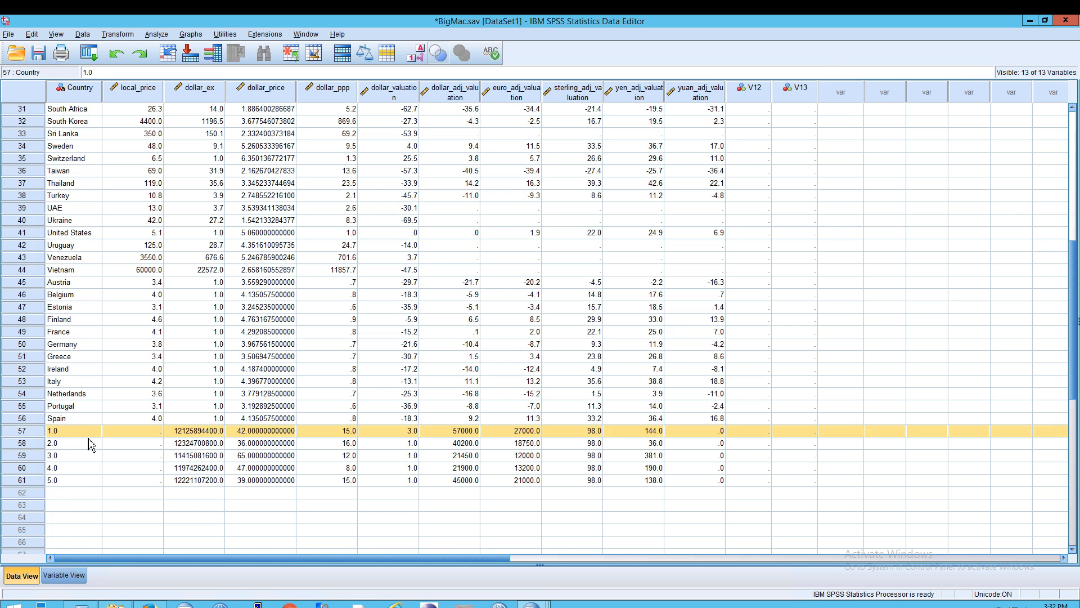
pyautogui.moveTo(65, 457)
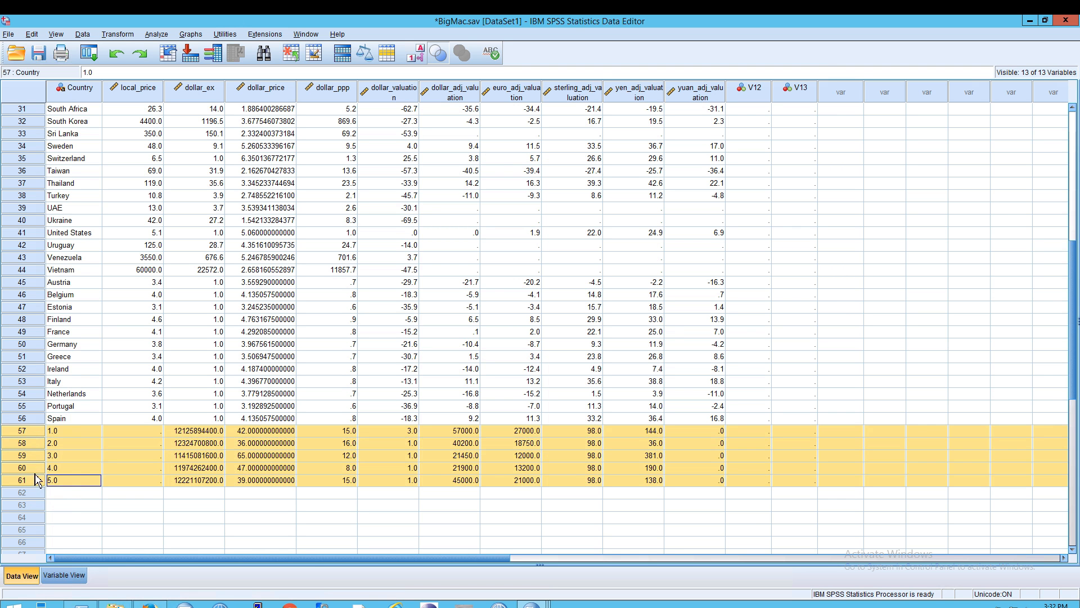
pyautogui.click(69, 430)
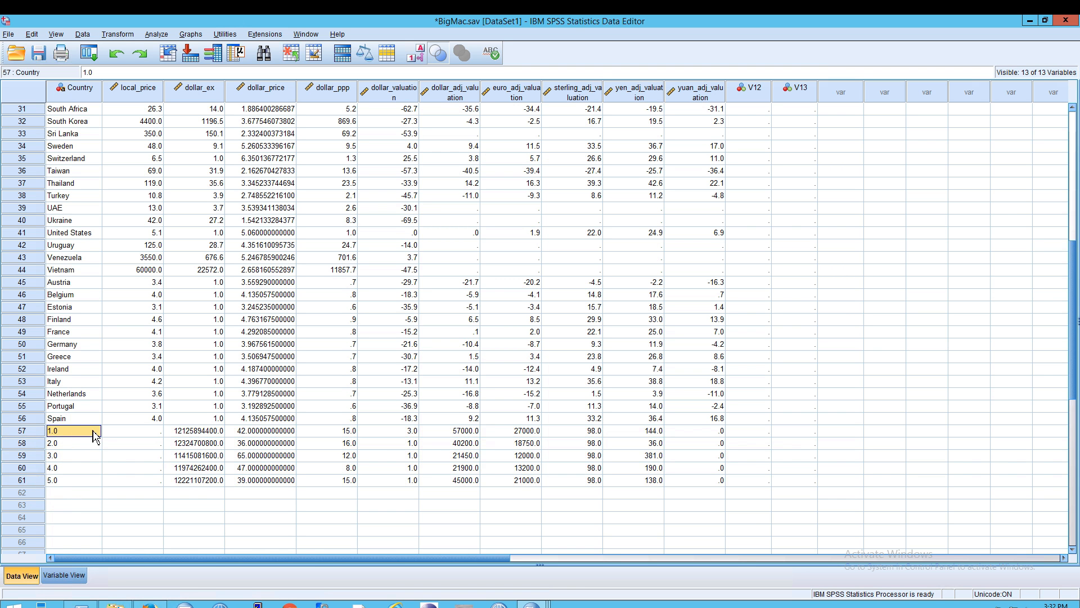
pyautogui.moveTo(67, 437)
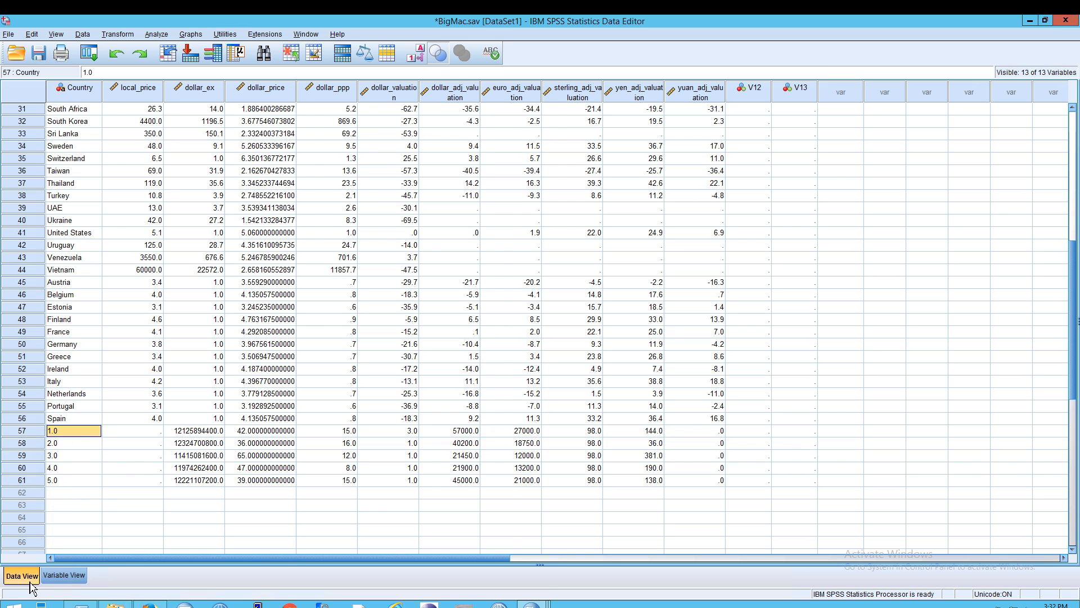
# Step: Toggle BigMac between Data View and Variable View, ending on its 13 variable definitions
pyautogui.click(63, 575)
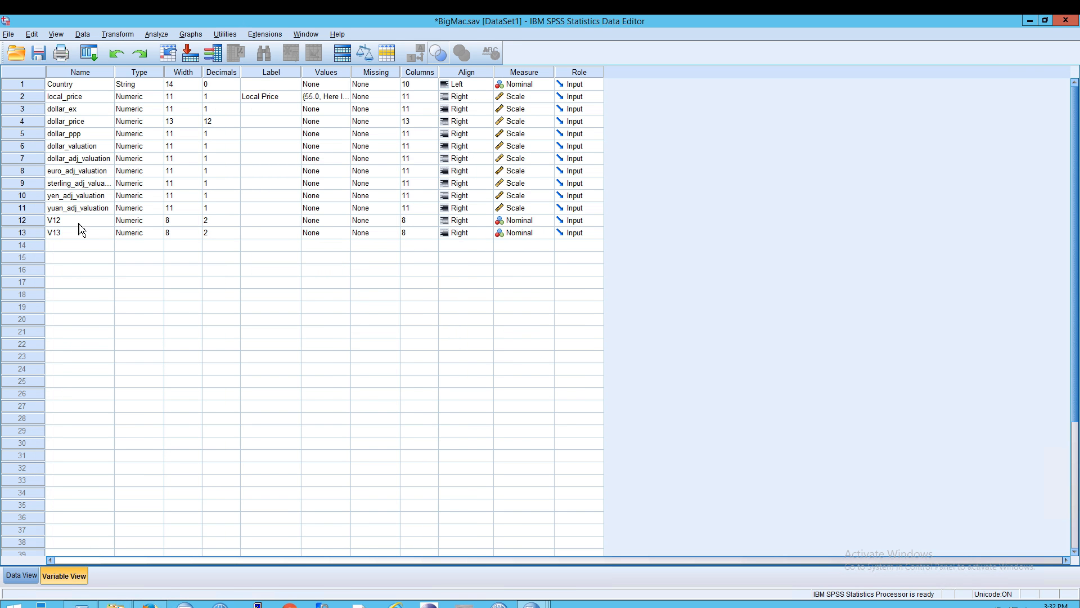
pyautogui.moveTo(81, 290)
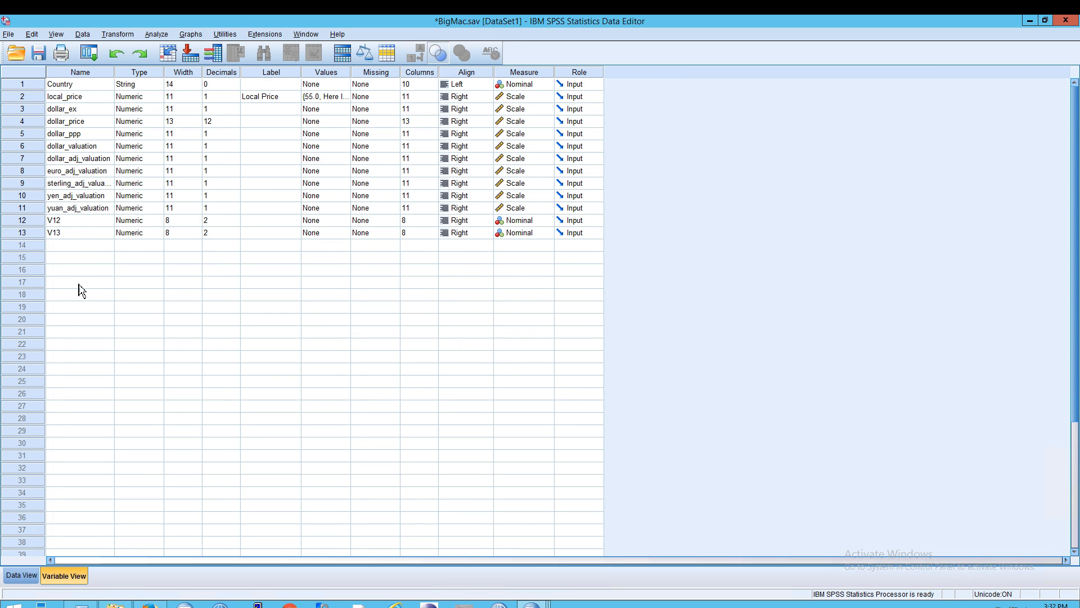
pyautogui.click(20, 575)
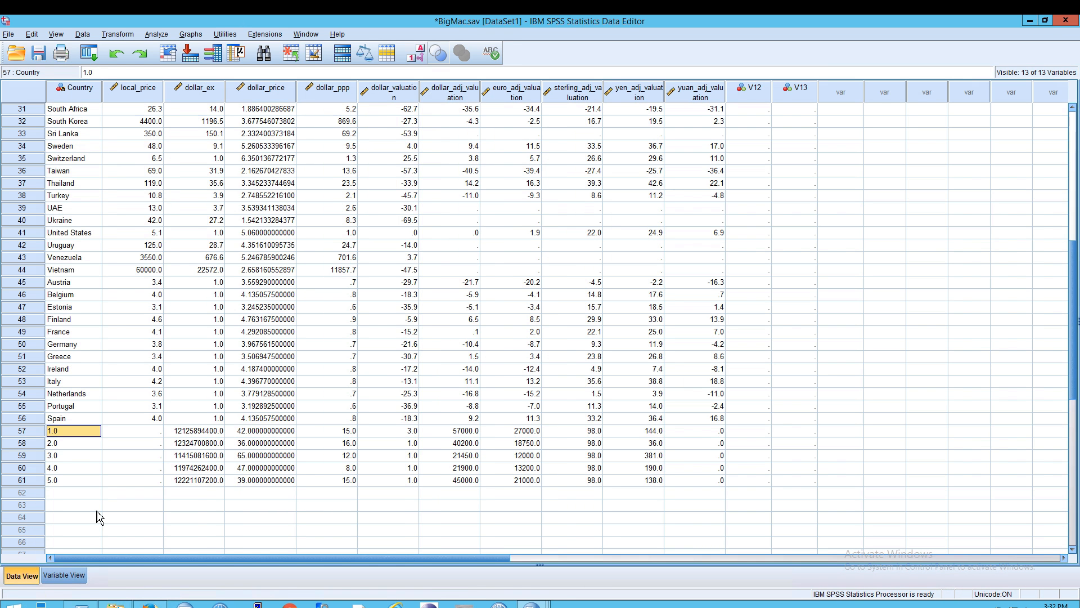
pyautogui.moveTo(84, 420)
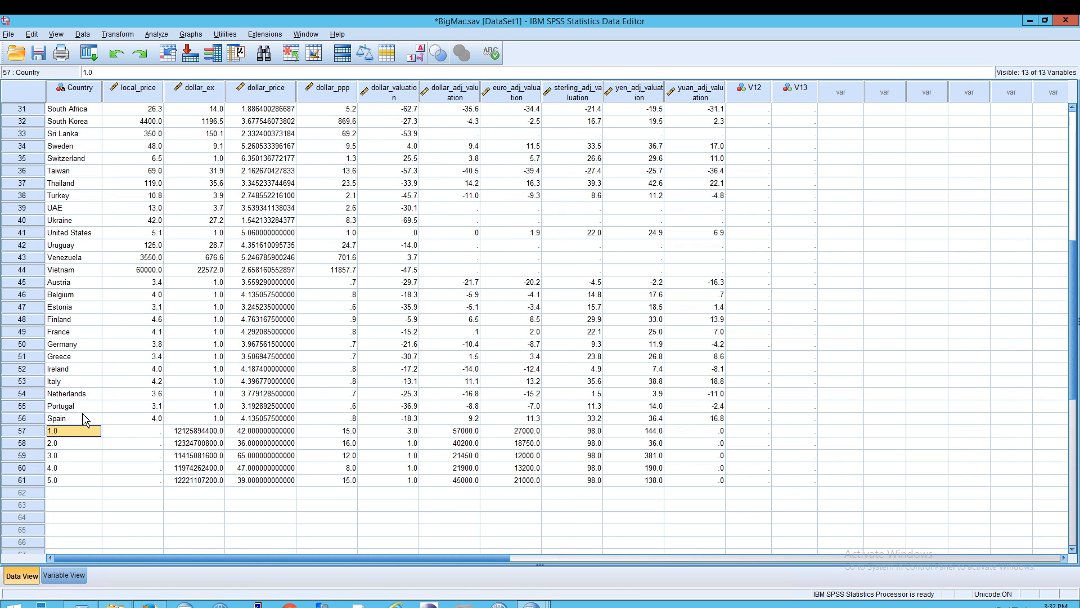
pyautogui.moveTo(98, 372)
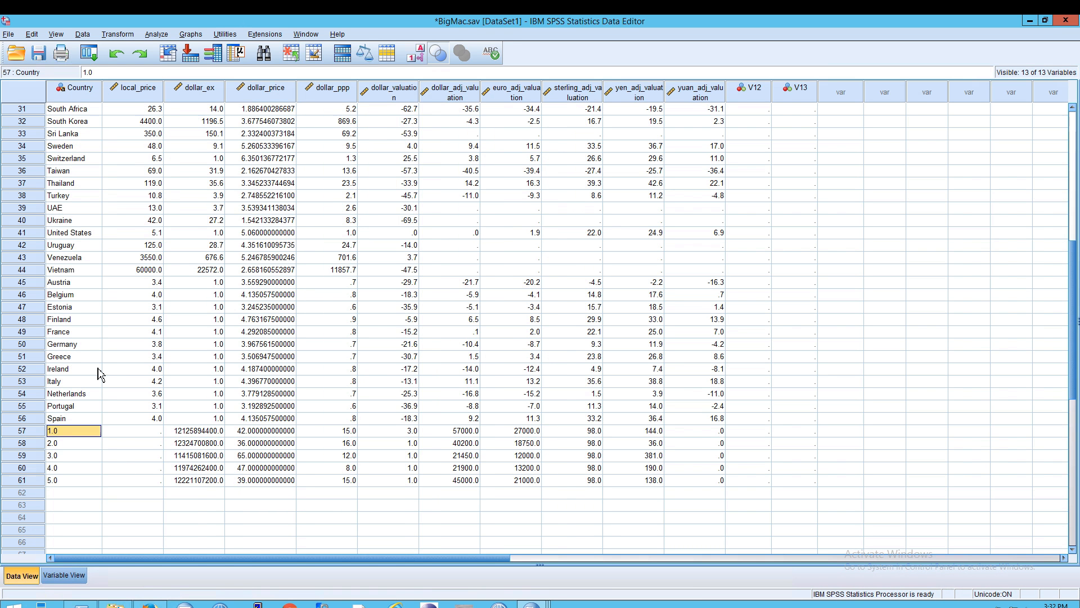
pyautogui.moveTo(306, 475)
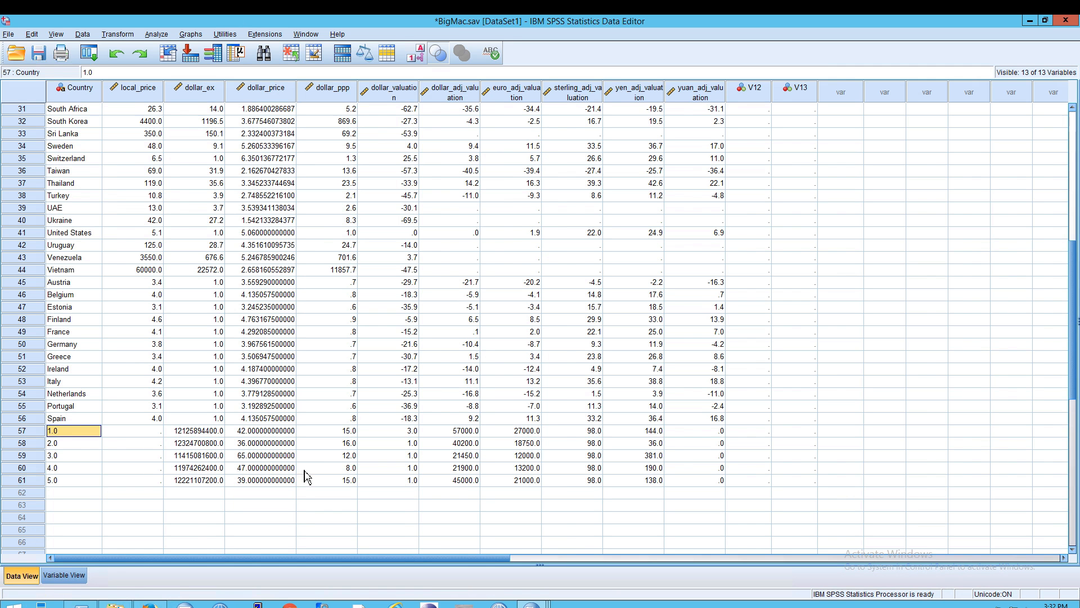
pyautogui.moveTo(90, 482)
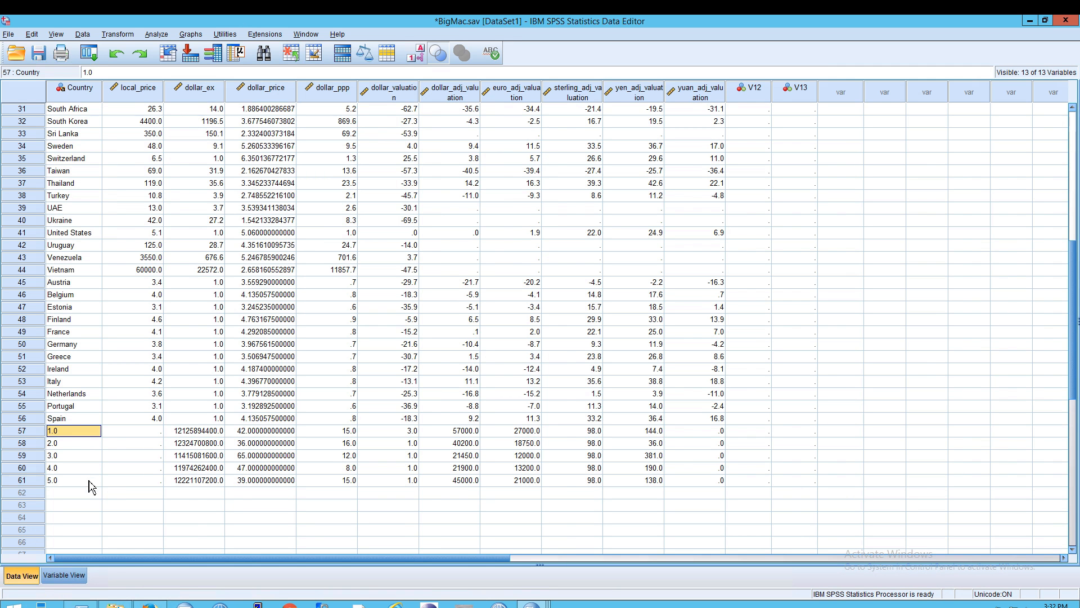
pyautogui.moveTo(61, 307)
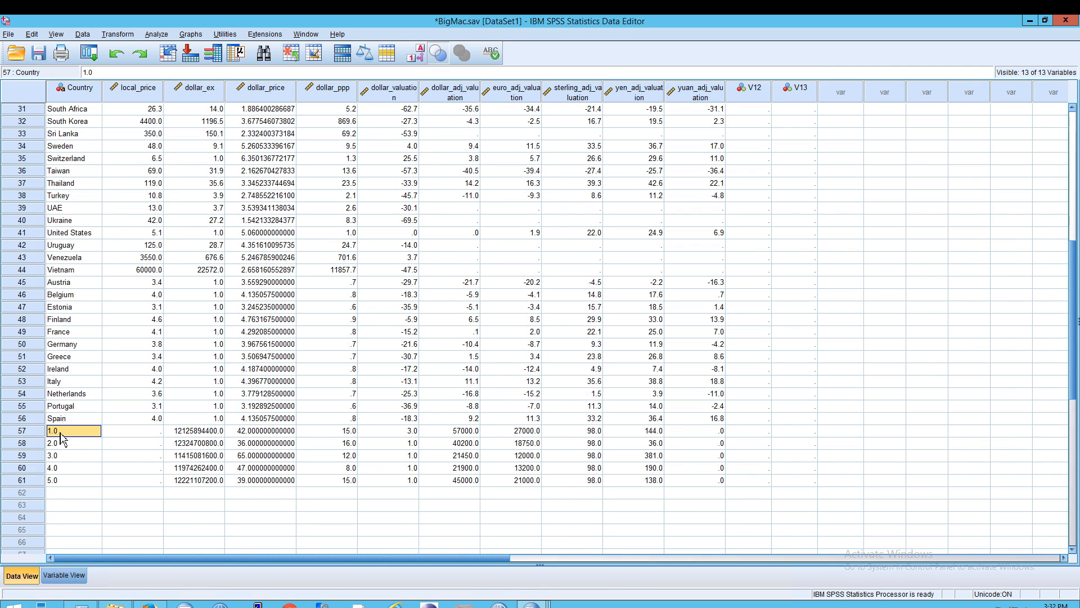
pyautogui.moveTo(86, 437)
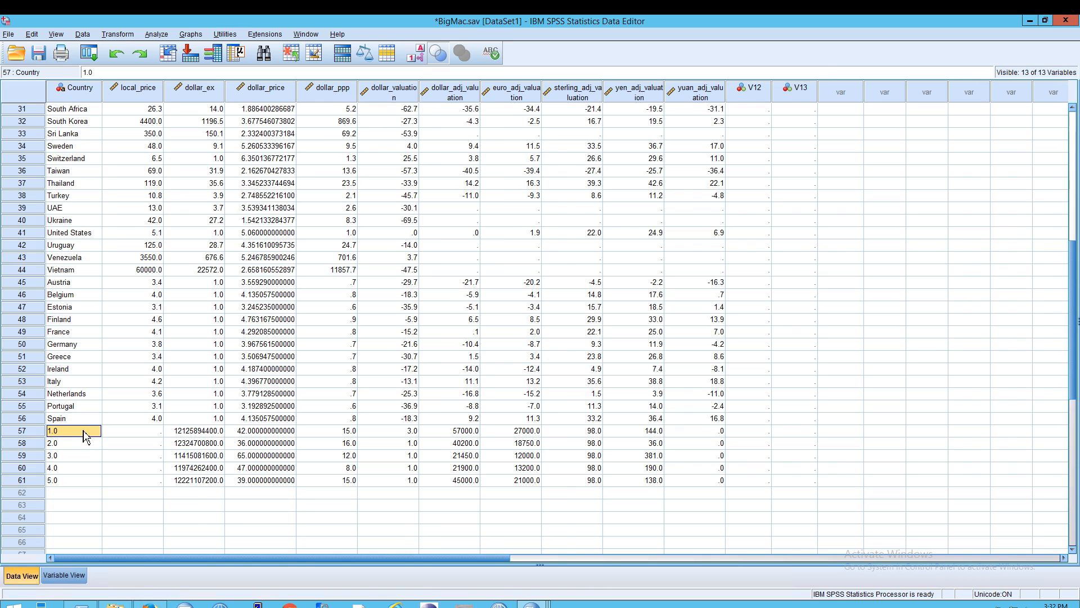
pyautogui.click(63, 575)
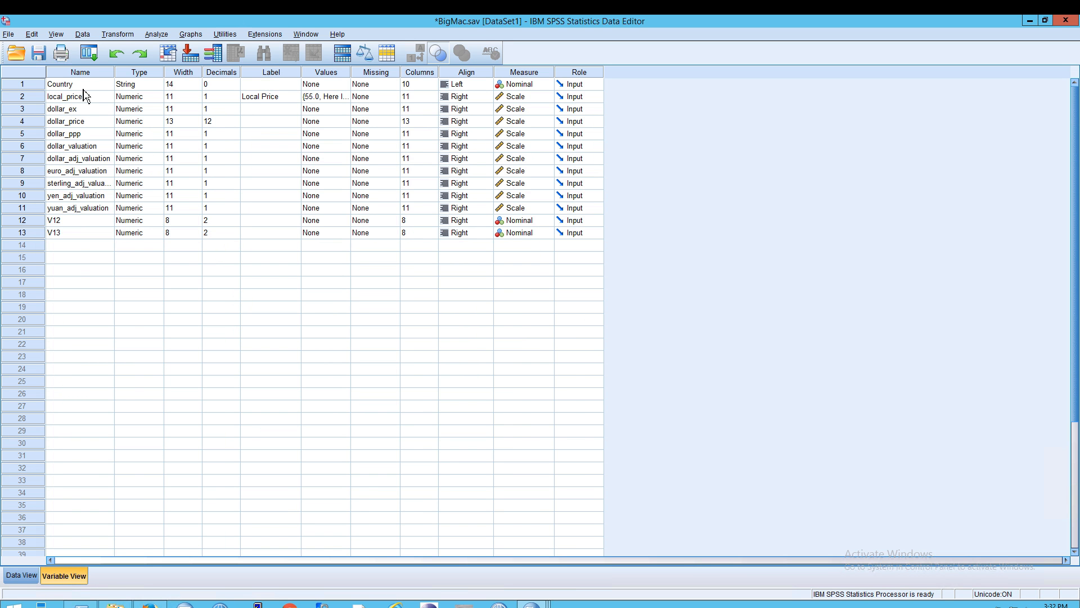
pyautogui.click(80, 84)
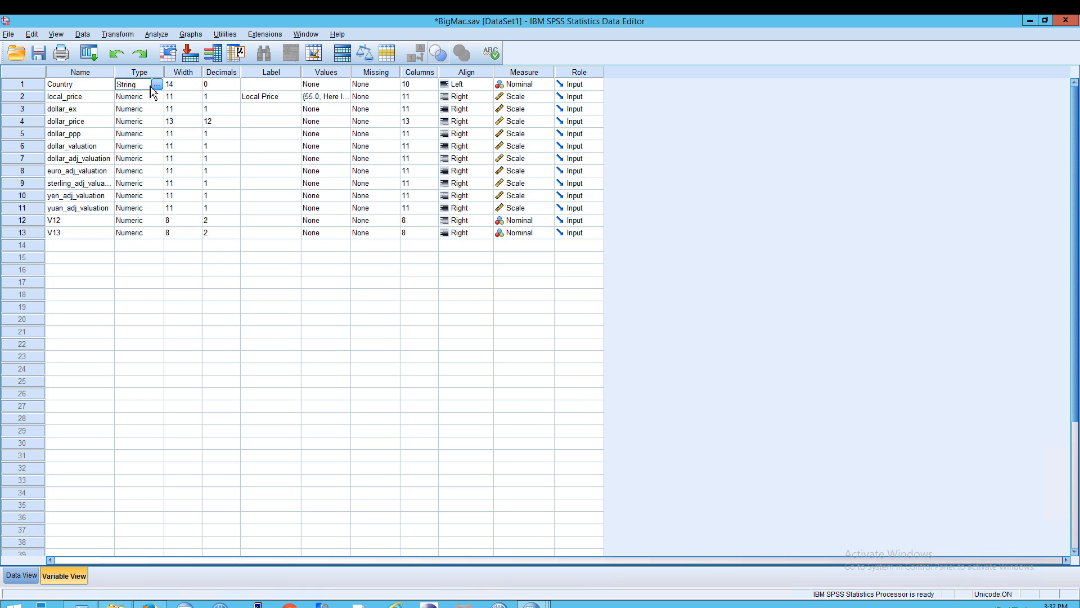
pyautogui.click(220, 84)
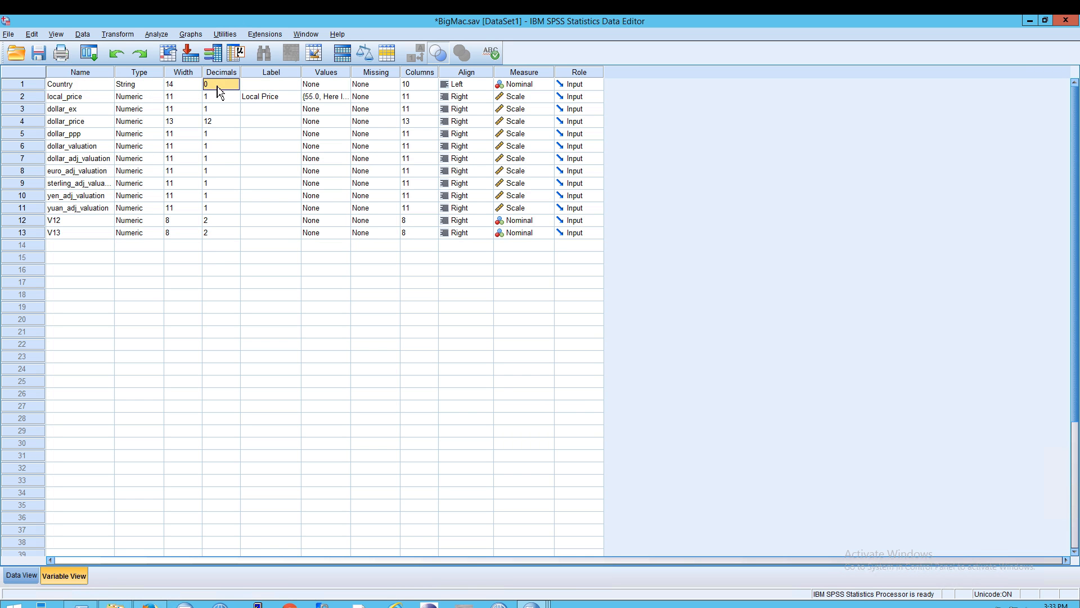
pyautogui.moveTo(116, 496)
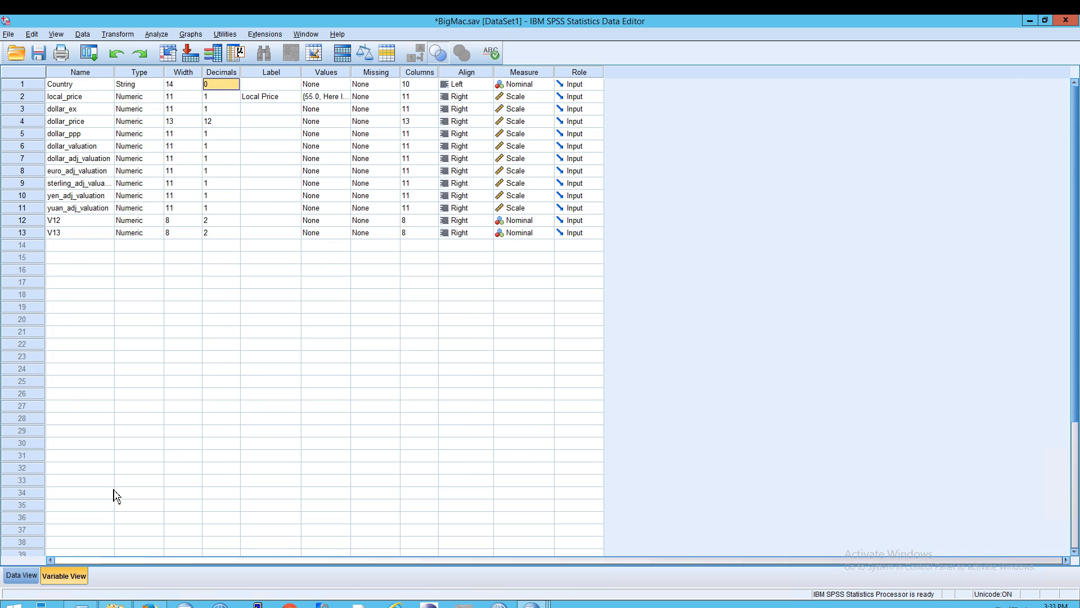
# Step: Check the Country and dollar_ex values in pasted rows 57–58, then bring up employee data for comparison
pyautogui.click(21, 579)
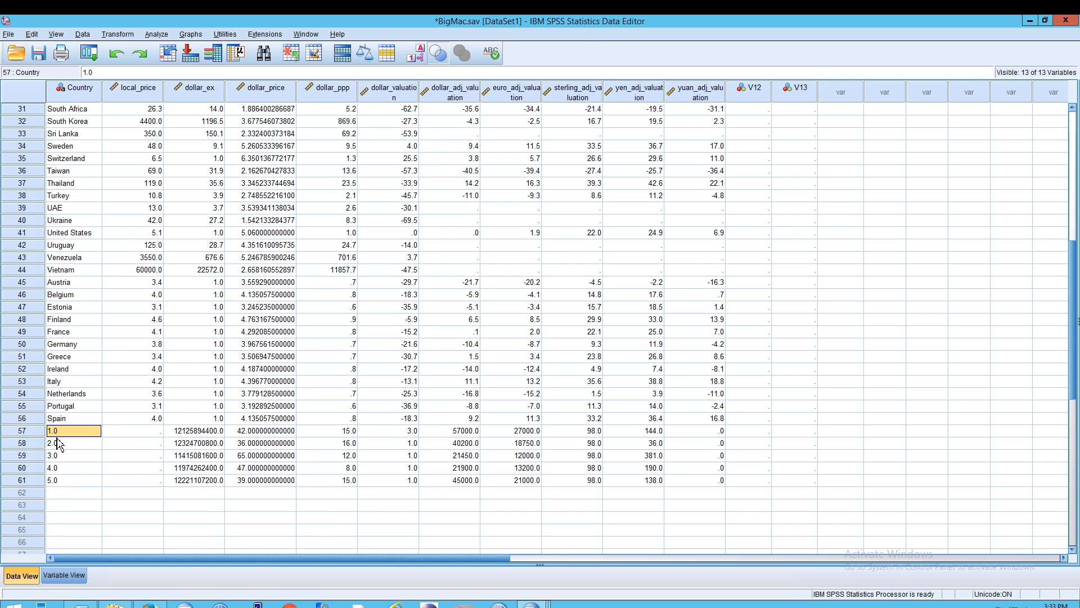
pyautogui.moveTo(58, 453)
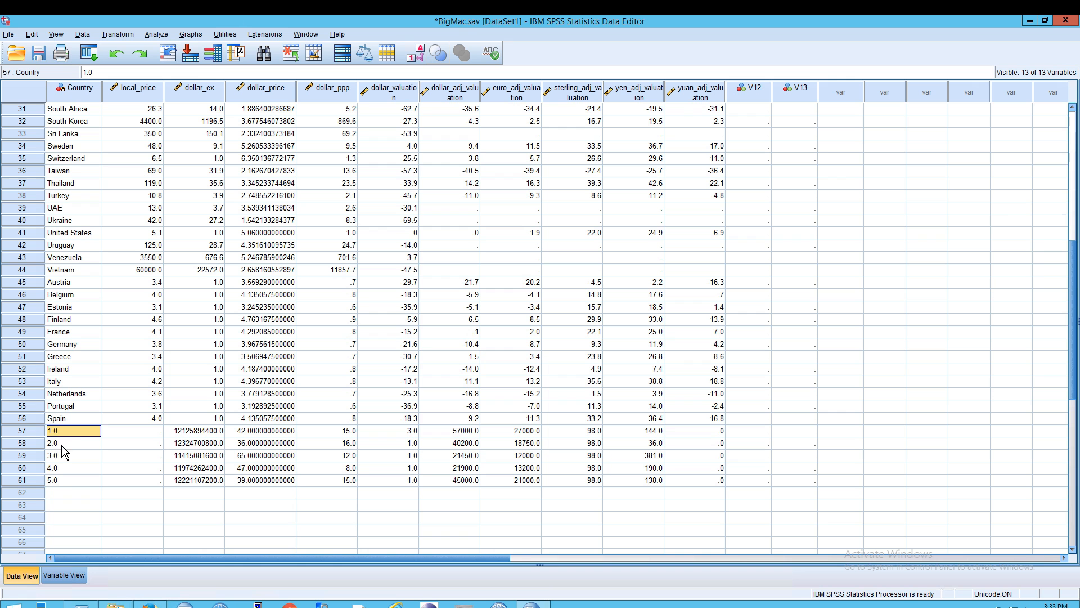
pyautogui.click(69, 442)
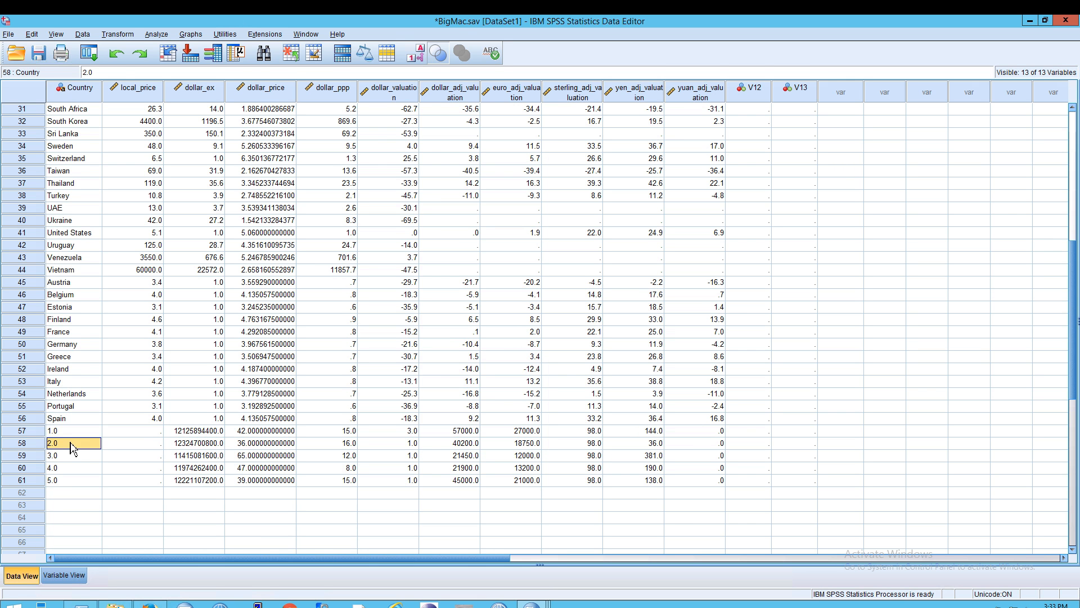
pyautogui.click(72, 431)
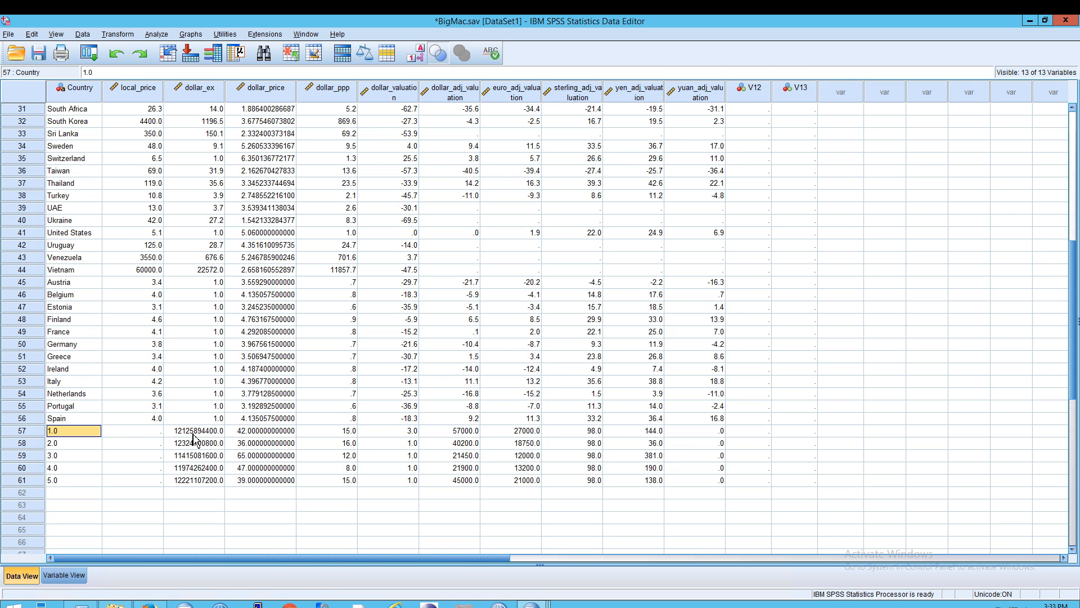
pyautogui.click(194, 431)
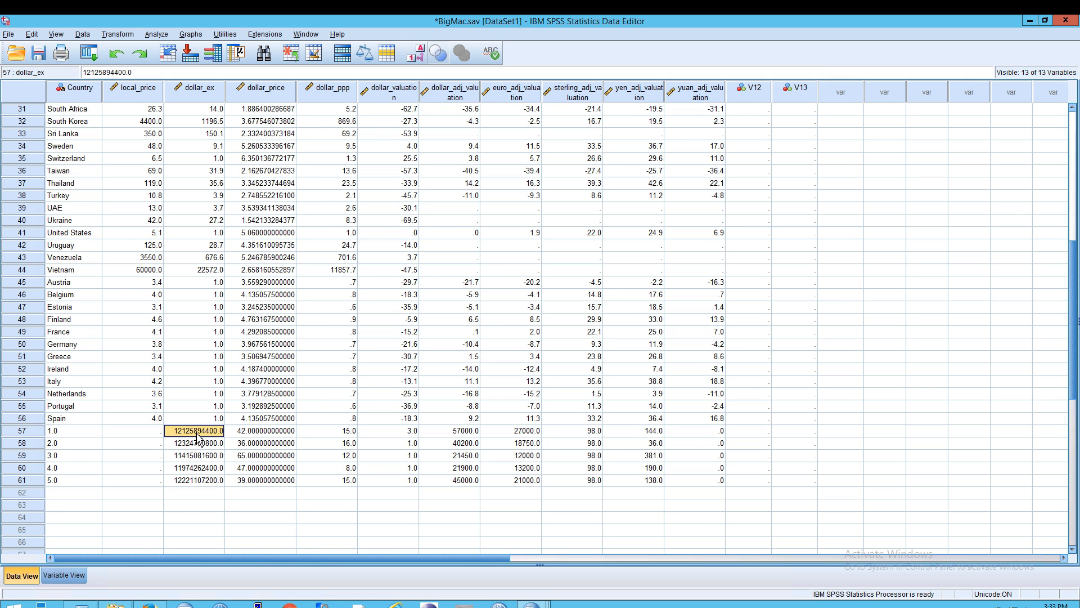
pyautogui.moveTo(213, 77)
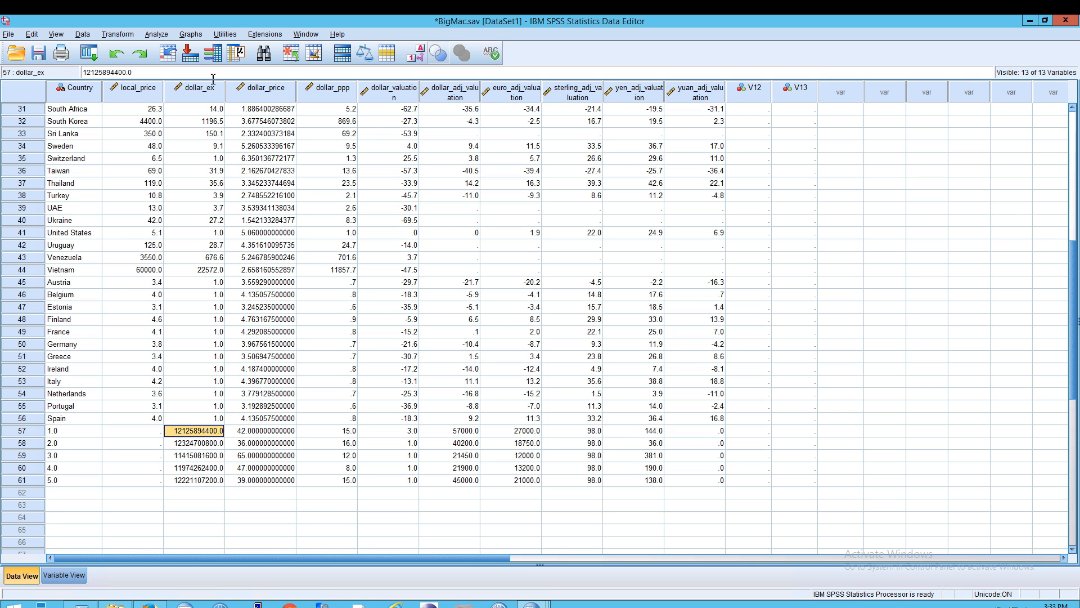
pyautogui.moveTo(191, 415)
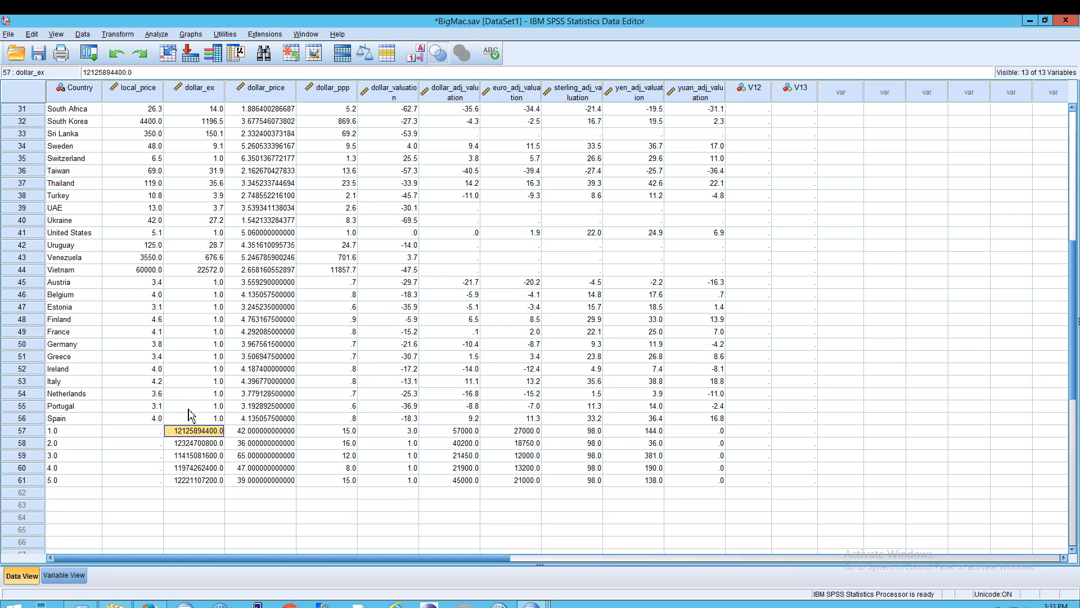
pyautogui.moveTo(198, 441)
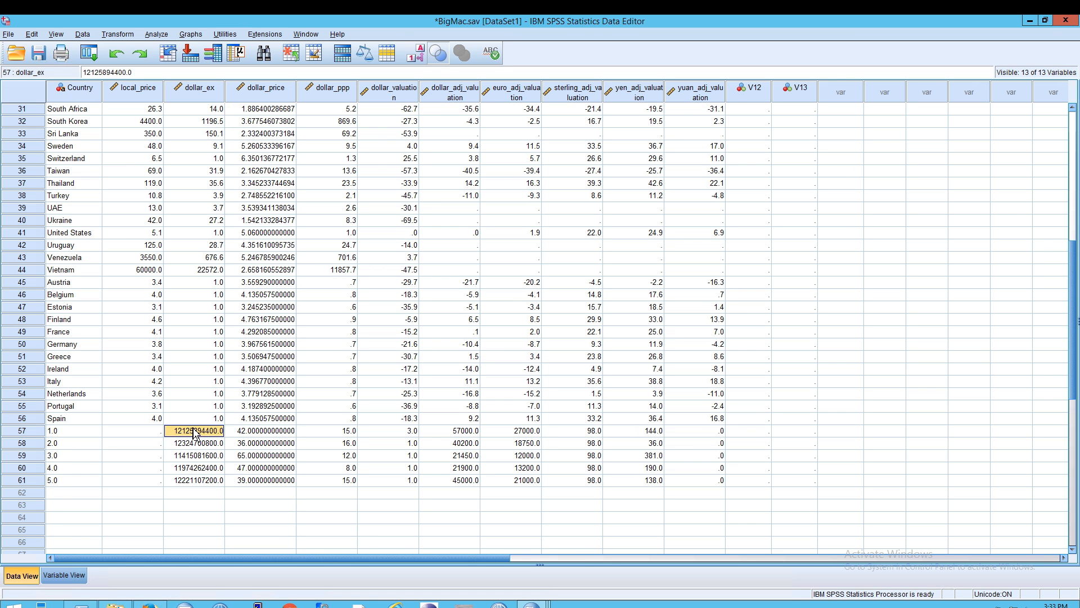
pyautogui.moveTo(210, 443)
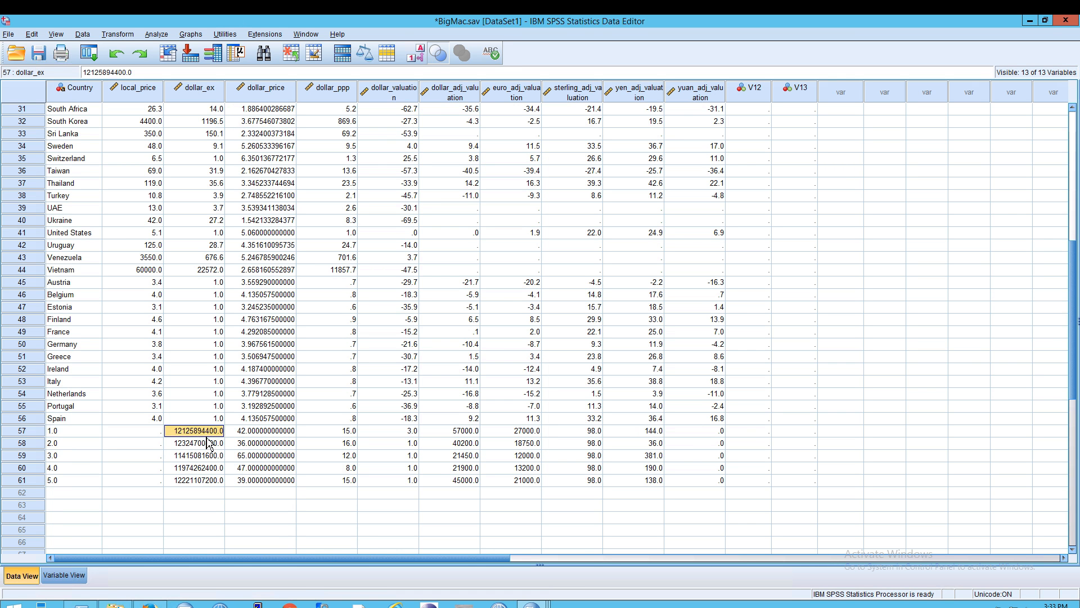
pyautogui.moveTo(207, 448)
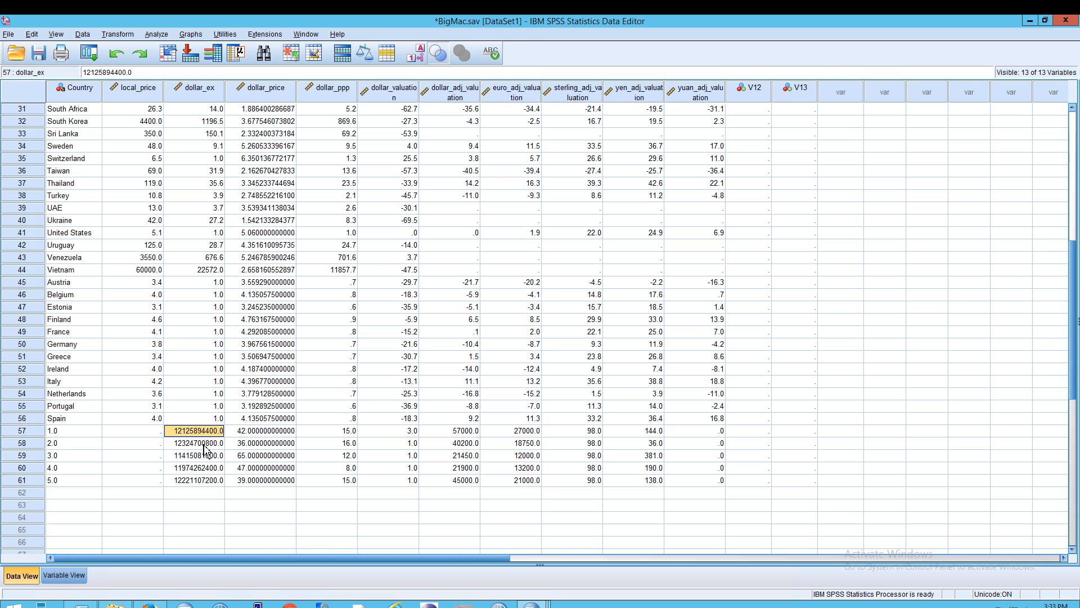
pyautogui.click(305, 34)
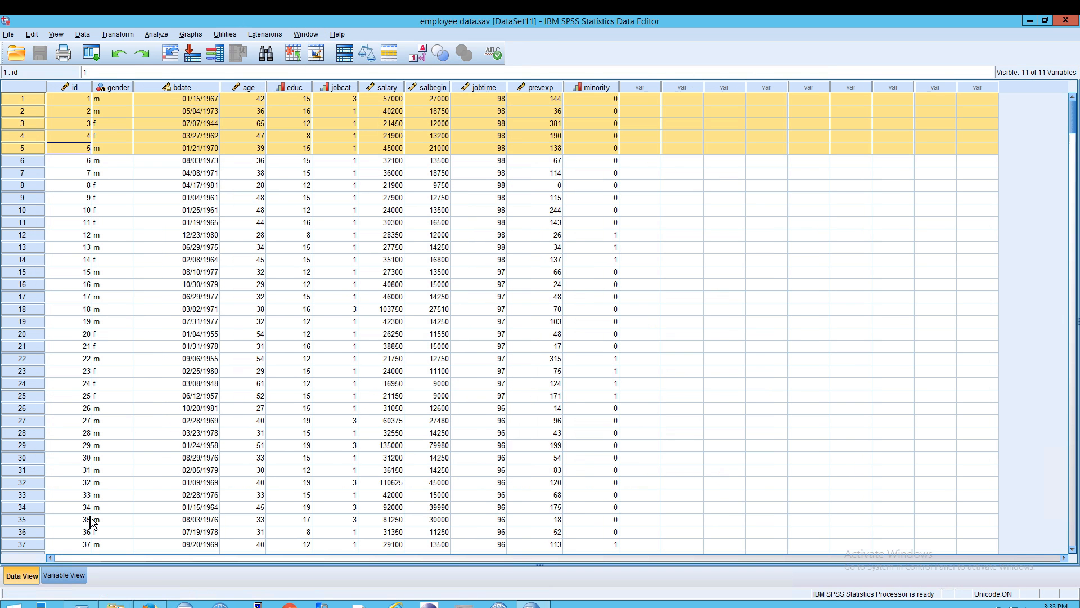
pyautogui.moveTo(136, 346)
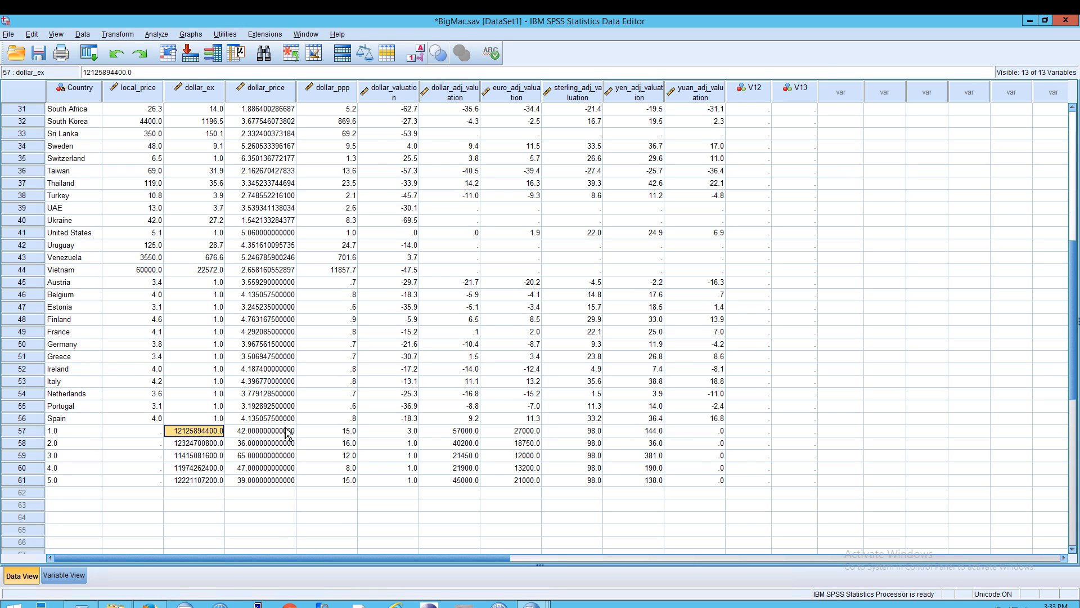
pyautogui.moveTo(328, 458)
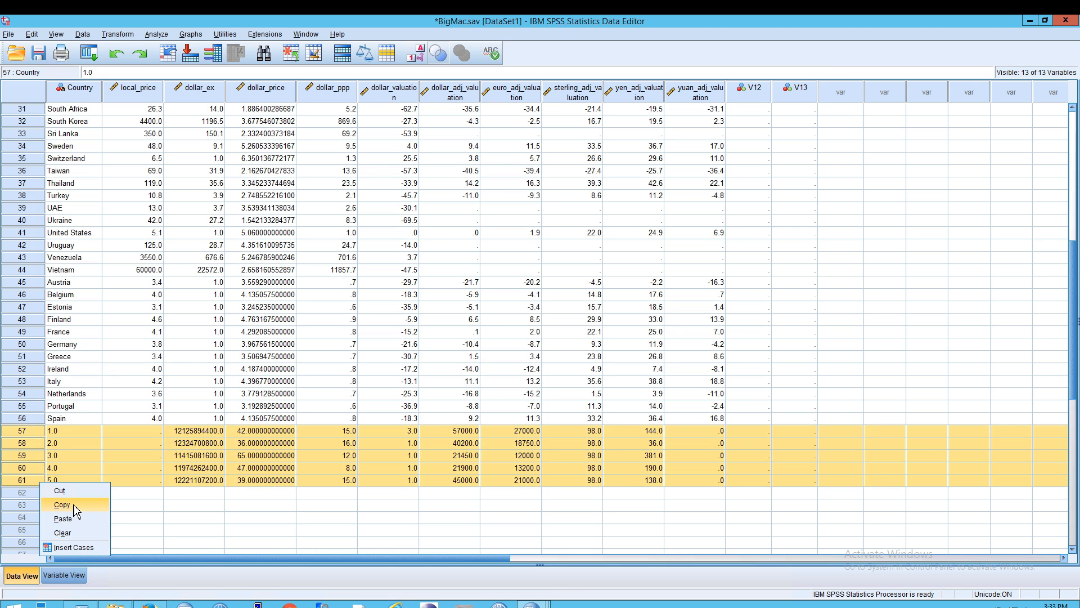
pyautogui.moveTo(74, 533)
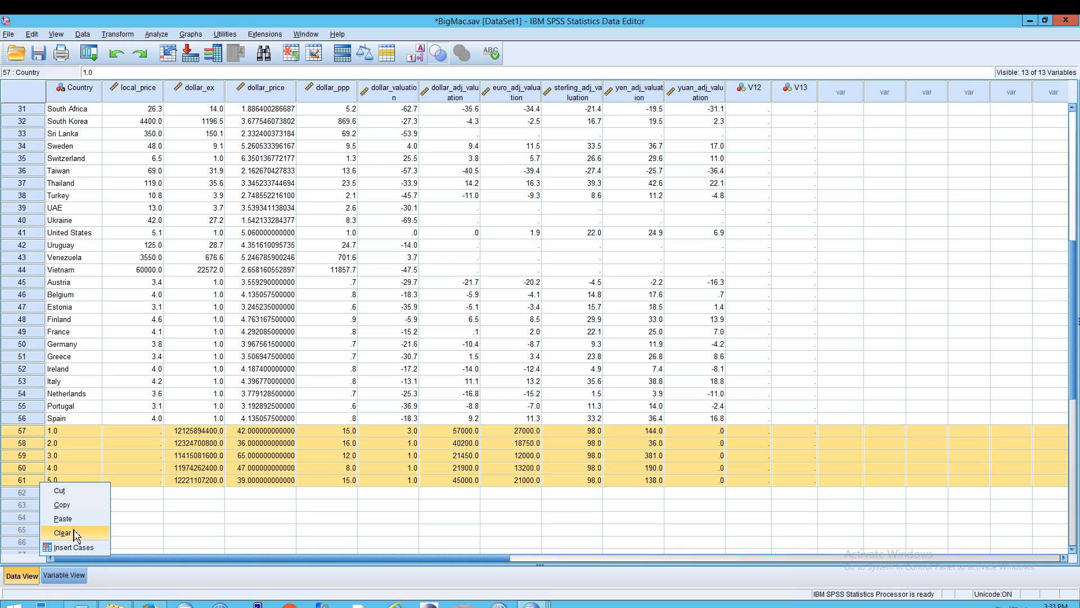
# Step: Clear the pasted cases 57–61 from BigMac.sav, leaving Spain as the last row
pyautogui.click(62, 533)
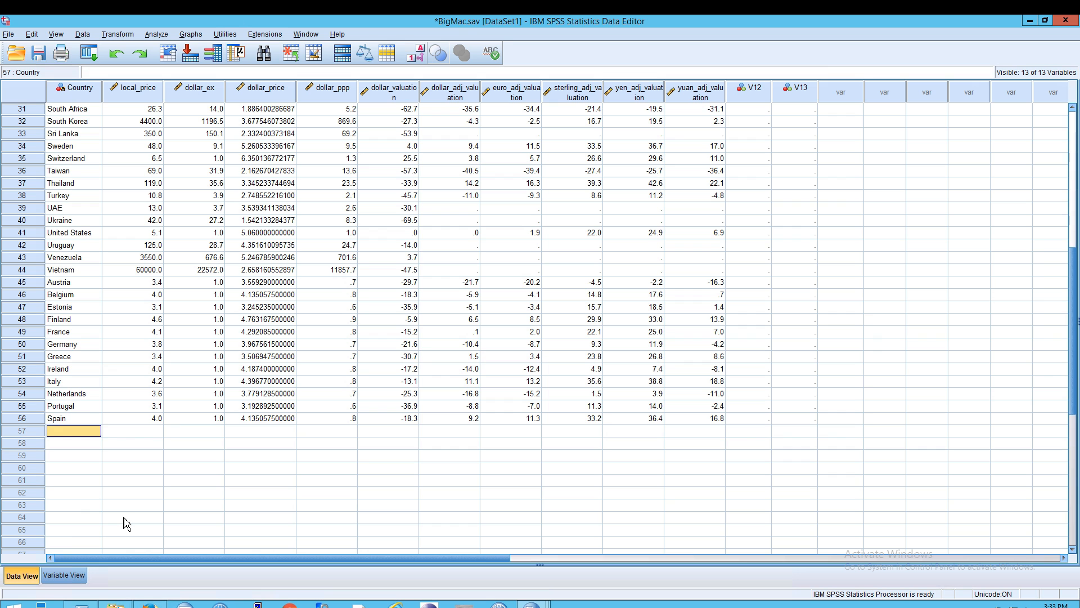
pyautogui.moveTo(165, 324)
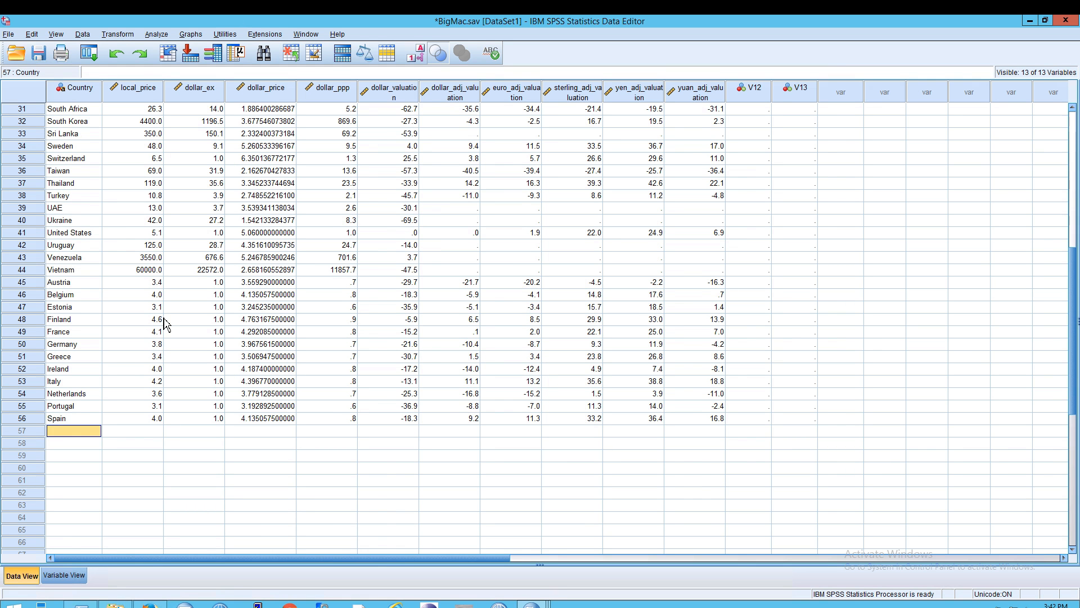
pyautogui.moveTo(135, 121)
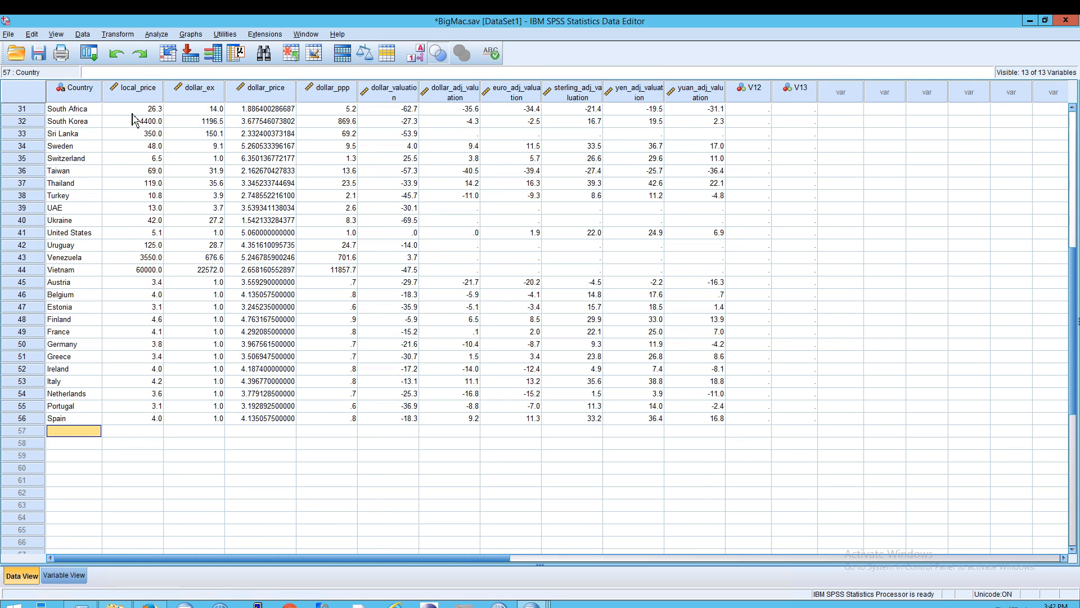
# Step: Start Copy Data Properties from the Data menu with employee data.sav [DataSet11] as the open-dataset source
pyautogui.click(82, 34)
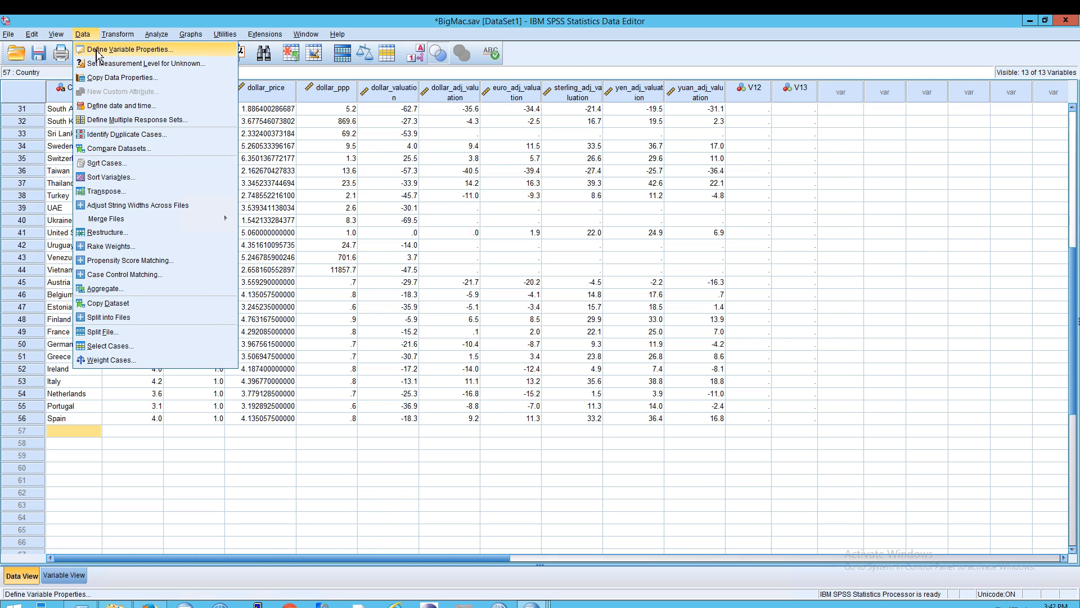
pyautogui.click(122, 78)
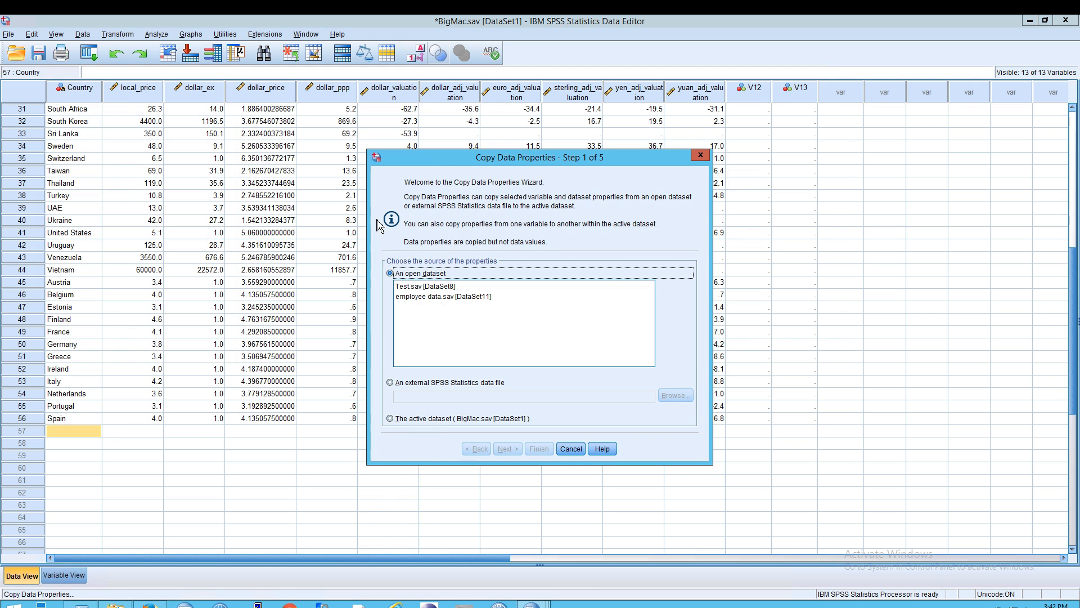
pyautogui.moveTo(423, 226)
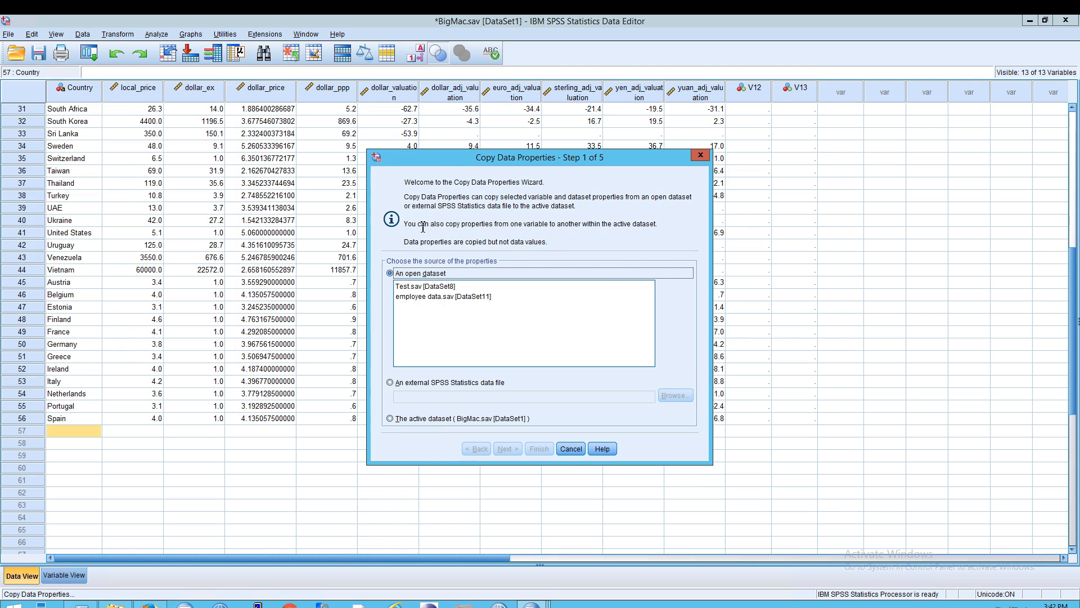
pyautogui.moveTo(475, 203)
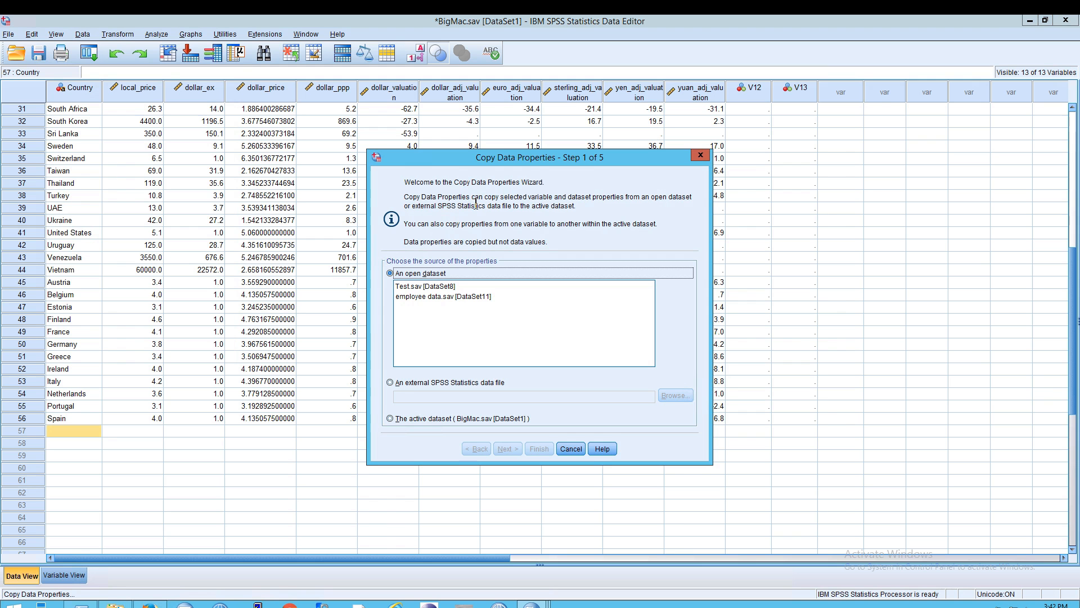
pyautogui.moveTo(587, 207)
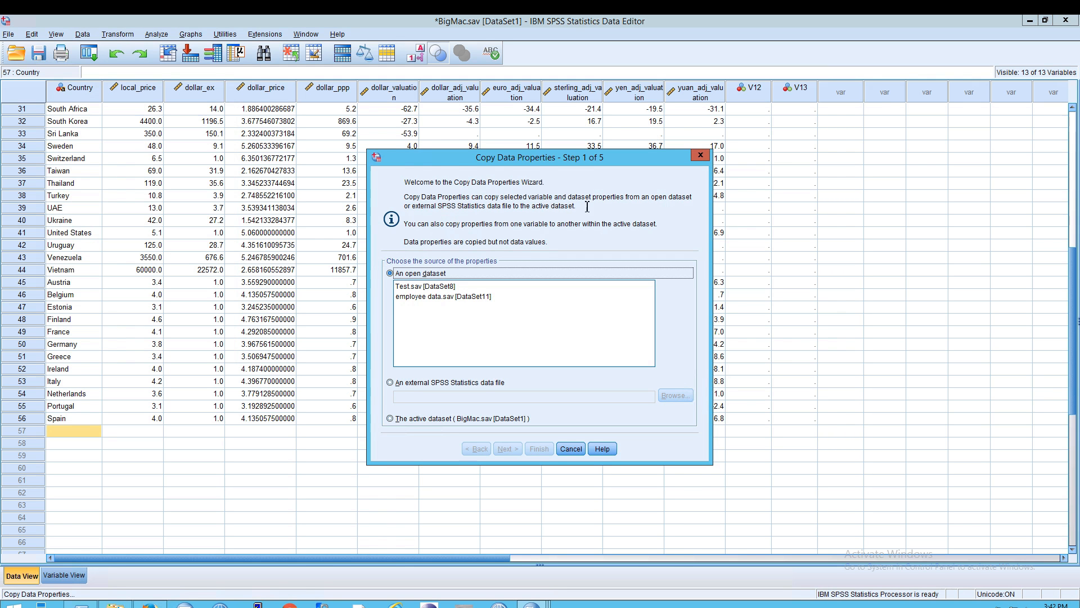
pyautogui.moveTo(471, 211)
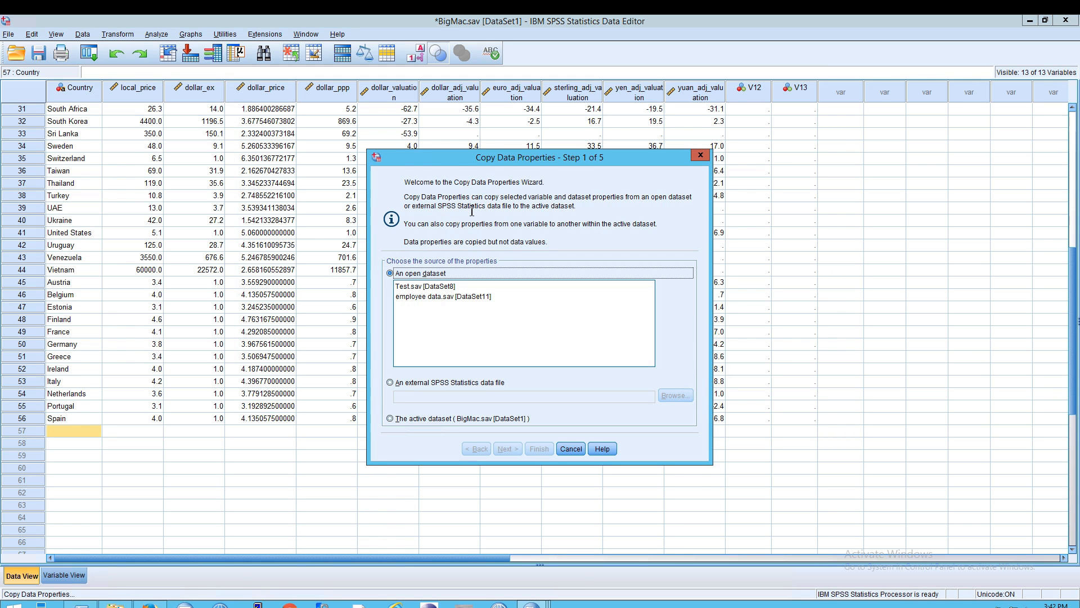
pyautogui.moveTo(464, 210)
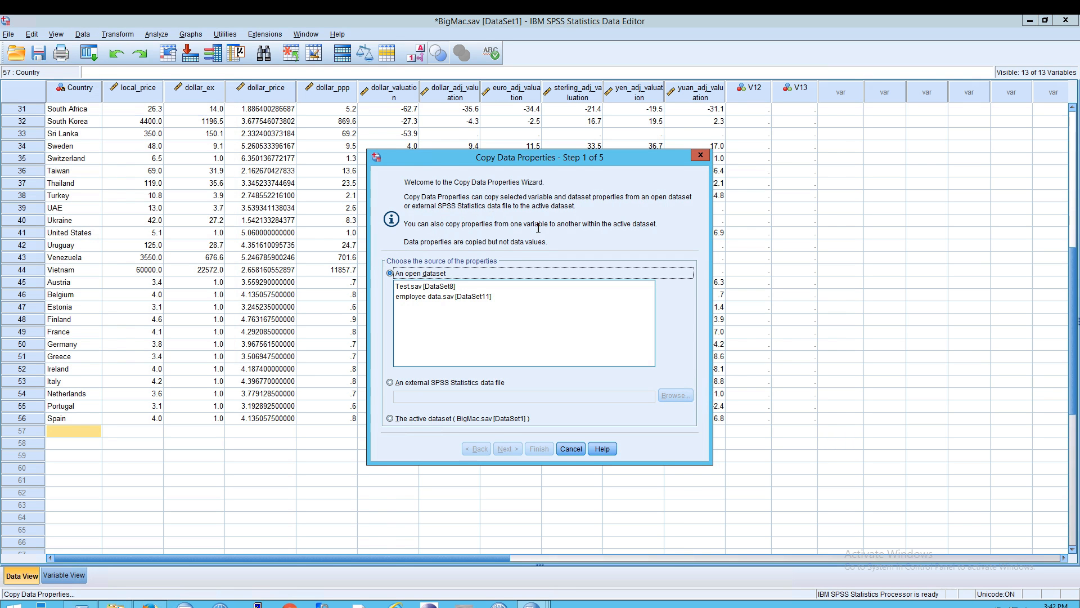
pyautogui.moveTo(438, 268)
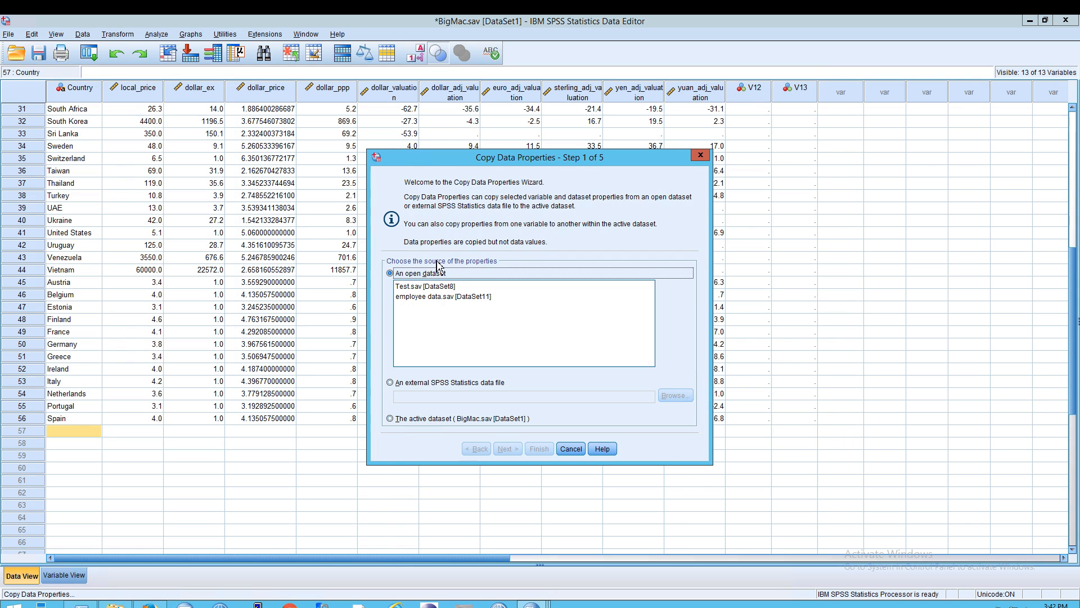
pyautogui.click(445, 296)
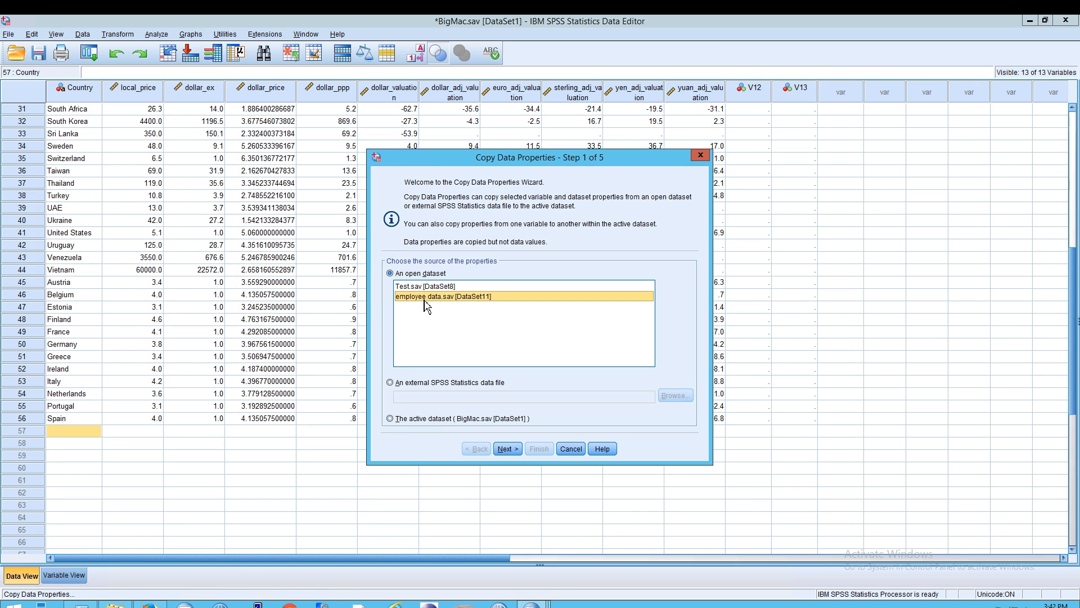
pyautogui.moveTo(439, 305)
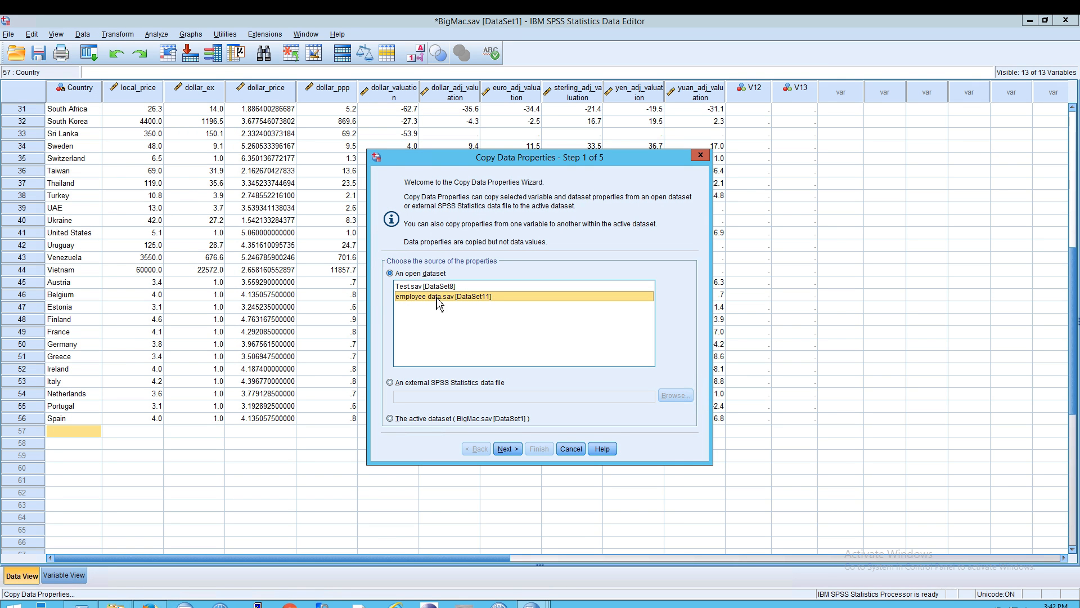
pyautogui.click(390, 381)
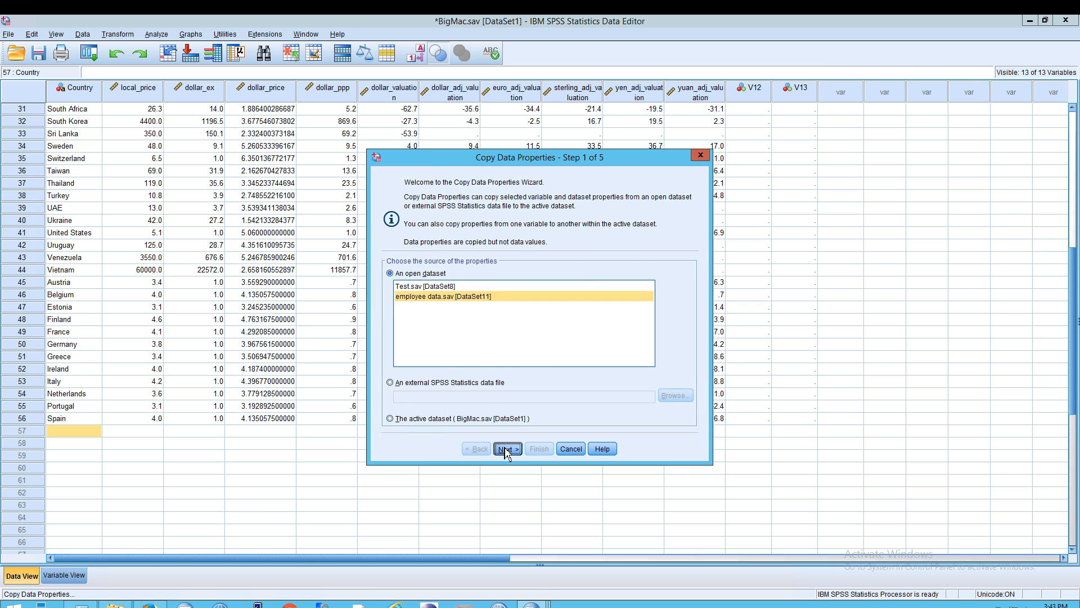
# Step: Advance to Step 2, keeping 'Apply properties from selected source dataset variables'
pyautogui.click(507, 449)
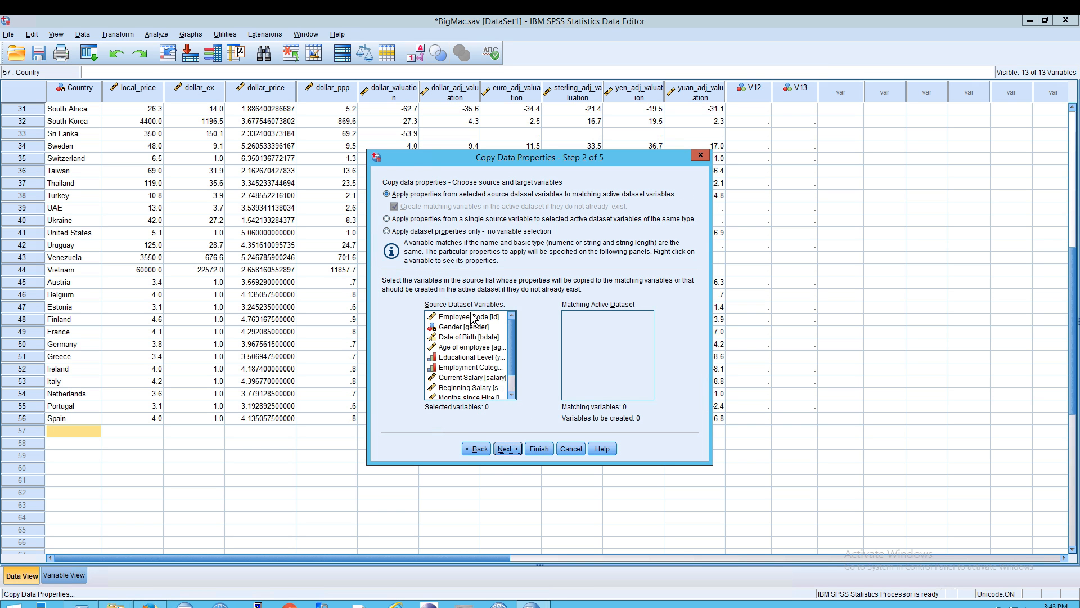
pyautogui.click(467, 327)
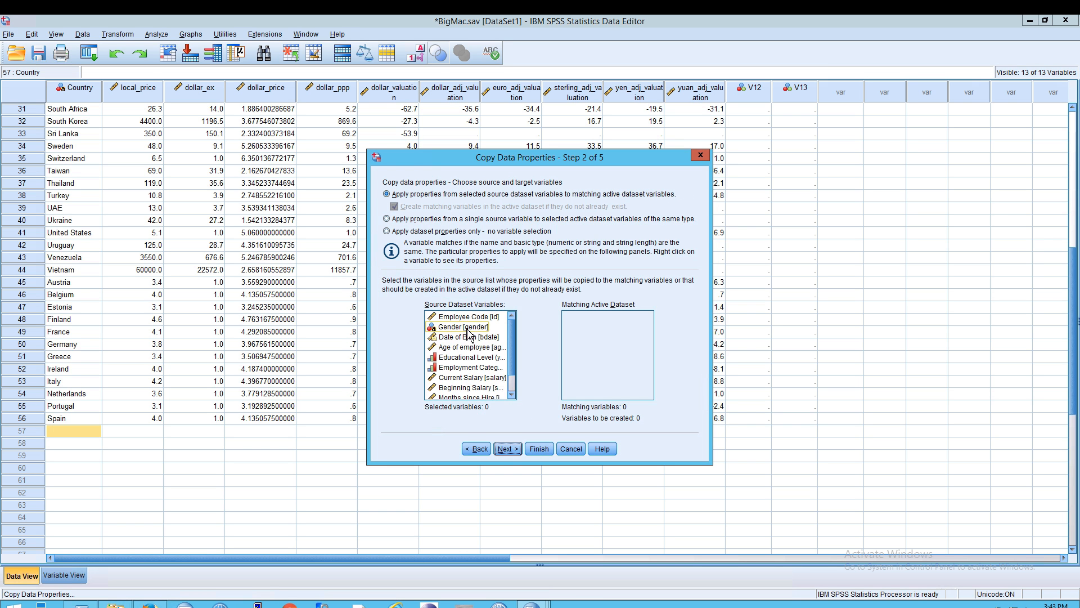
pyautogui.click(463, 326)
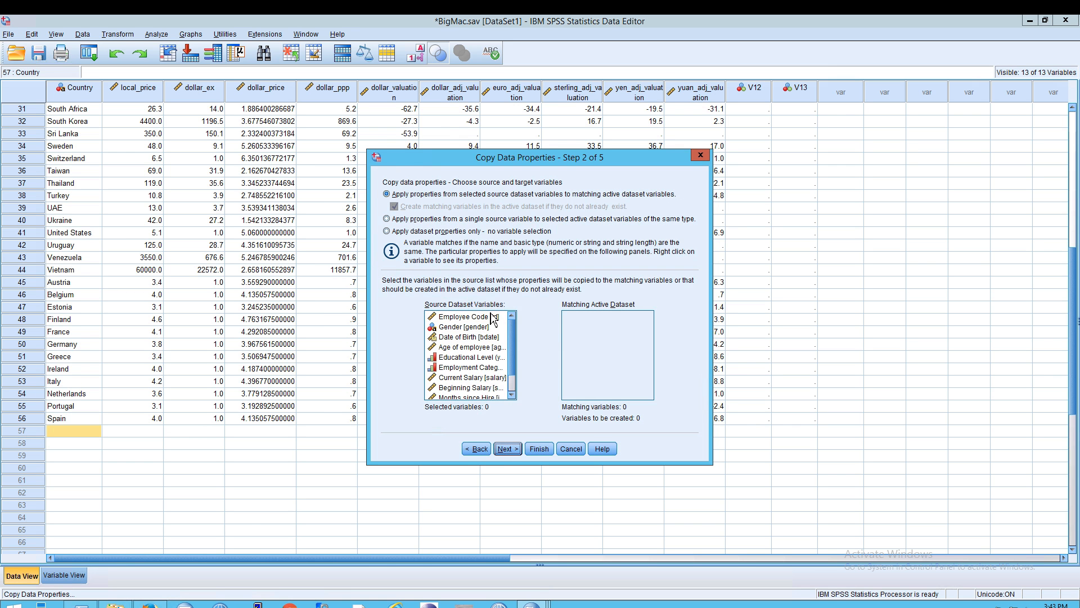
pyautogui.moveTo(612, 311)
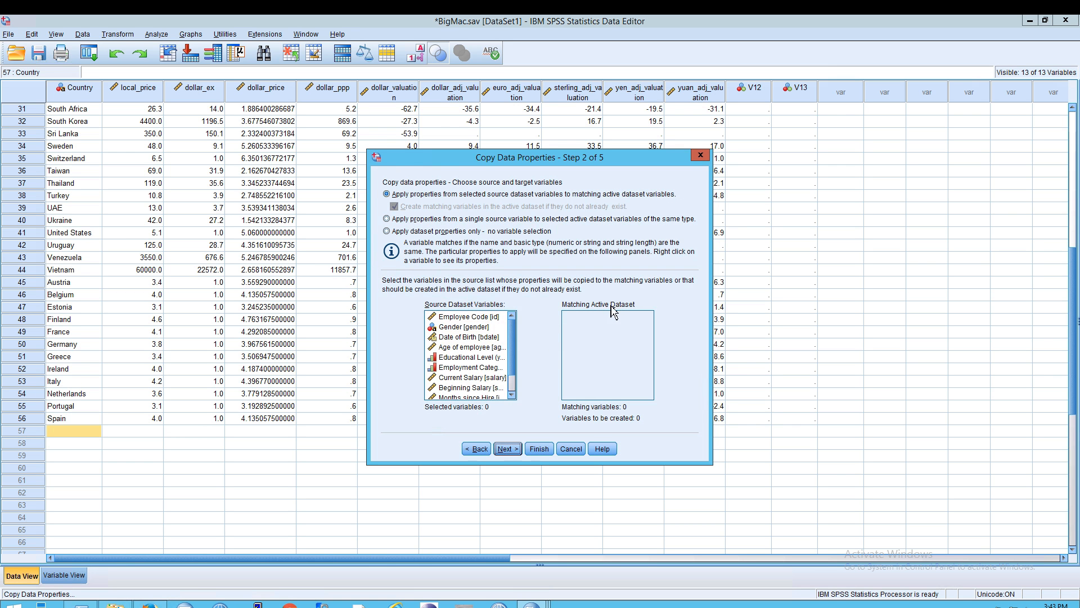
pyautogui.moveTo(445, 215)
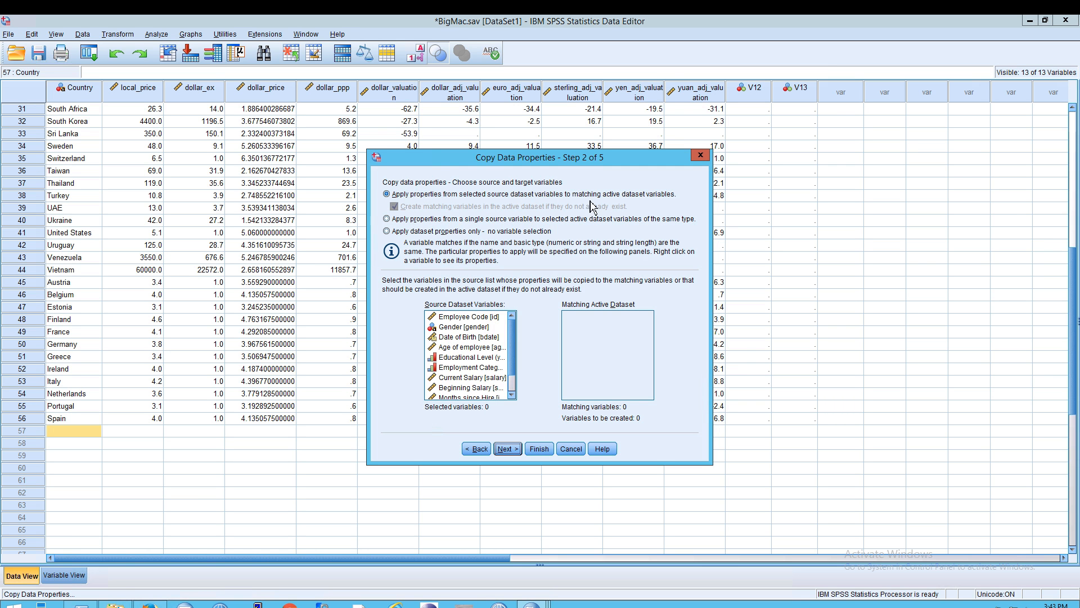
pyautogui.moveTo(639, 208)
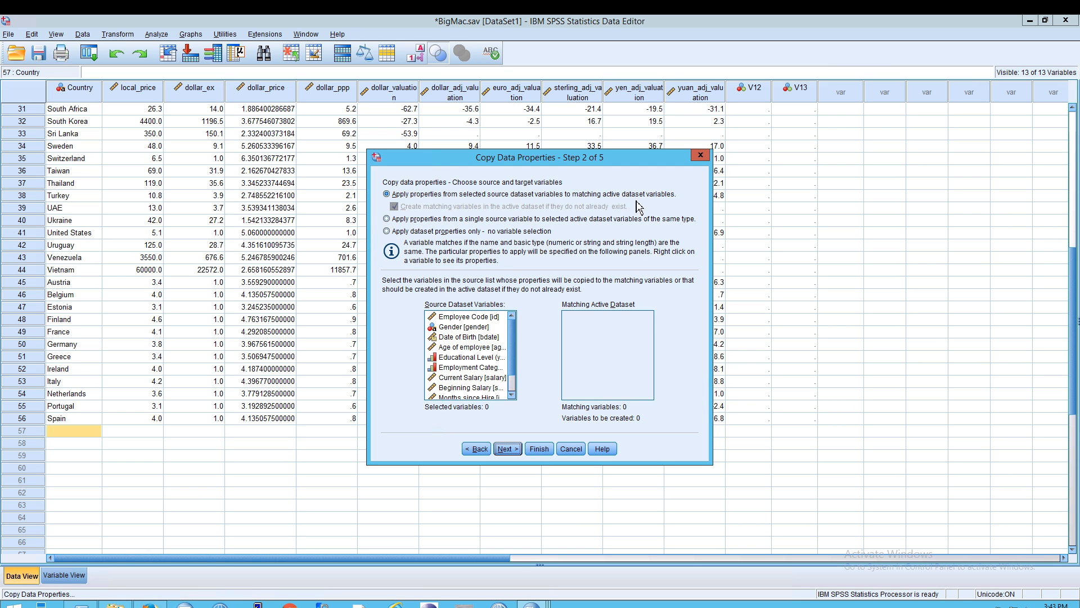
# Step: Try Employee Code and Date of Birth, ending with Minority Classification as the variable to create
pyautogui.click(468, 316)
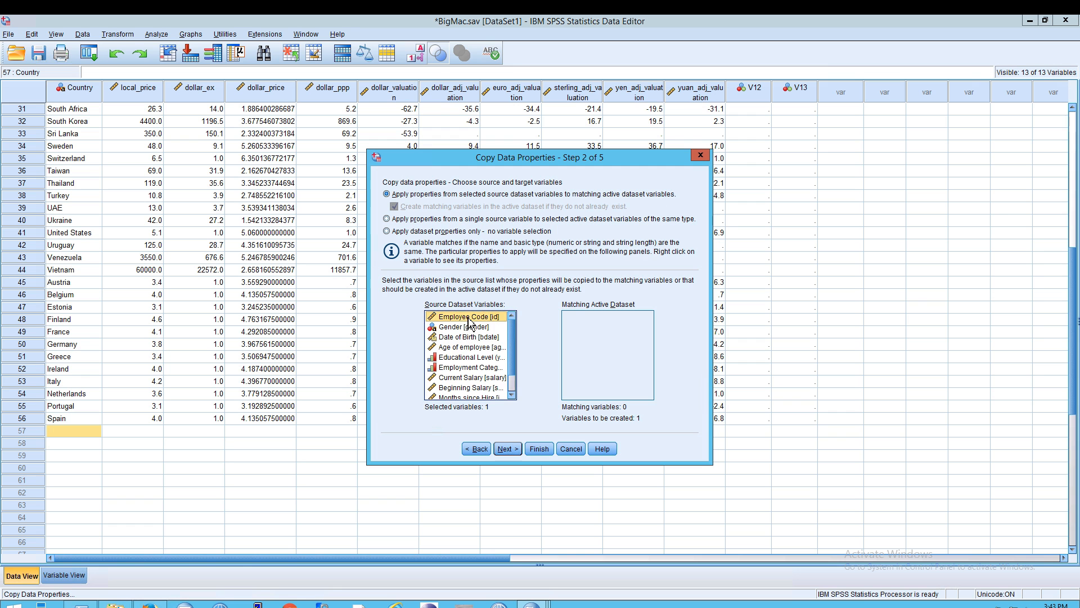
pyautogui.click(472, 337)
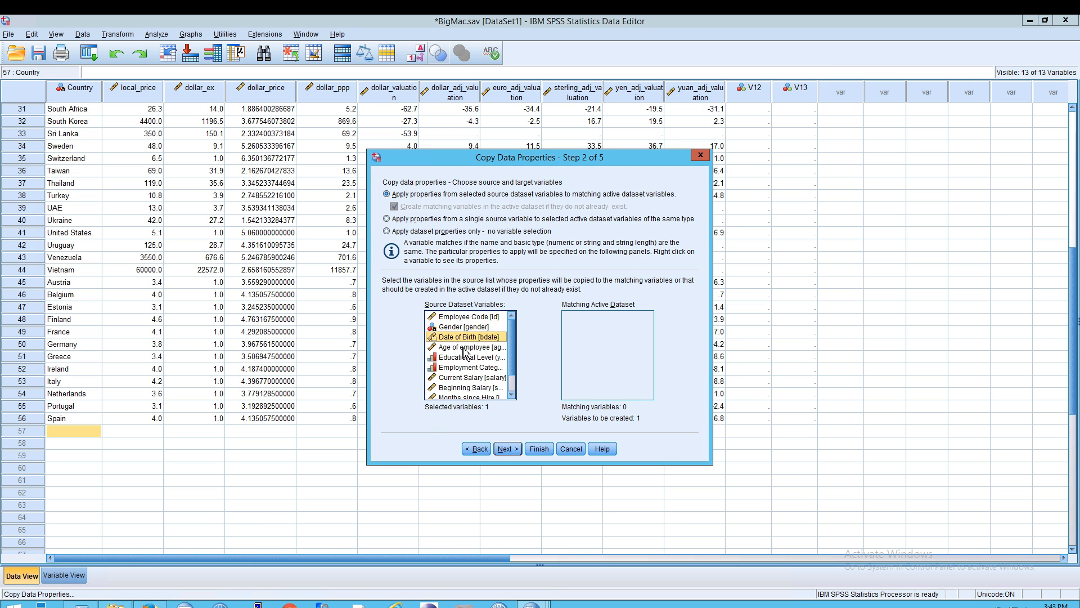
pyautogui.click(474, 377)
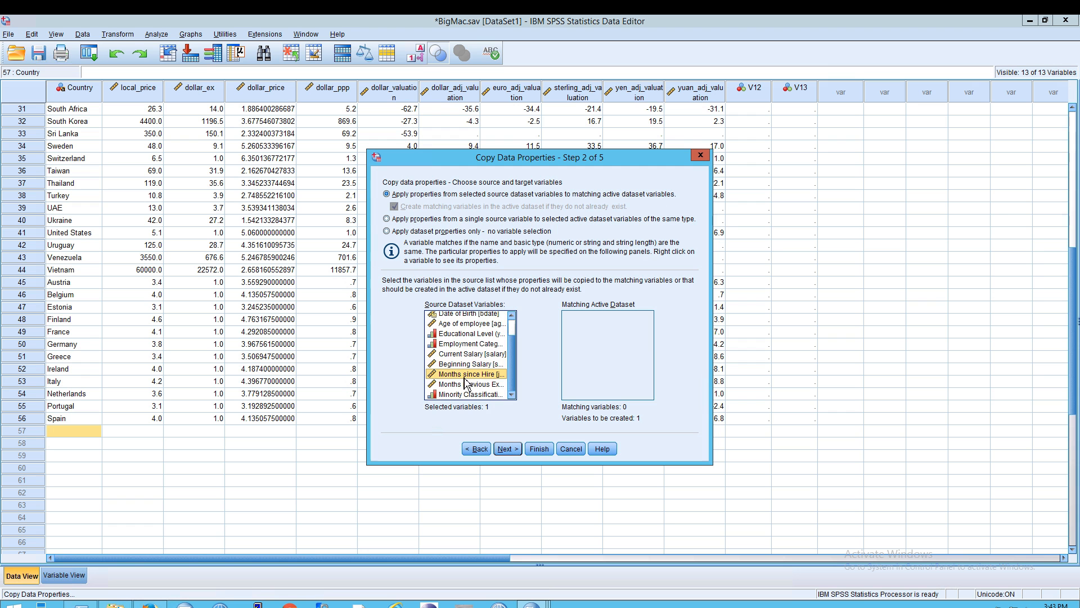
pyautogui.click(471, 393)
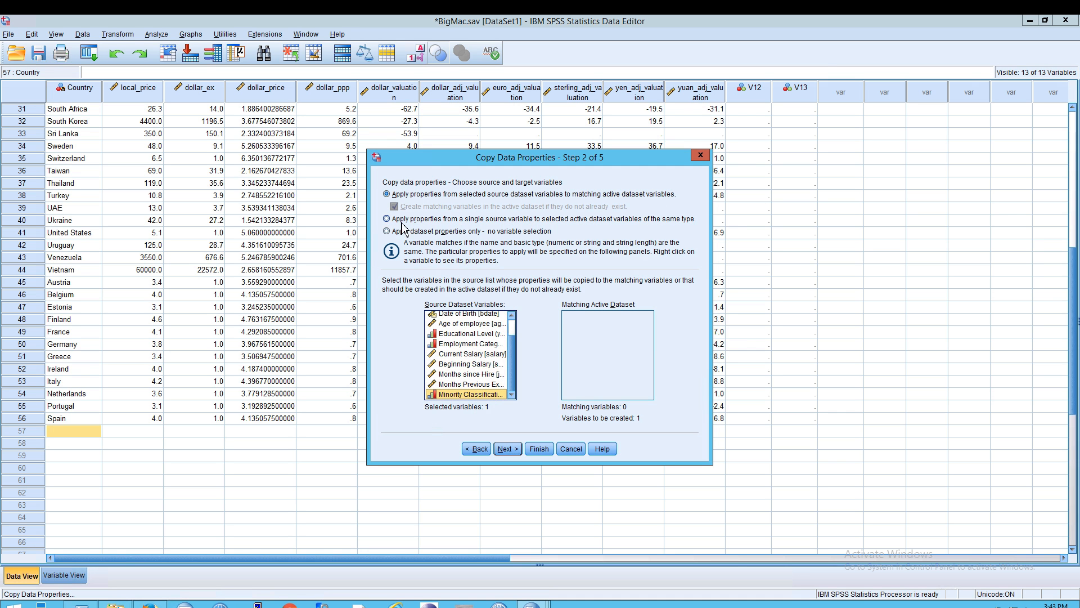
# Step: Experiment with single-source and dataset-properties-only modes, then return to the variable selection step
pyautogui.click(386, 219)
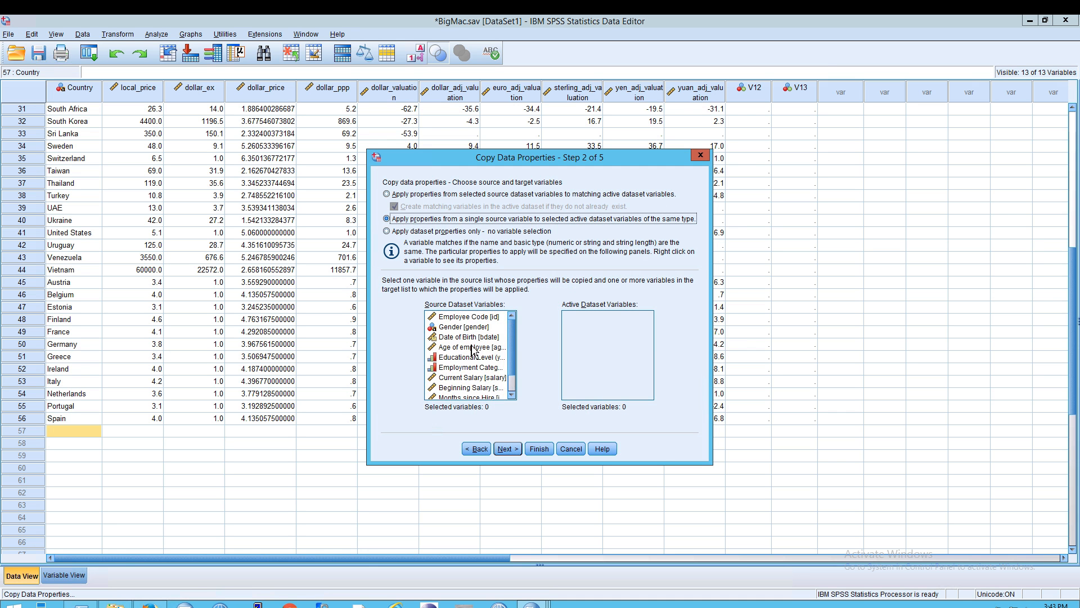
pyautogui.click(468, 316)
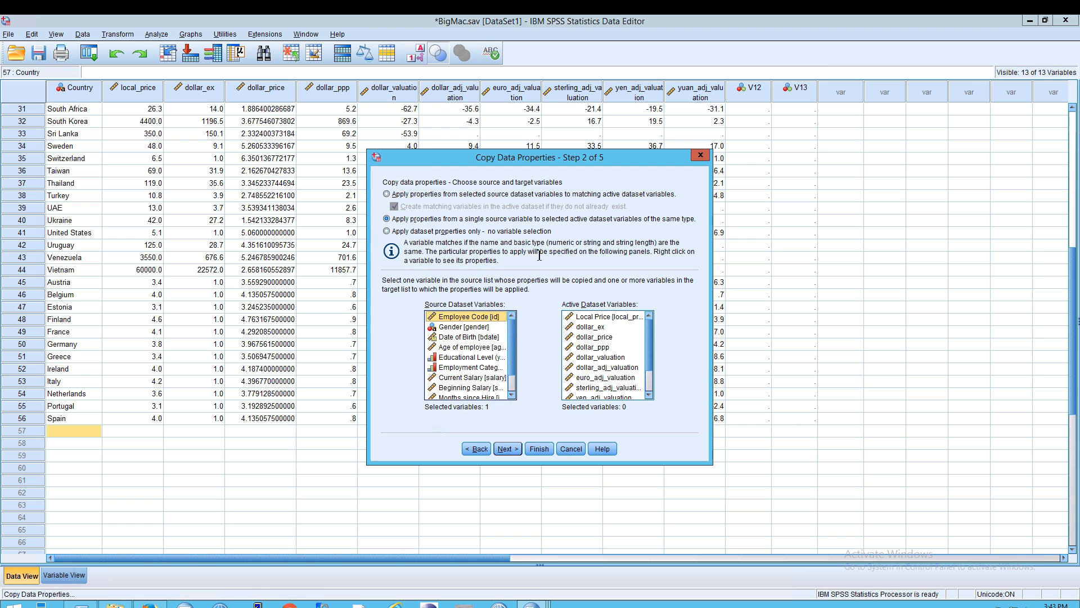
pyautogui.click(386, 231)
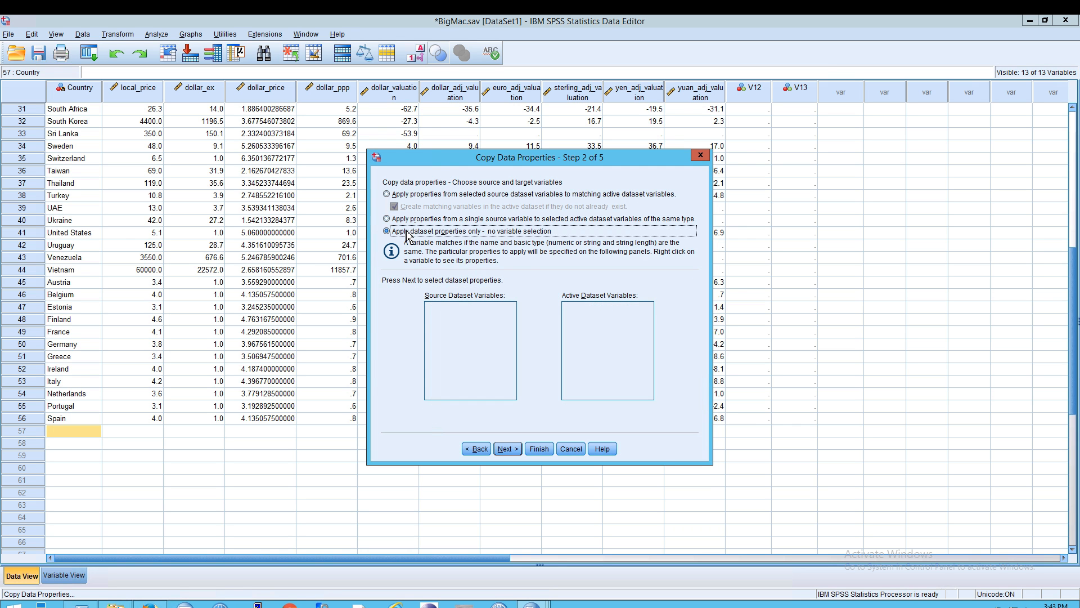
pyautogui.moveTo(541, 241)
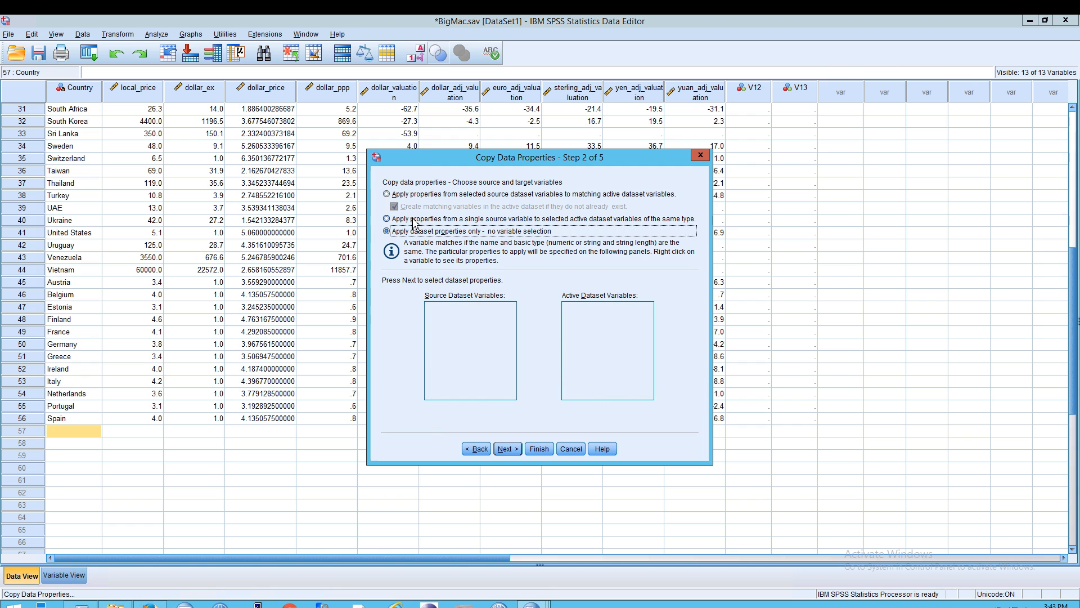
pyautogui.click(386, 218)
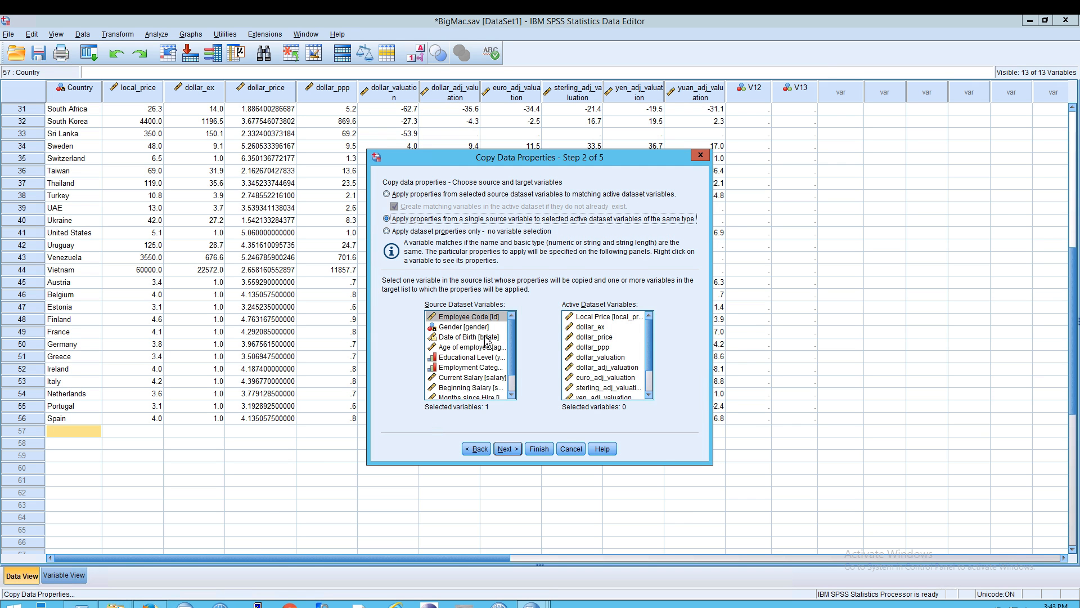
pyautogui.moveTo(521, 444)
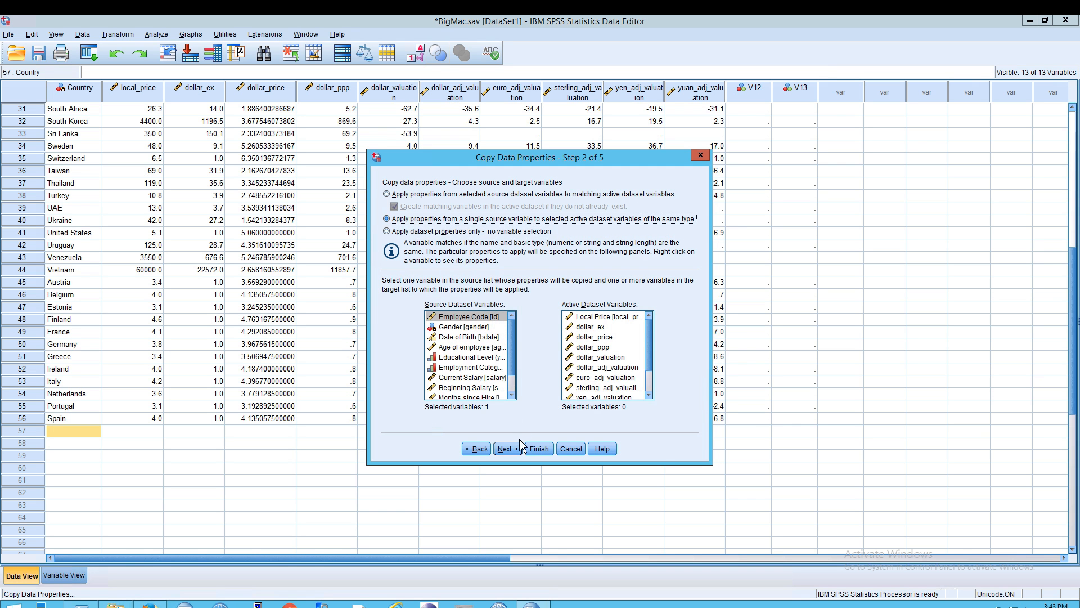
pyautogui.moveTo(506, 449)
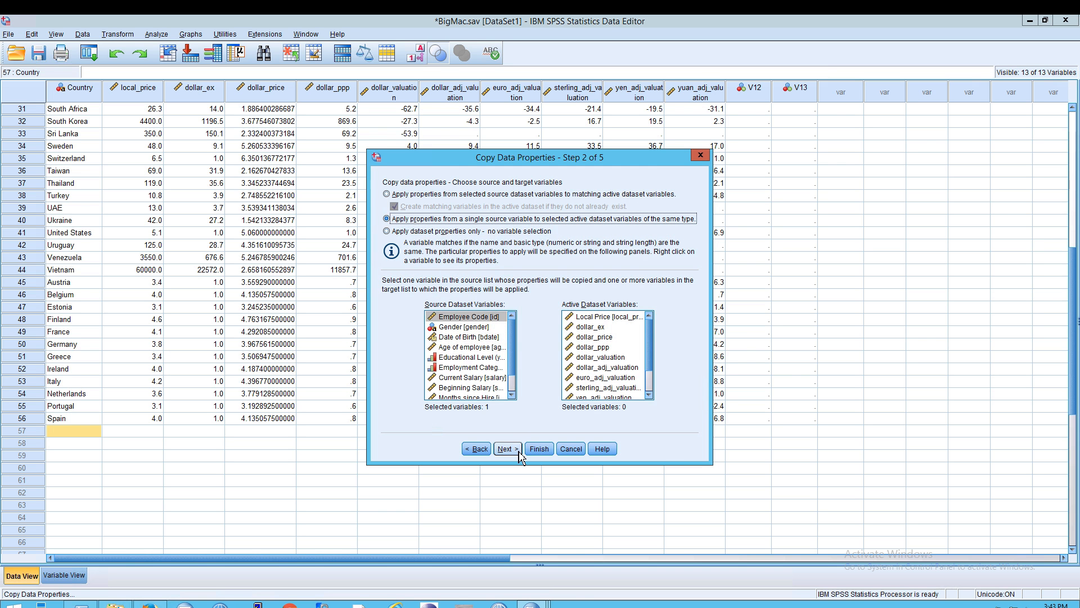
pyautogui.click(506, 449)
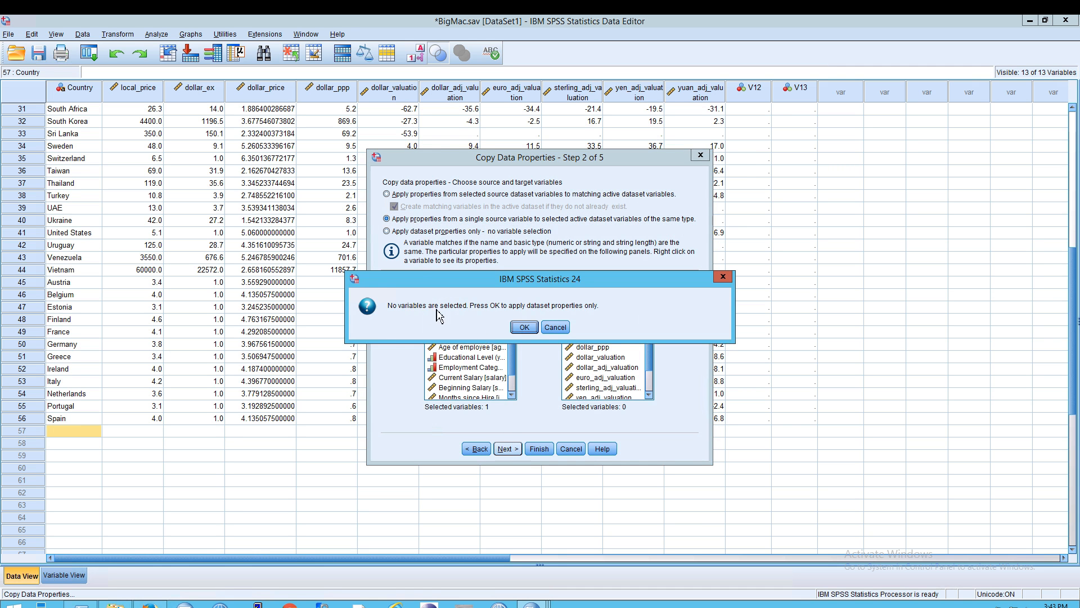
pyautogui.click(523, 326)
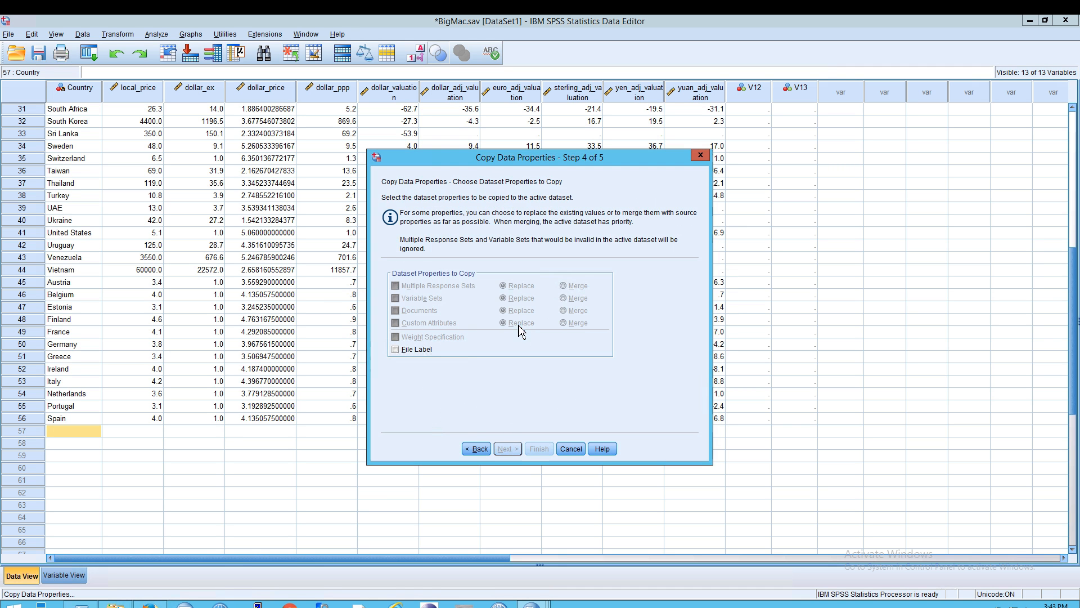
pyautogui.click(476, 449)
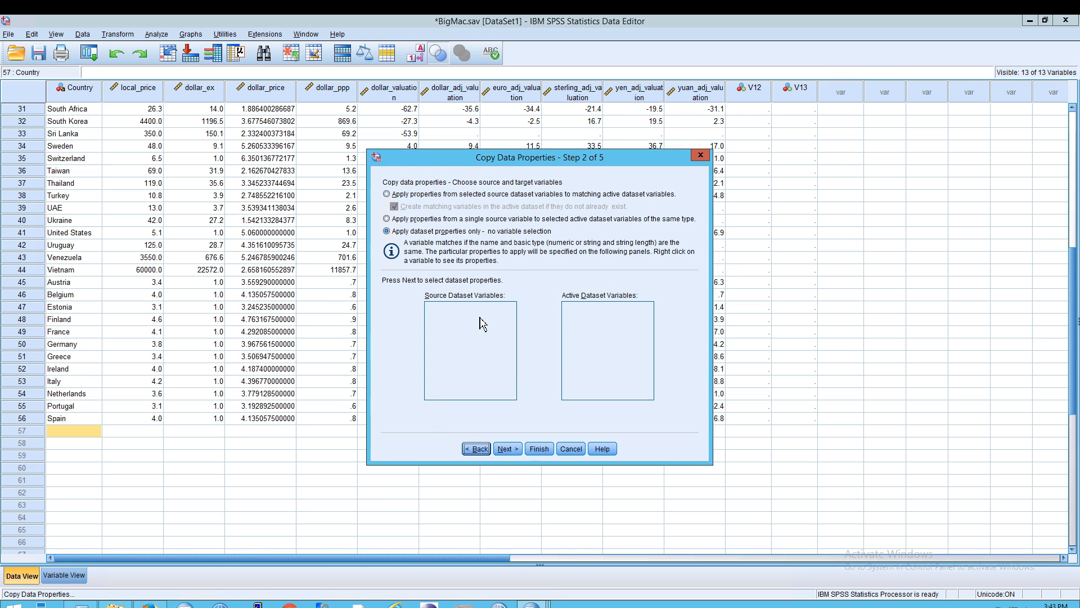
# Step: Choose 'Apply properties from a single source variable' with Employee Code as the source
pyautogui.click(386, 218)
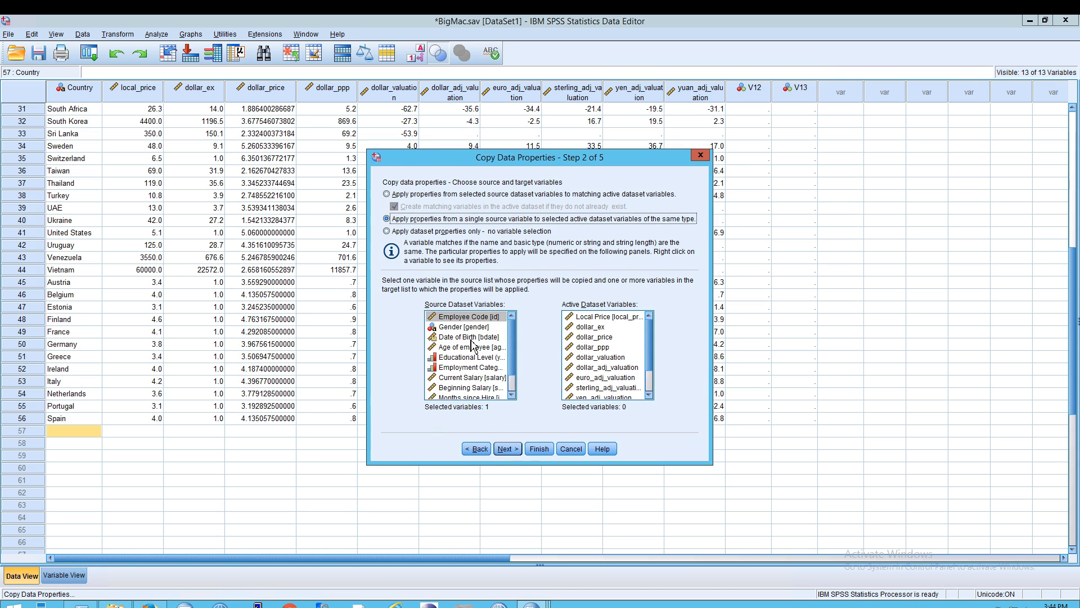
pyautogui.click(467, 317)
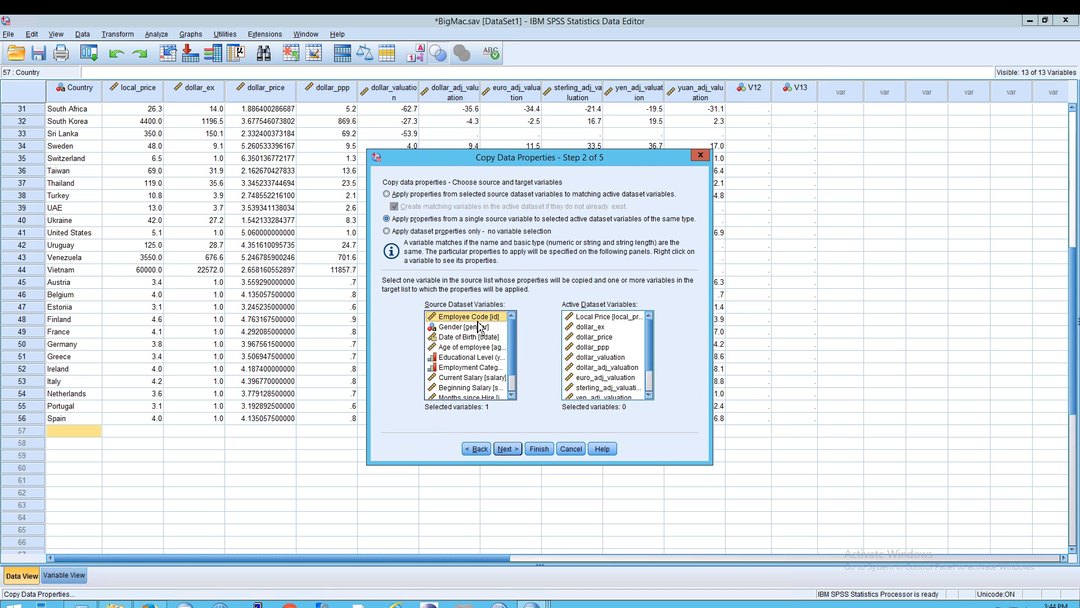
pyautogui.click(471, 347)
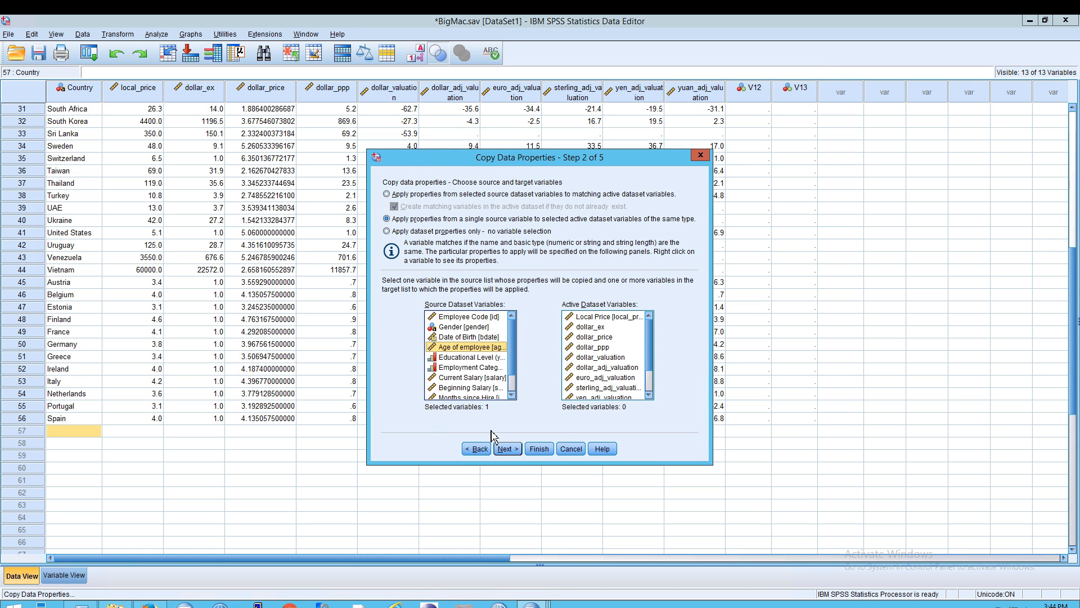
pyautogui.click(592, 327)
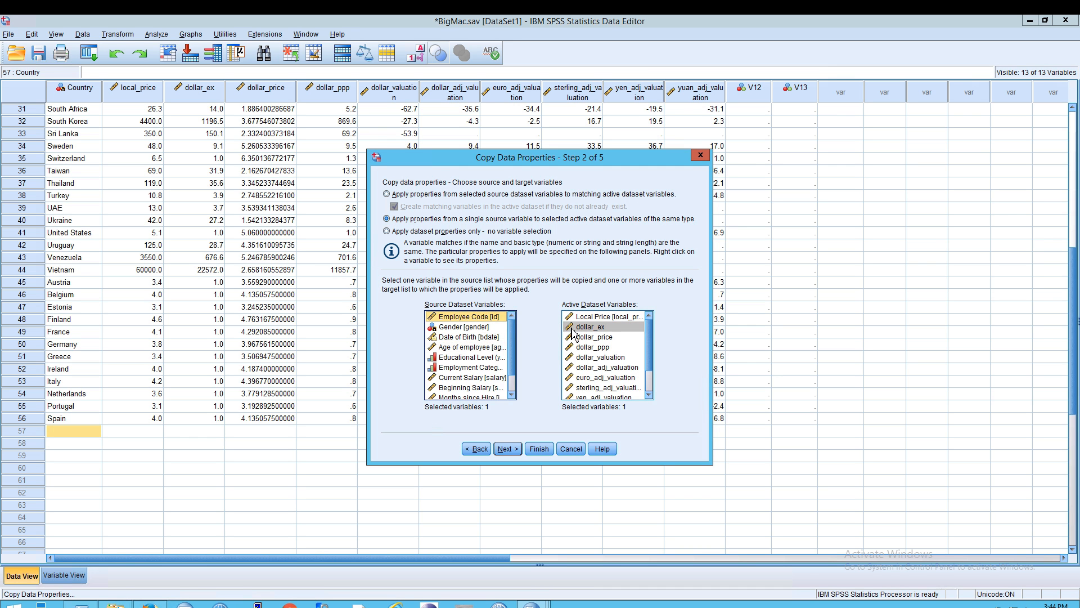
# Step: Select five BigMac target variables, Local Price through dollar_ppp and beyond
pyautogui.click(606, 316)
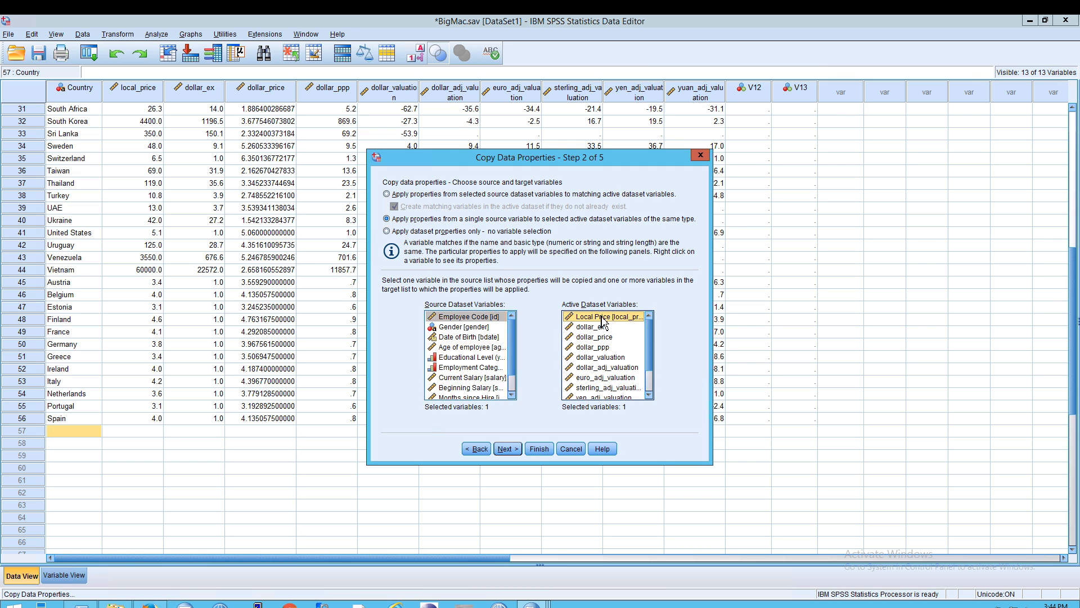
pyautogui.click(593, 326)
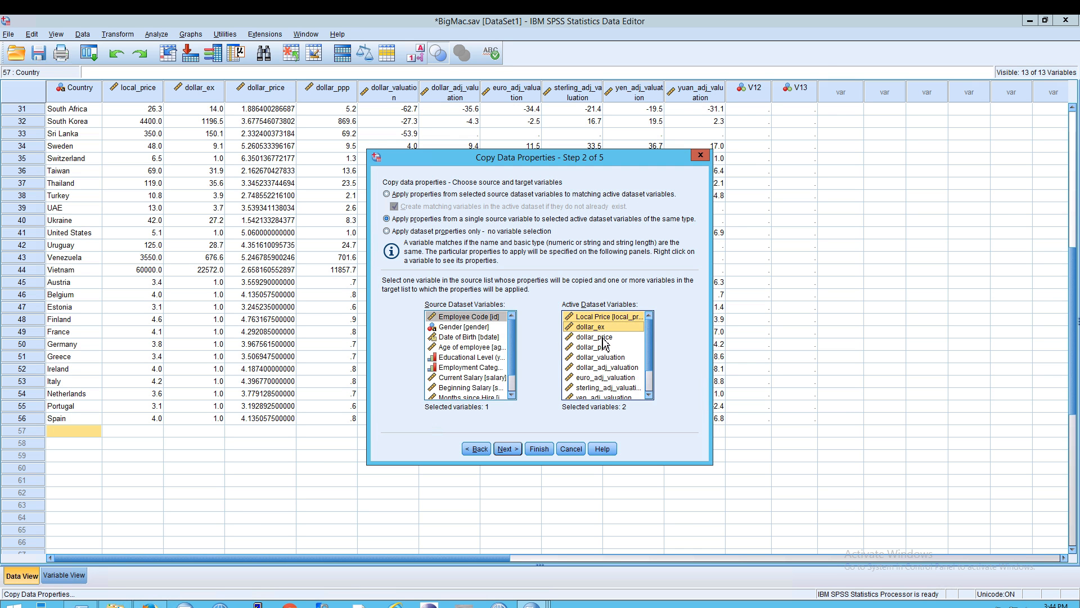
pyautogui.click(603, 347)
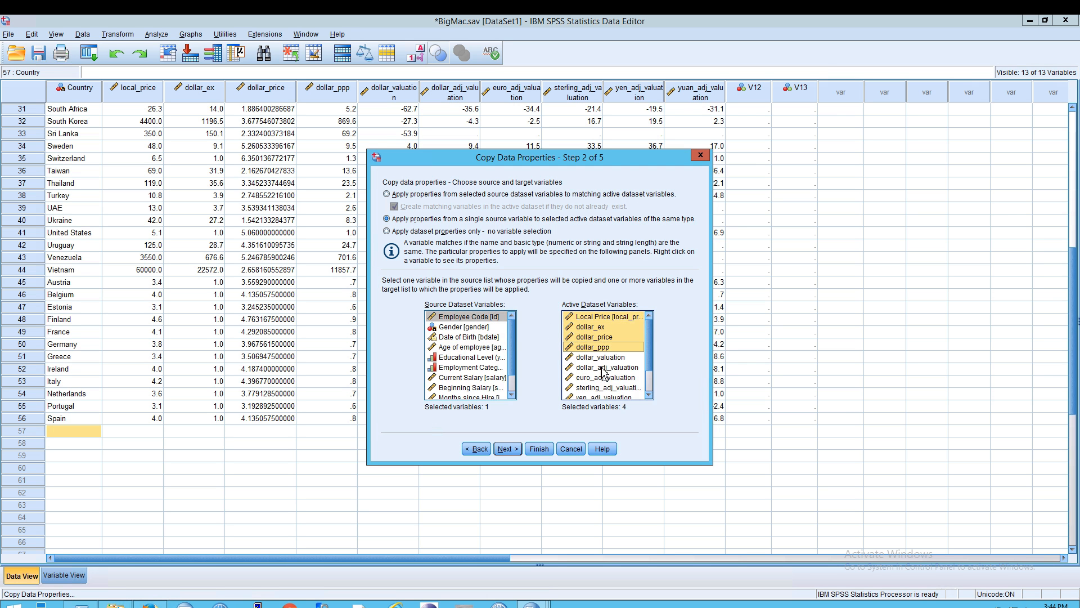
pyautogui.click(605, 367)
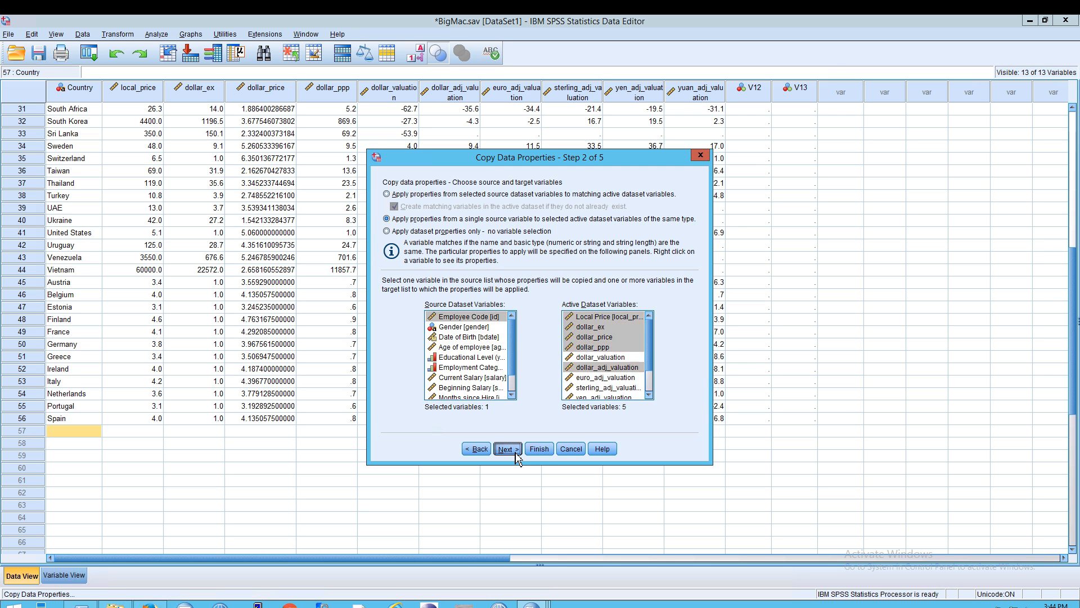
# Step: Go through steps 3 and 4 and Finish with 'Execute the command' to apply the properties
pyautogui.click(507, 449)
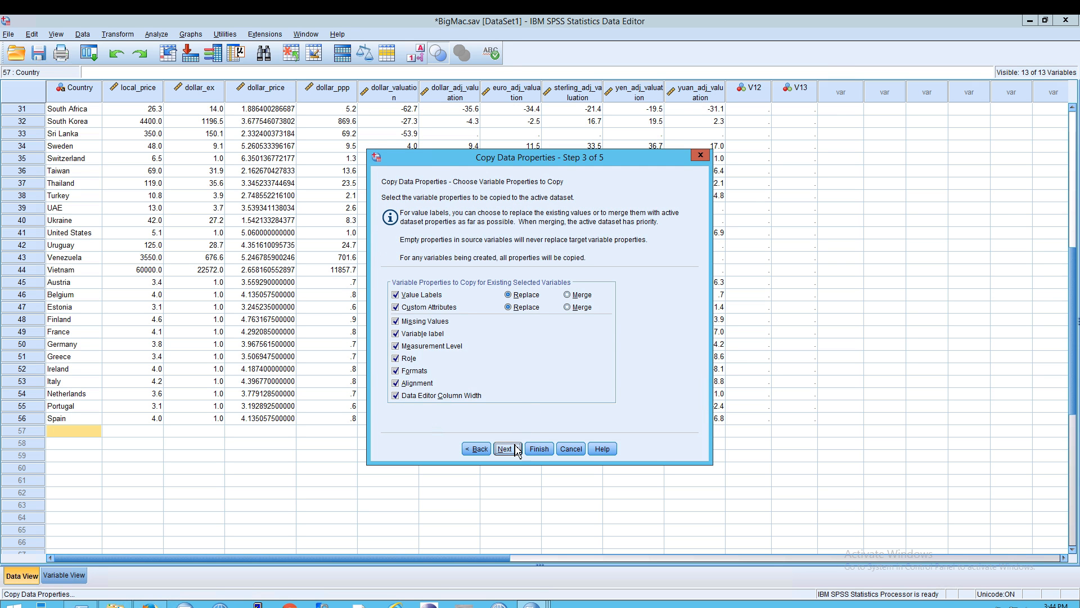
pyautogui.click(506, 449)
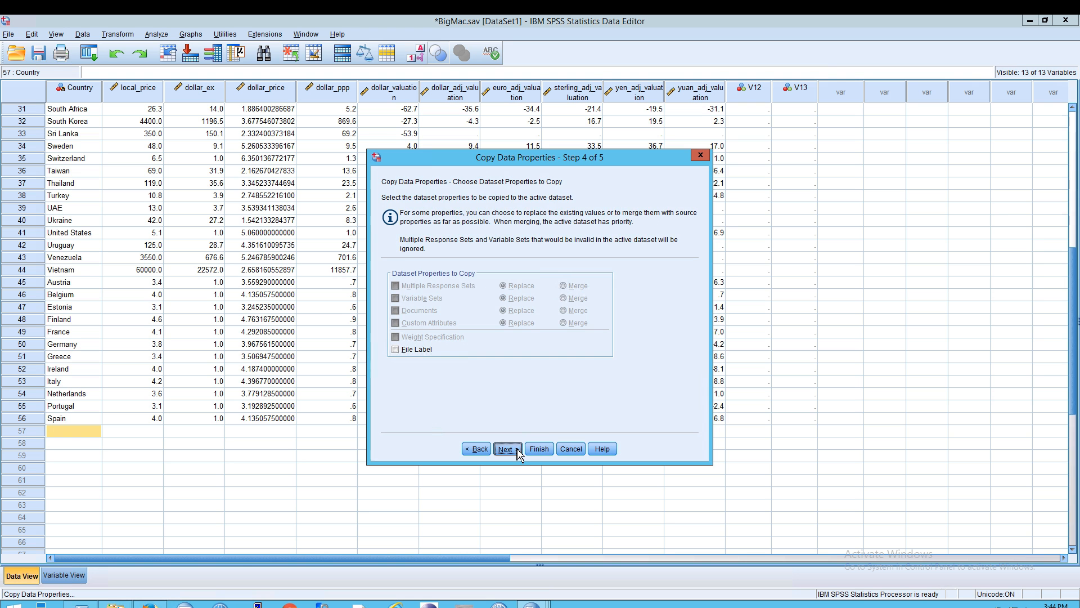
pyautogui.click(506, 449)
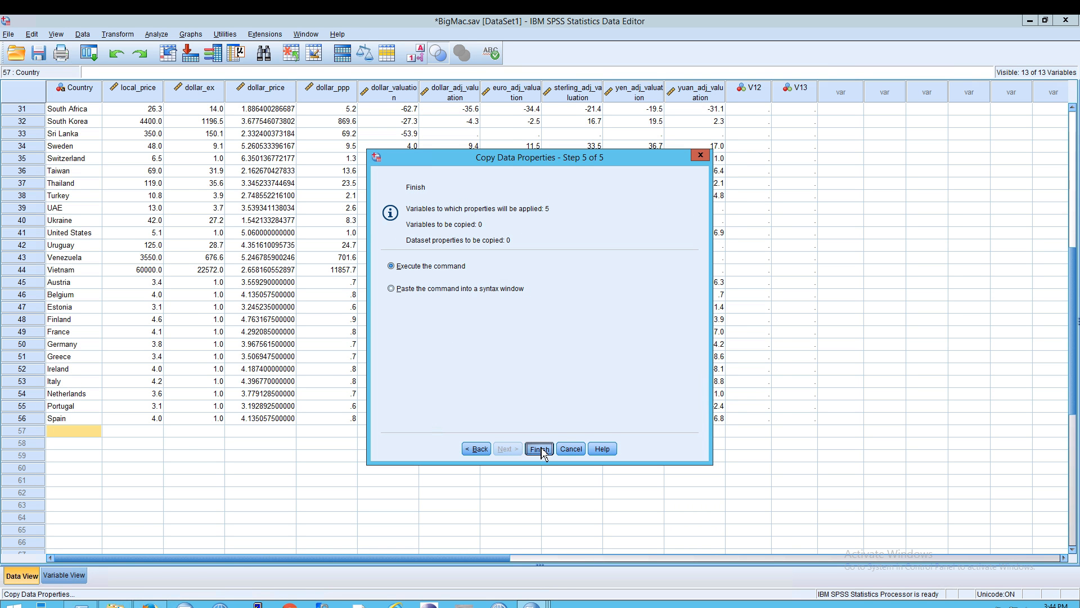
pyautogui.click(538, 449)
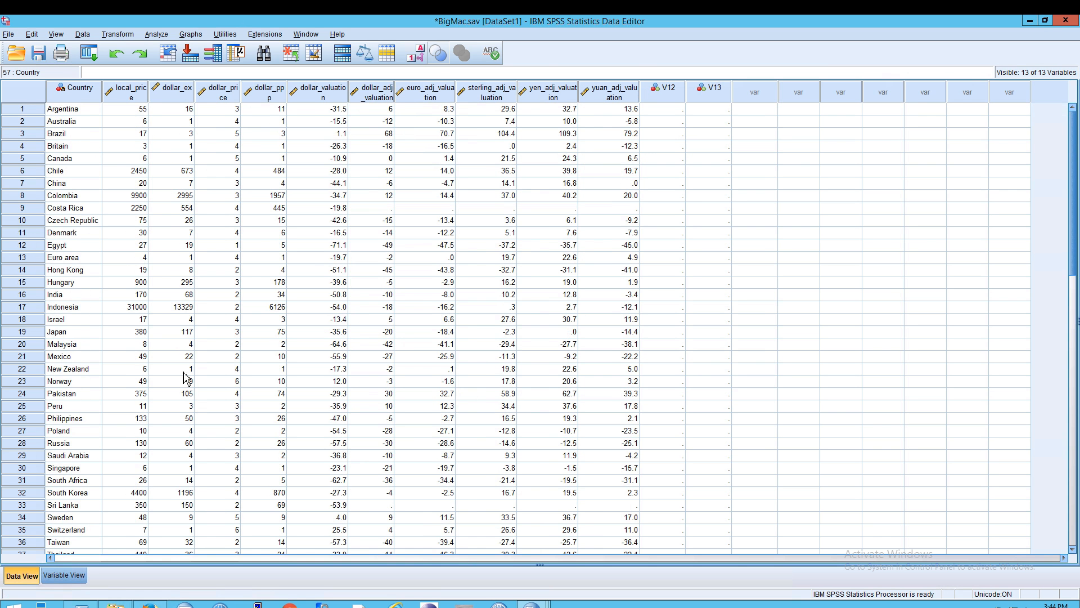
# Step: Check Argentina and Indonesia price values showing decimals again, then restart Copy Data Properties
pyautogui.scroll(-3)
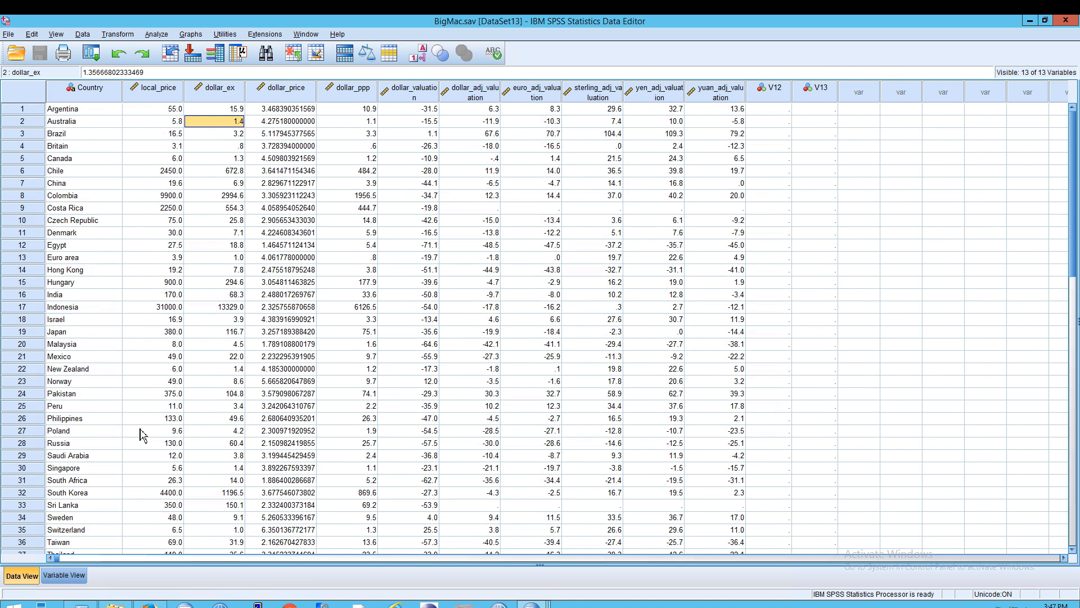
pyautogui.moveTo(279, 249)
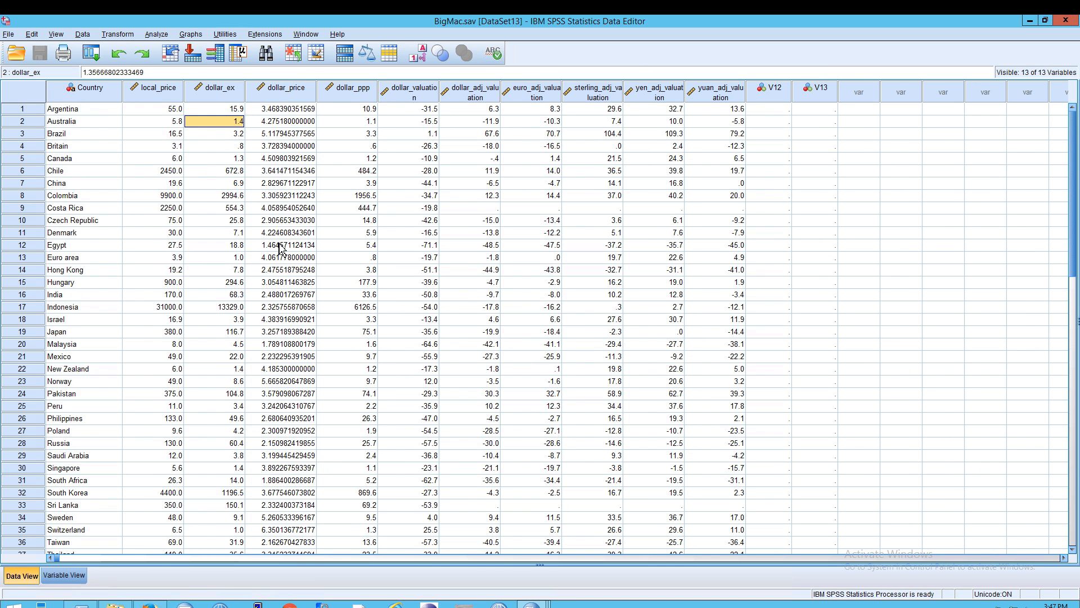
pyautogui.click(152, 109)
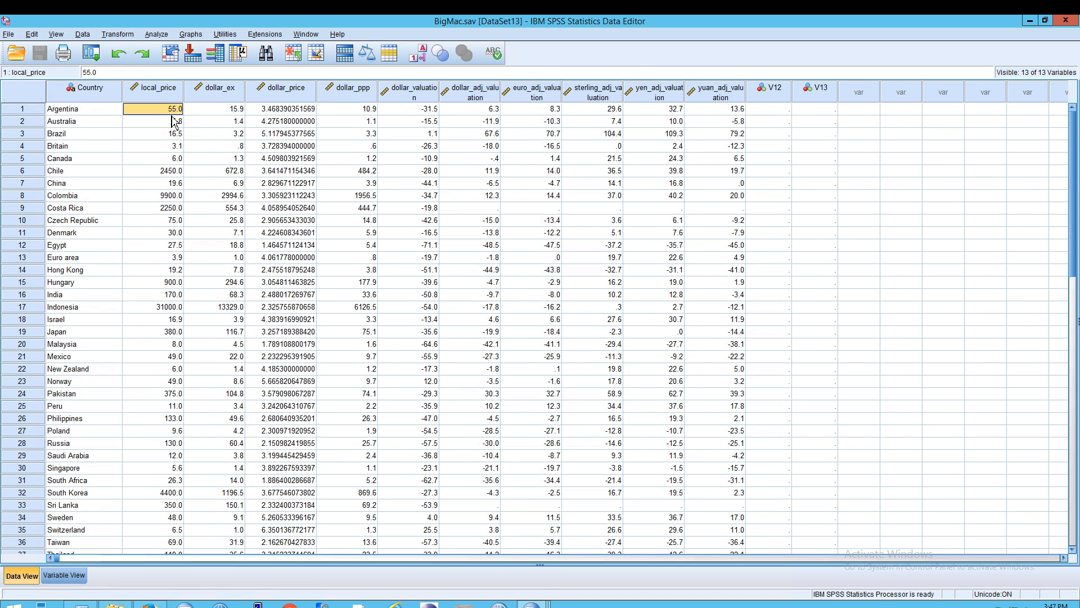
pyautogui.moveTo(174, 124)
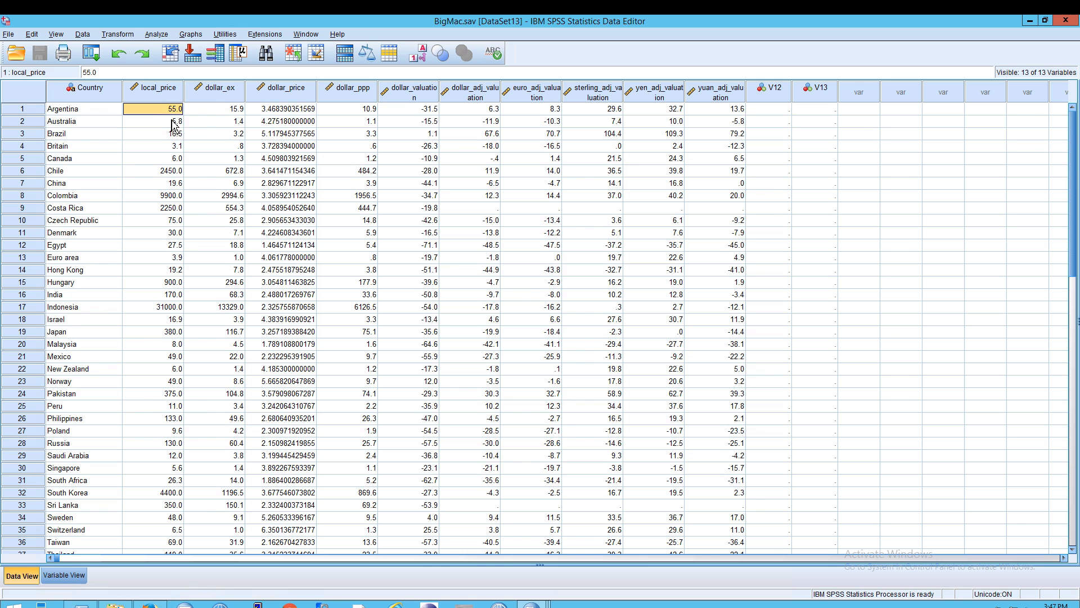
pyautogui.moveTo(178, 146)
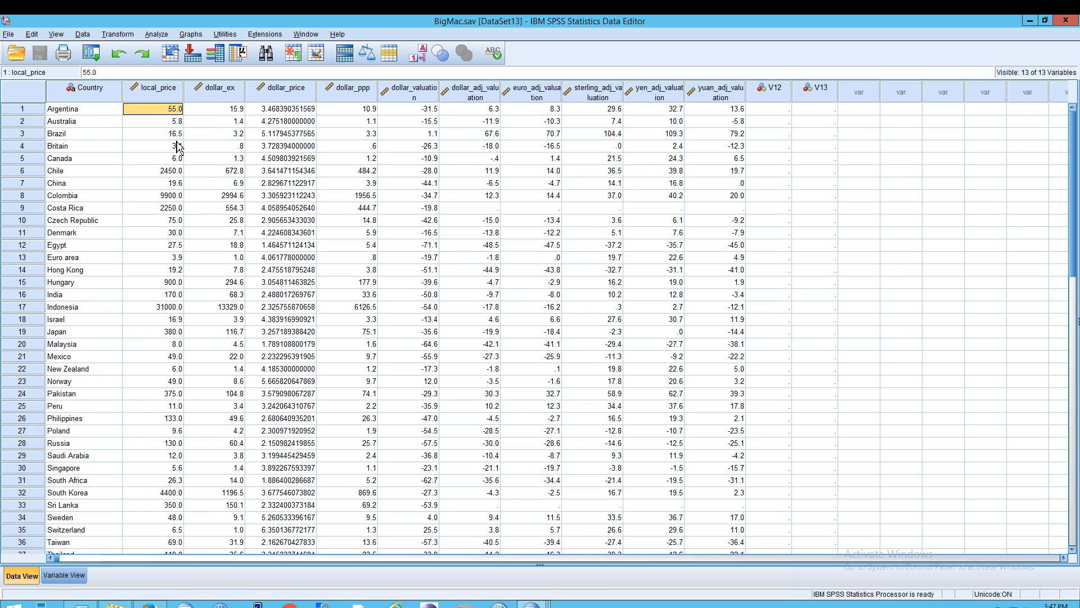
pyautogui.click(83, 306)
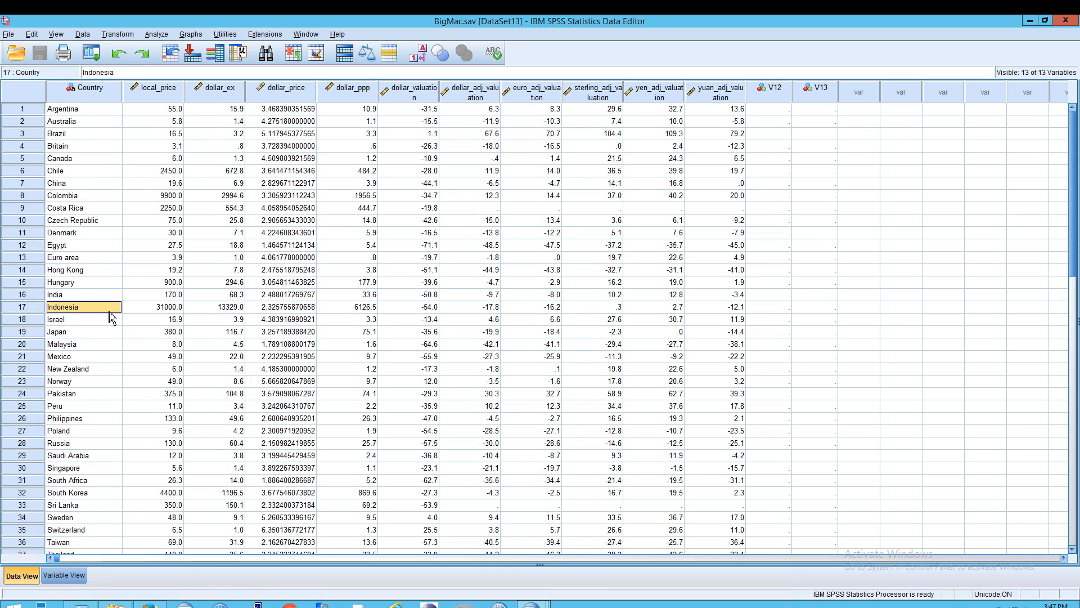
pyautogui.scroll(-3)
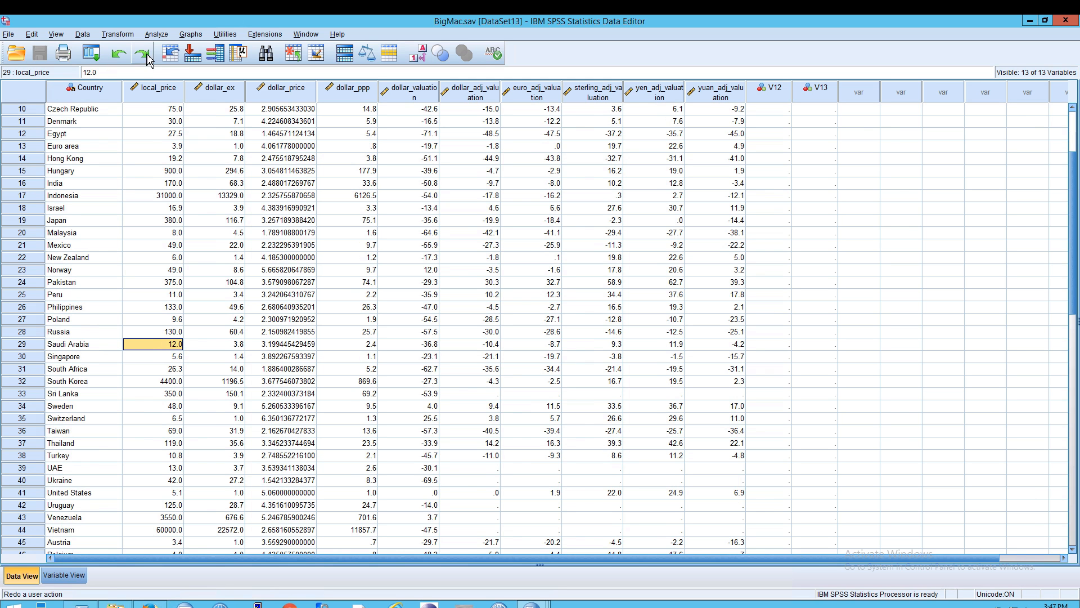
pyautogui.click(157, 33)
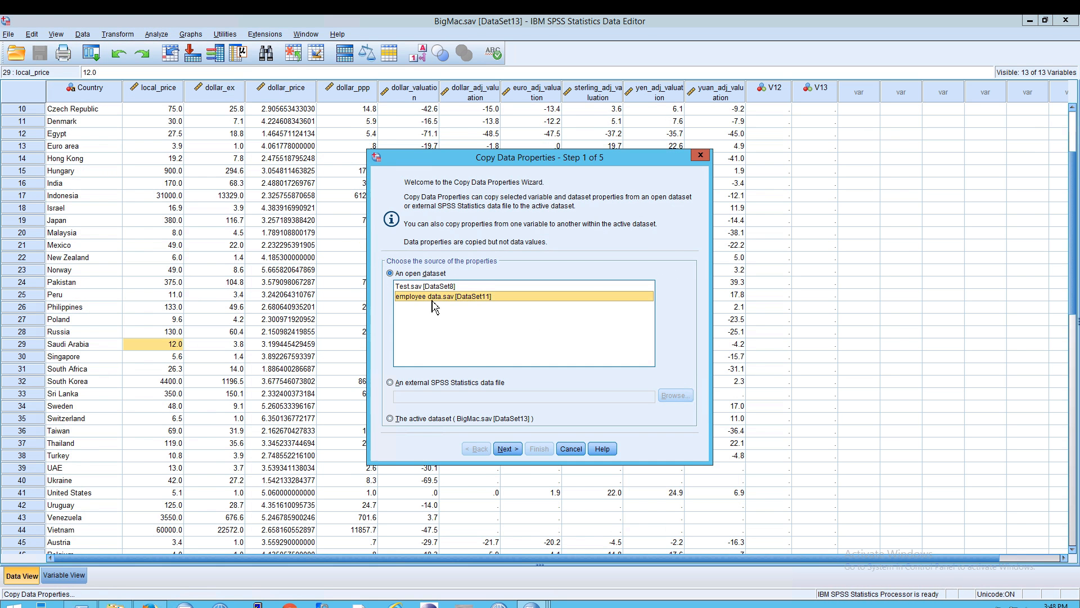
# Step: Select all eleven employee data variables and Finish to create them as new BigMac columns
pyautogui.click(506, 449)
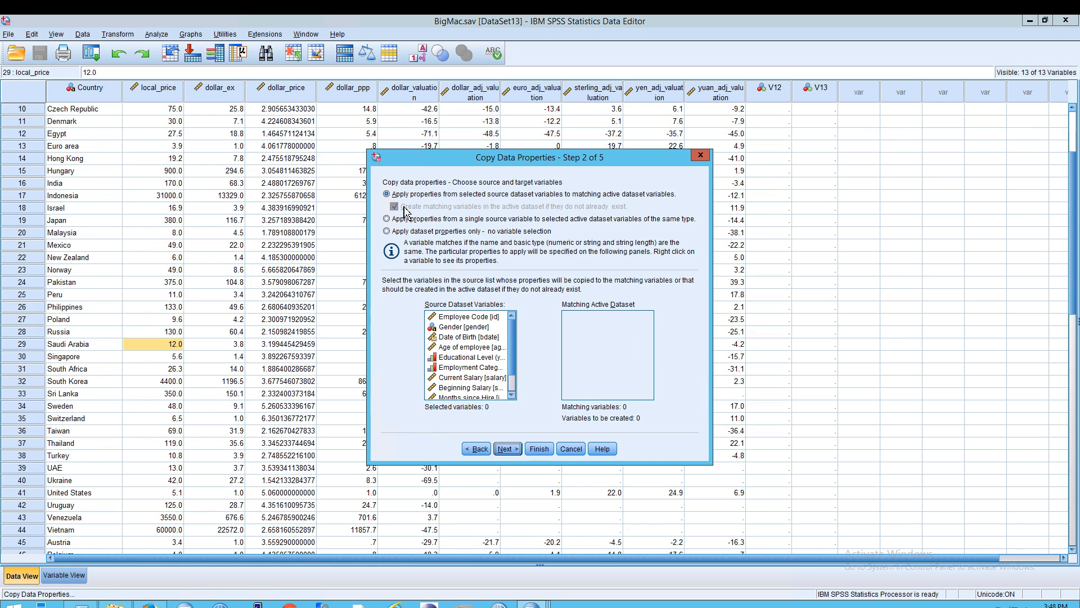
pyautogui.click(468, 326)
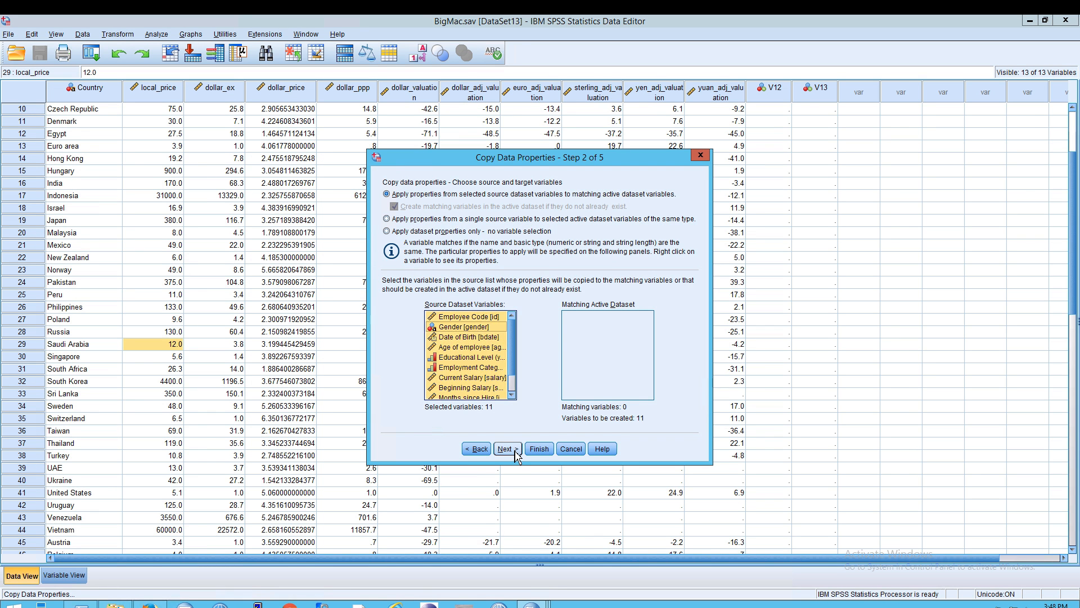
pyautogui.click(507, 449)
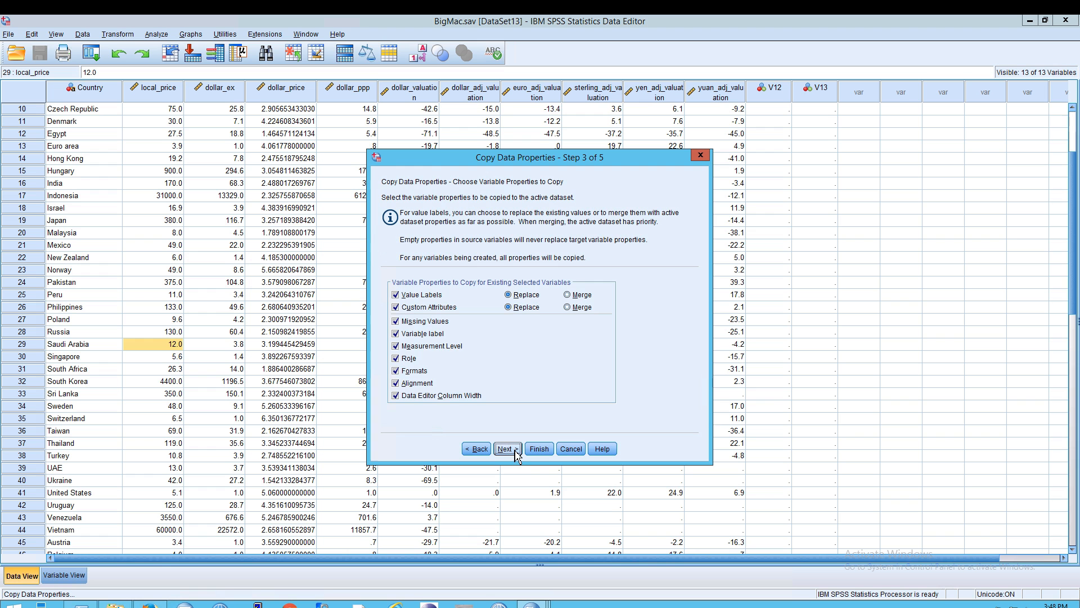
pyautogui.moveTo(827, 97)
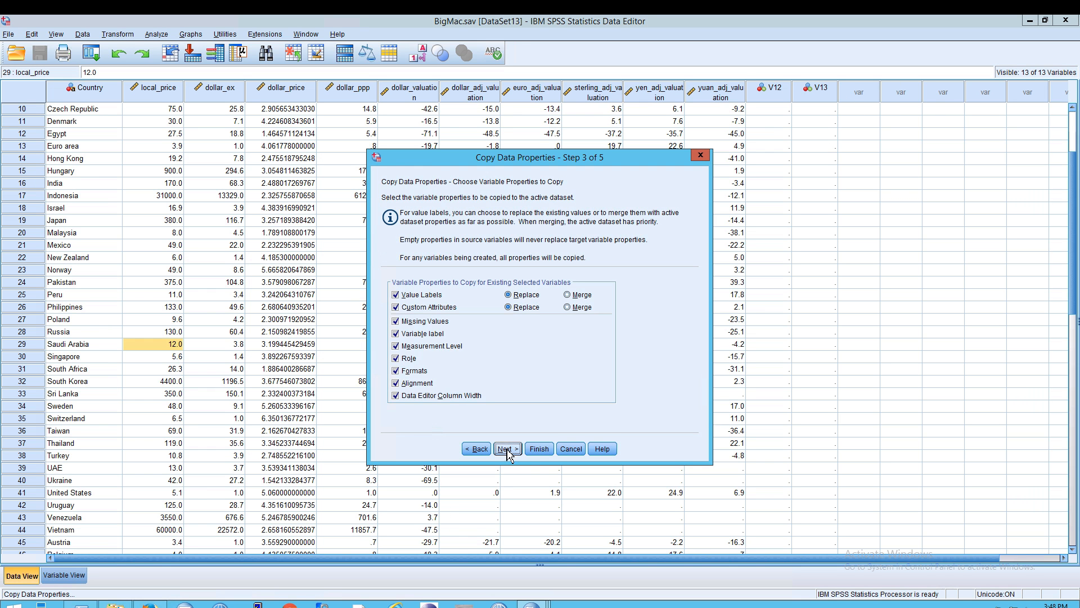
pyautogui.click(506, 449)
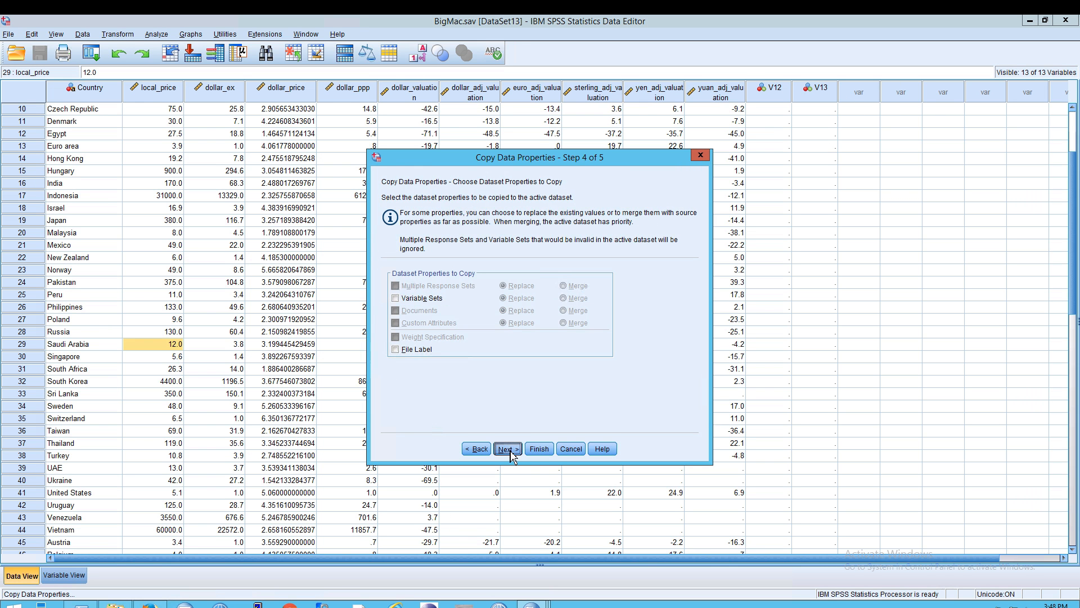
pyautogui.click(538, 449)
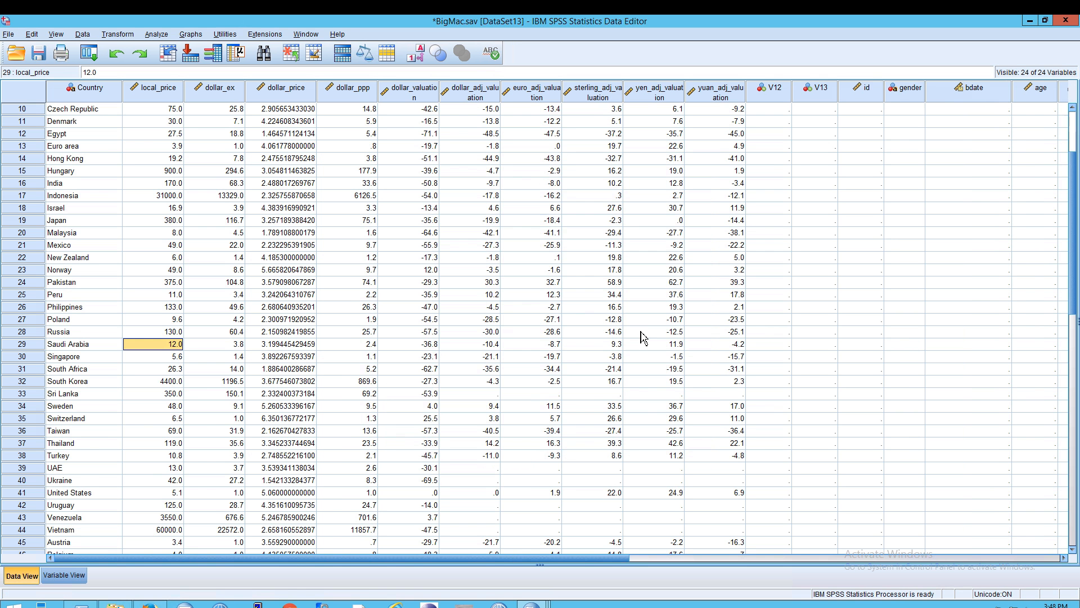
# Step: Select a gender cell and scroll right to view the new id through prevexp columns
pyautogui.click(905, 109)
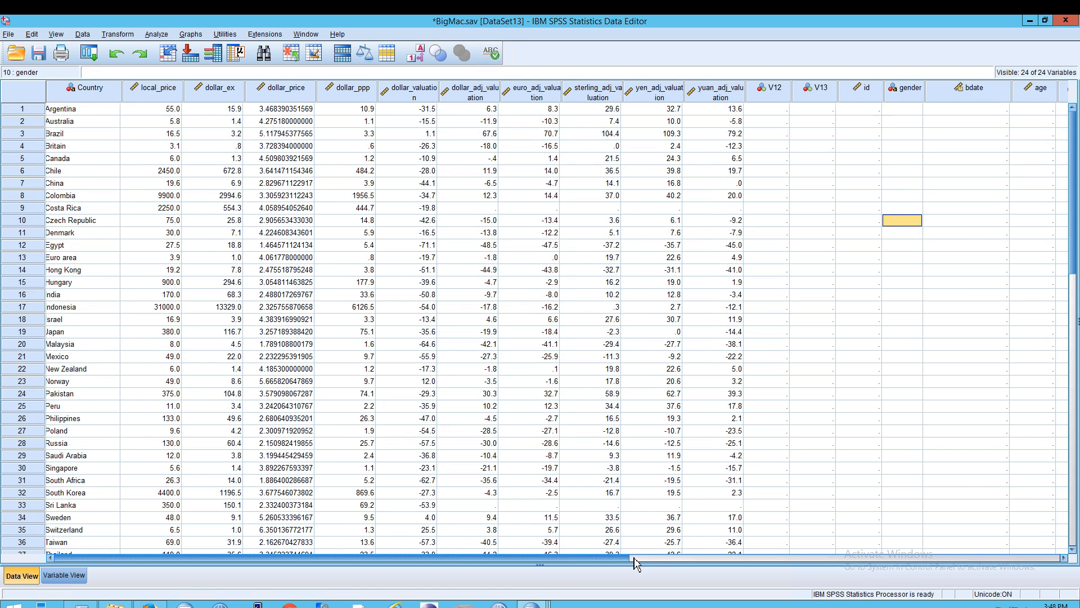
pyautogui.hscroll(3)
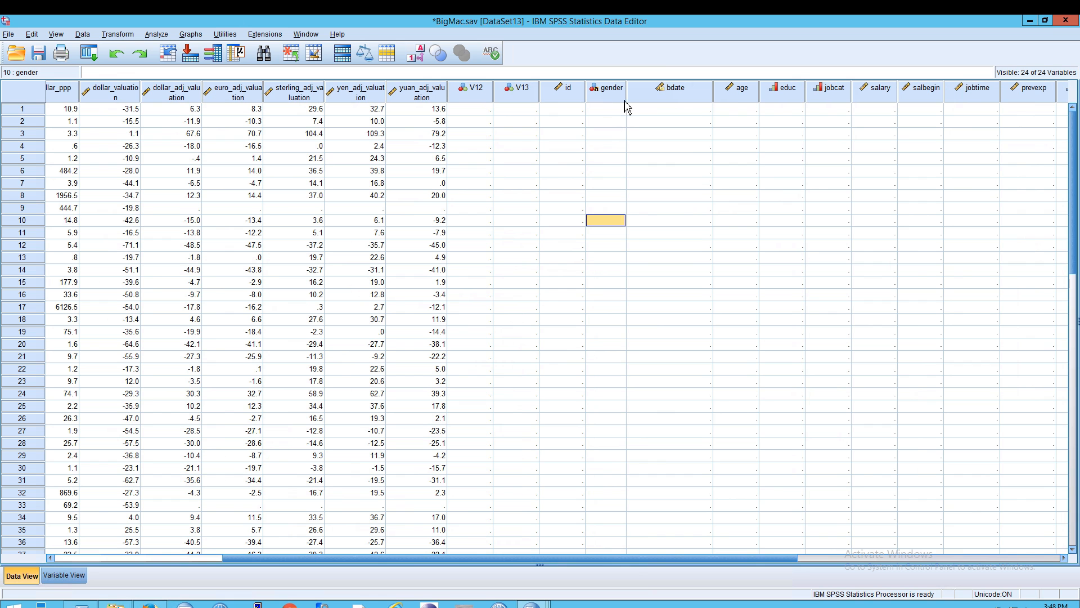
pyautogui.moveTo(626, 97)
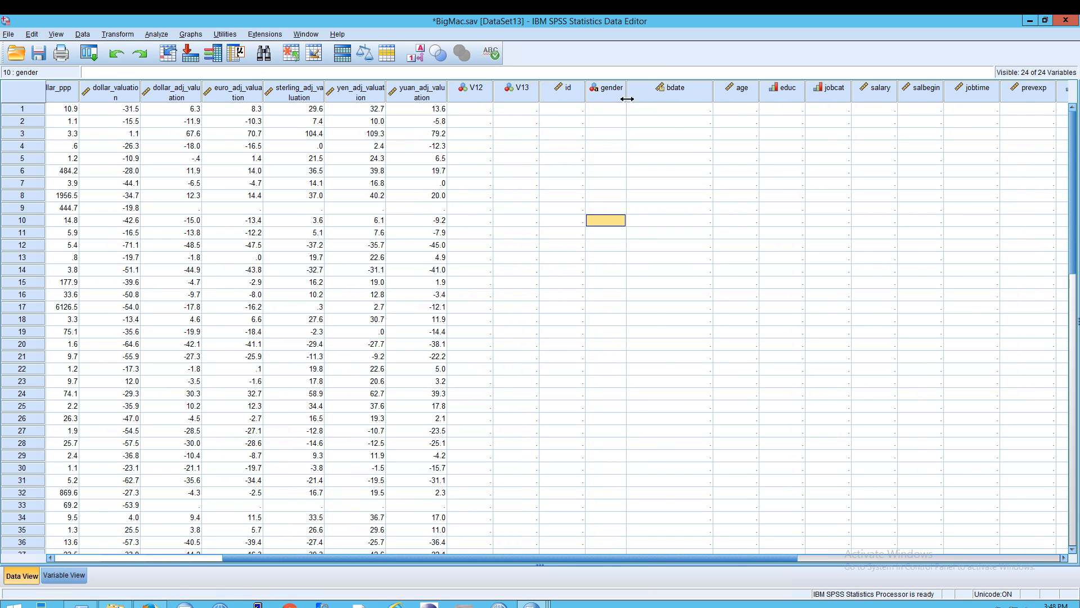
pyautogui.moveTo(630, 123)
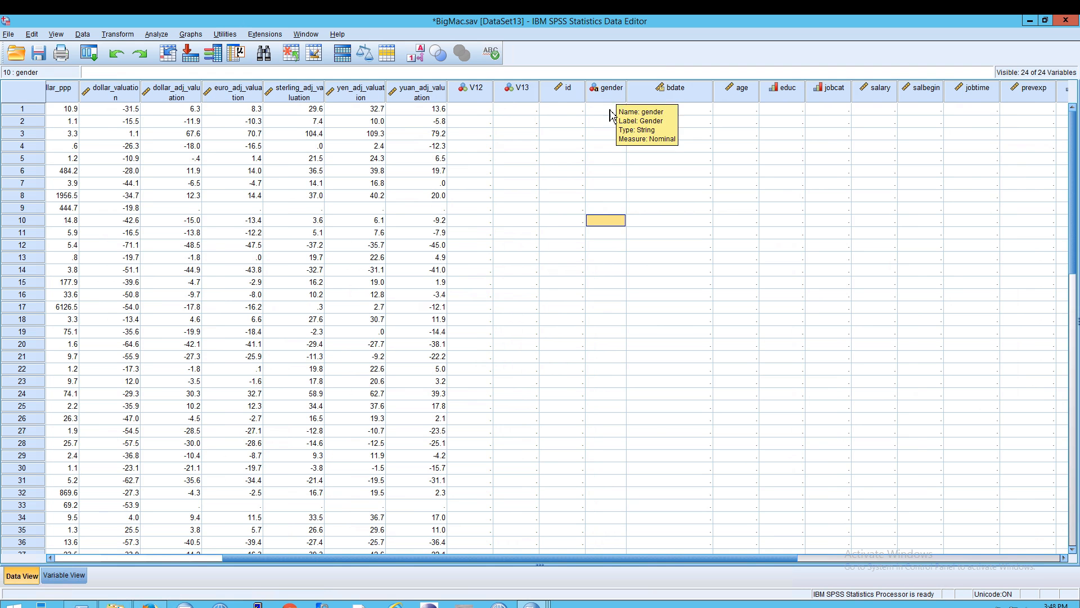
# Step: Switch to Variable View listing all 24 variables including the copied employee ones
pyautogui.click(63, 575)
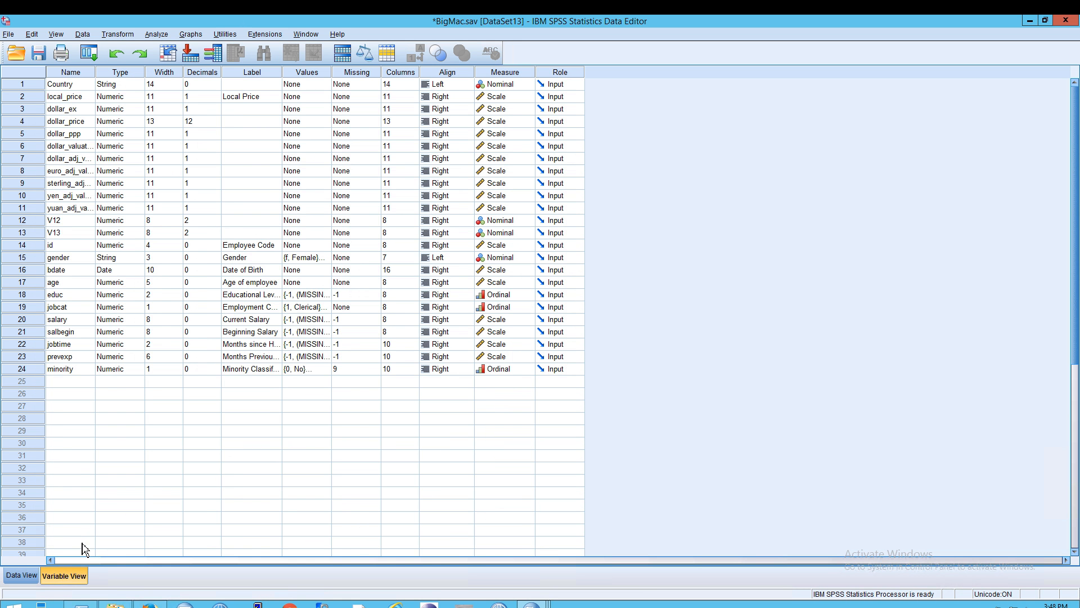
pyautogui.moveTo(453, 140)
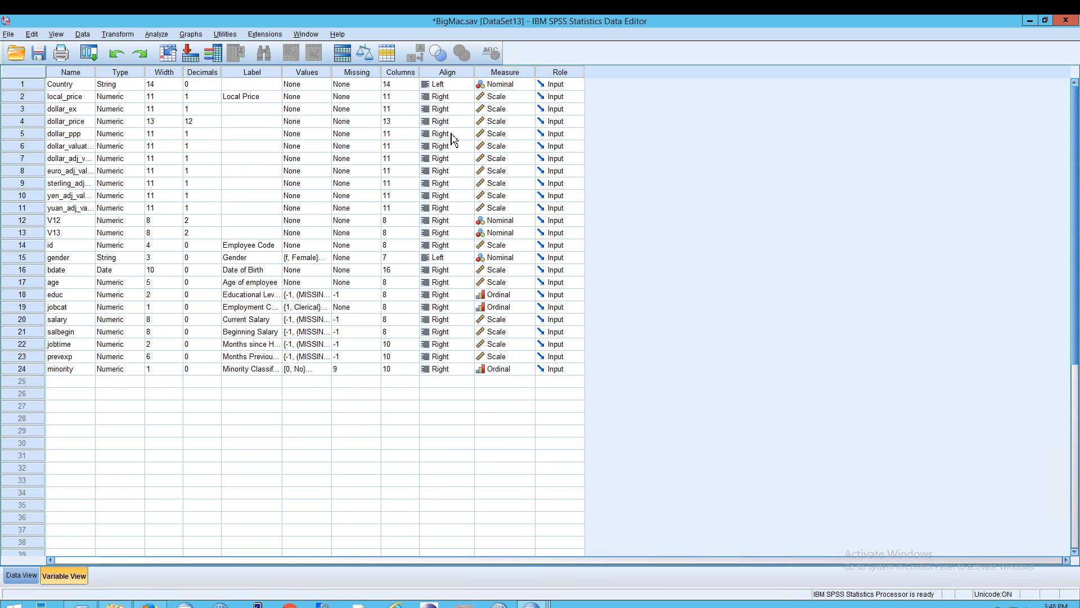
pyautogui.moveTo(41, 250)
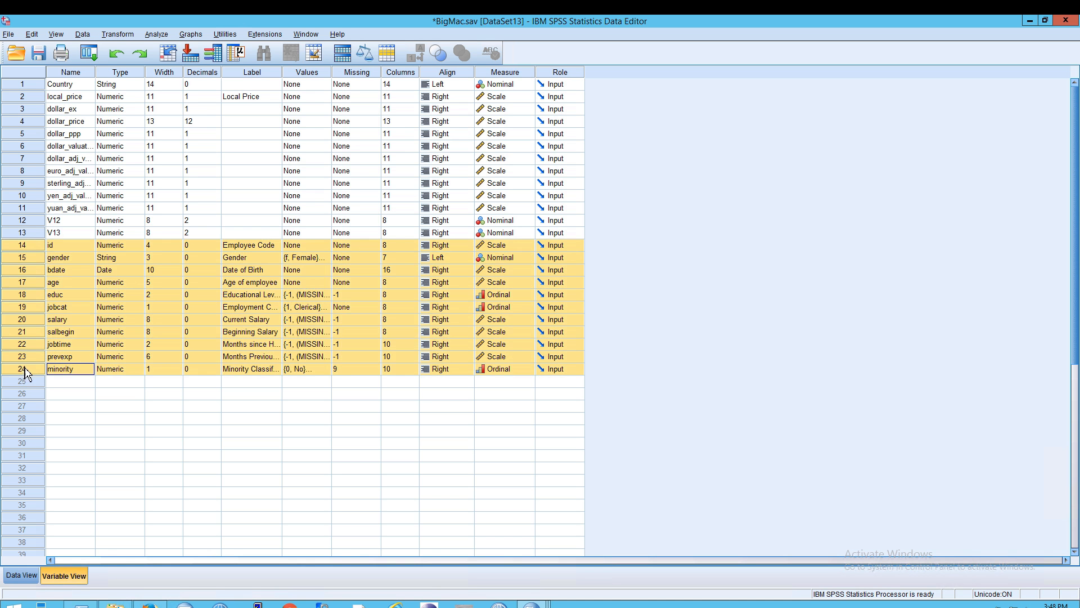
pyautogui.moveTo(41, 570)
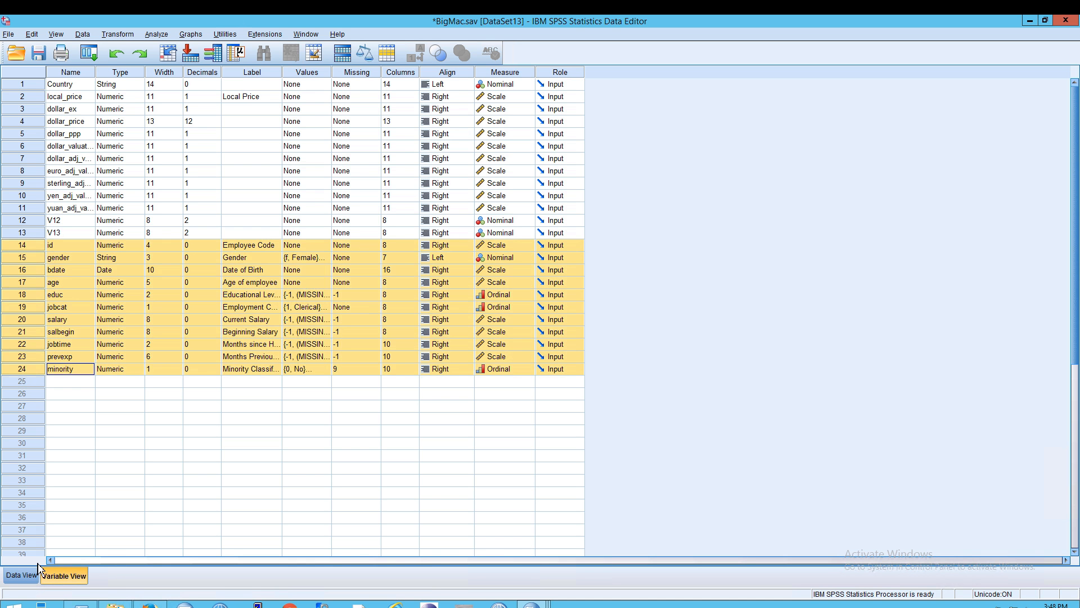